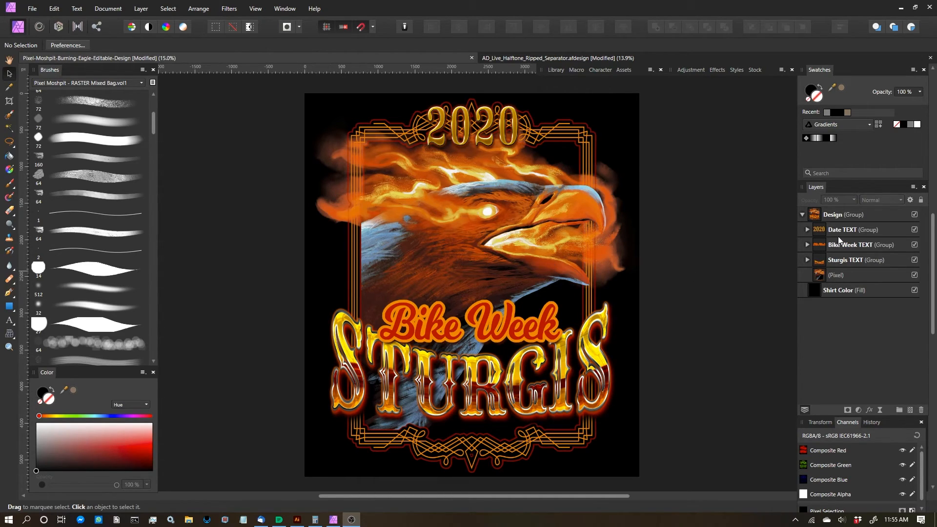
- Inspect the Design group's layers, toggling the black shirt fill and the group's expansion
left_click(844, 214)
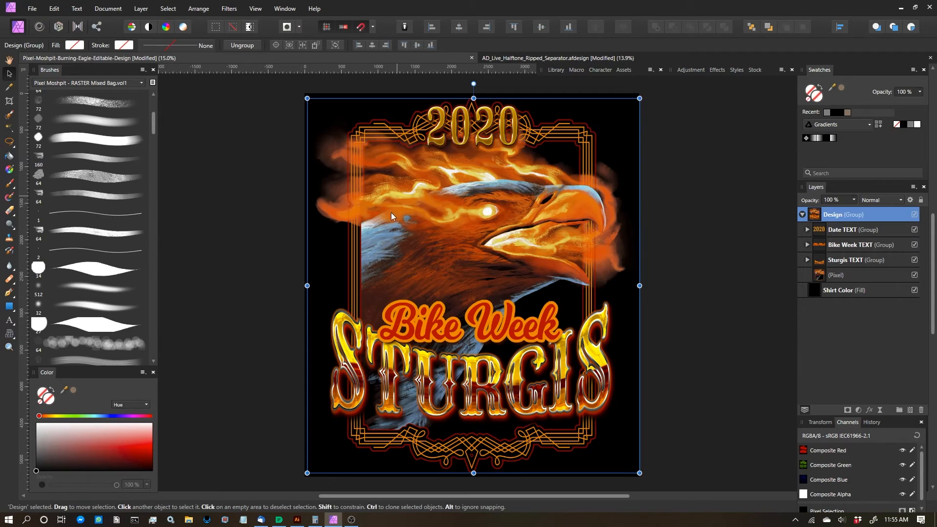
mouse_move(786, 262)
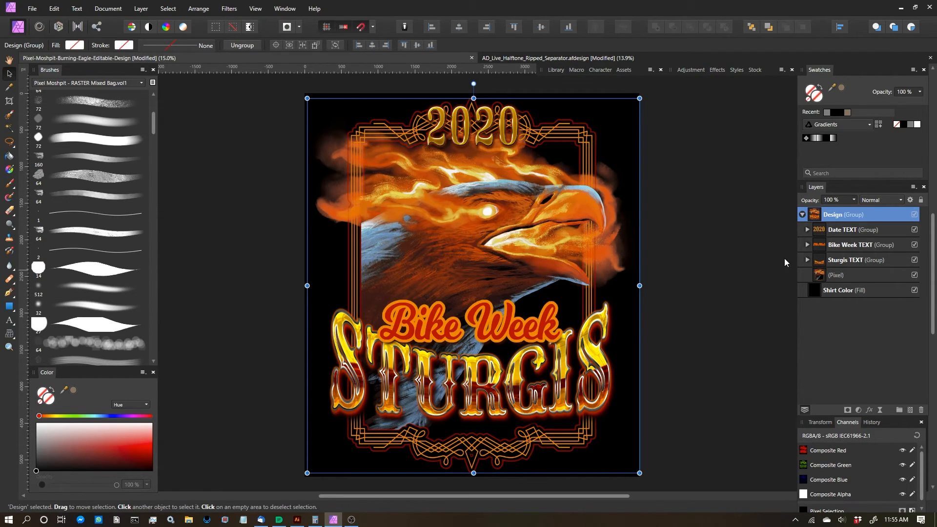
left_click(842, 230)
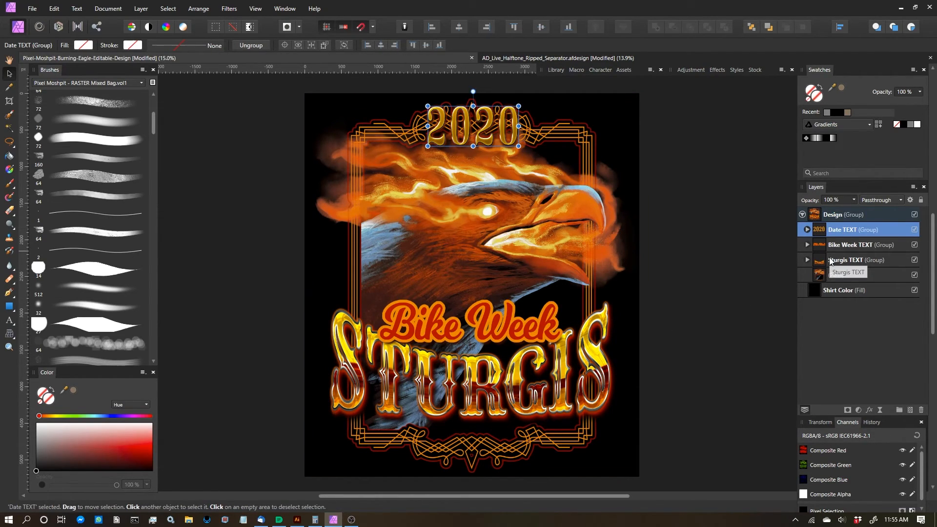
left_click(856, 260)
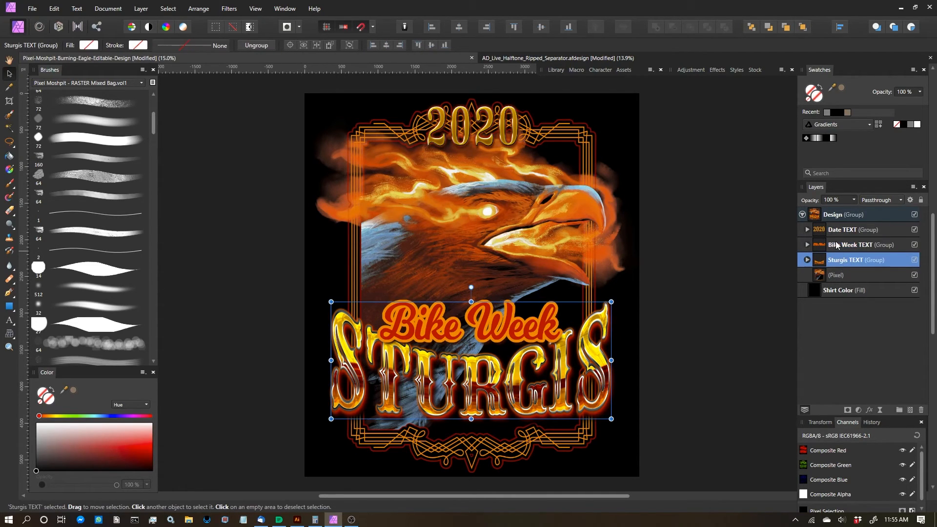
left_click(853, 229)
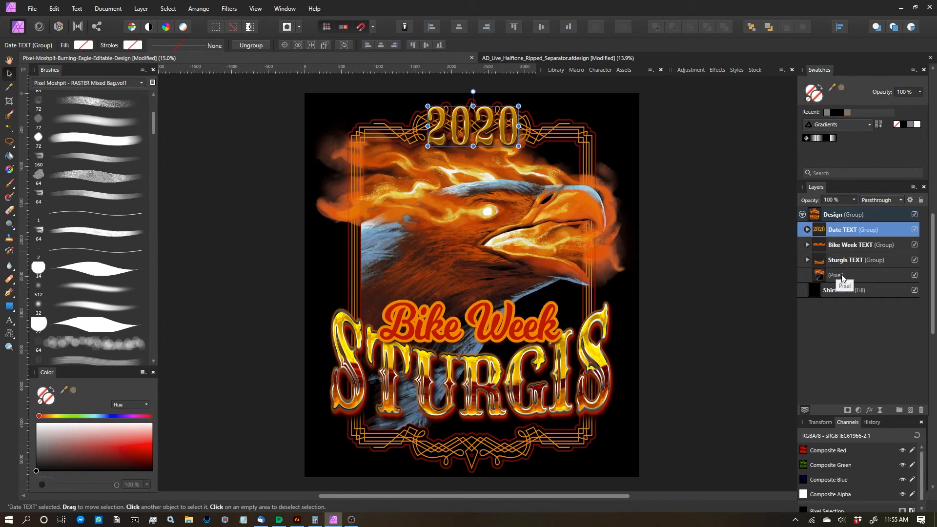
left_click(913, 290)
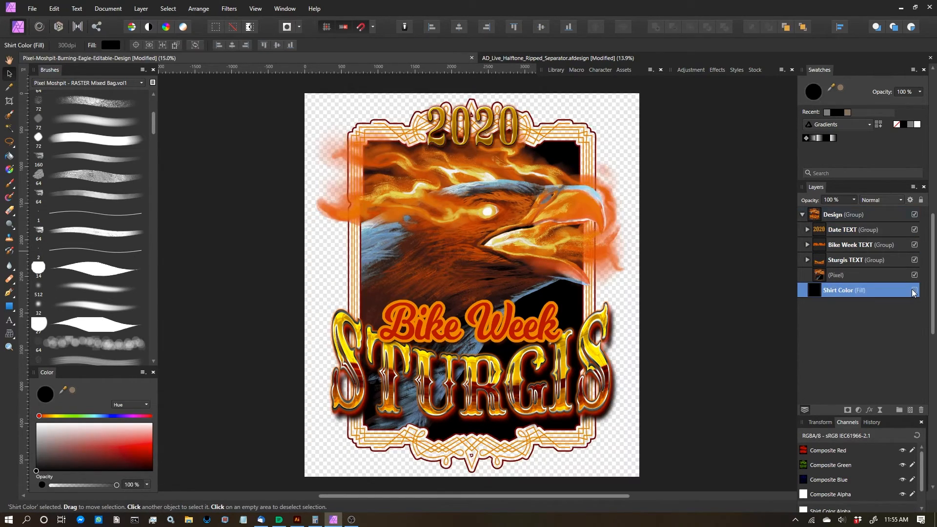
left_click(835, 275)
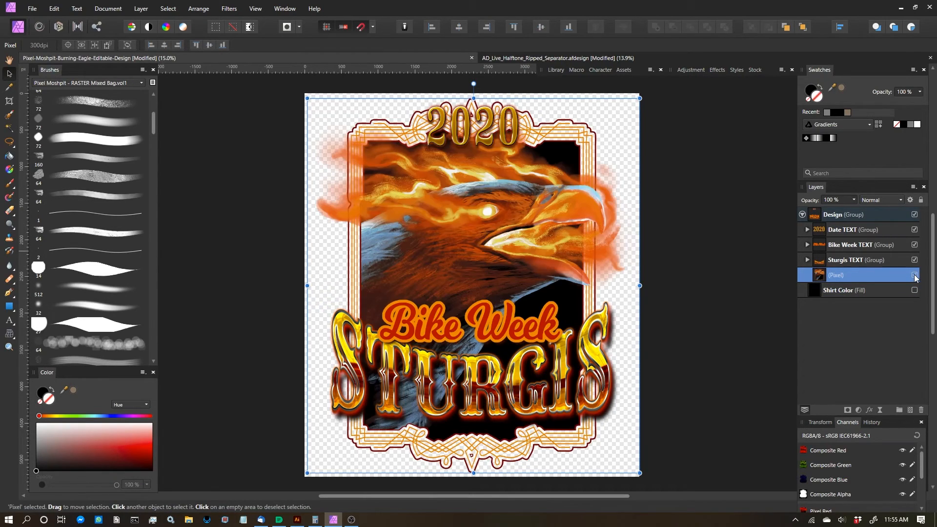
left_click(843, 214)
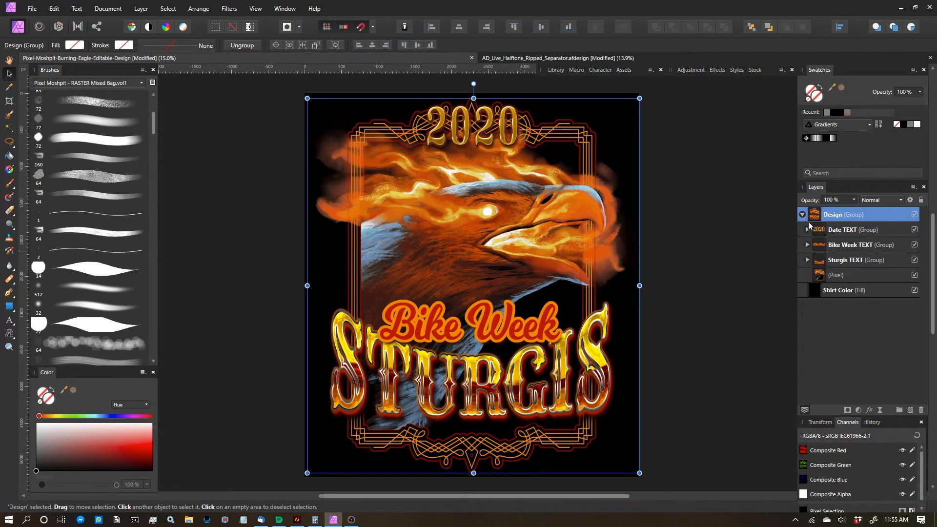
left_click(856, 275)
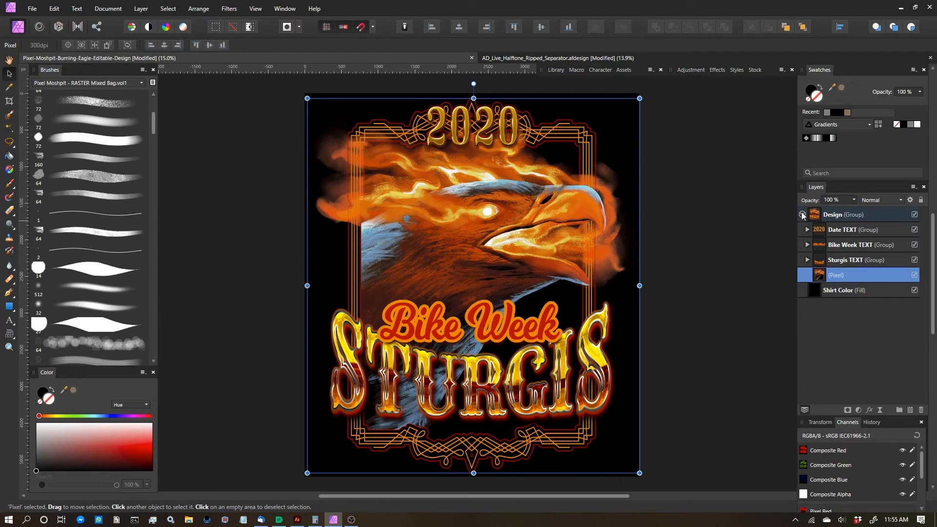
left_click(803, 214)
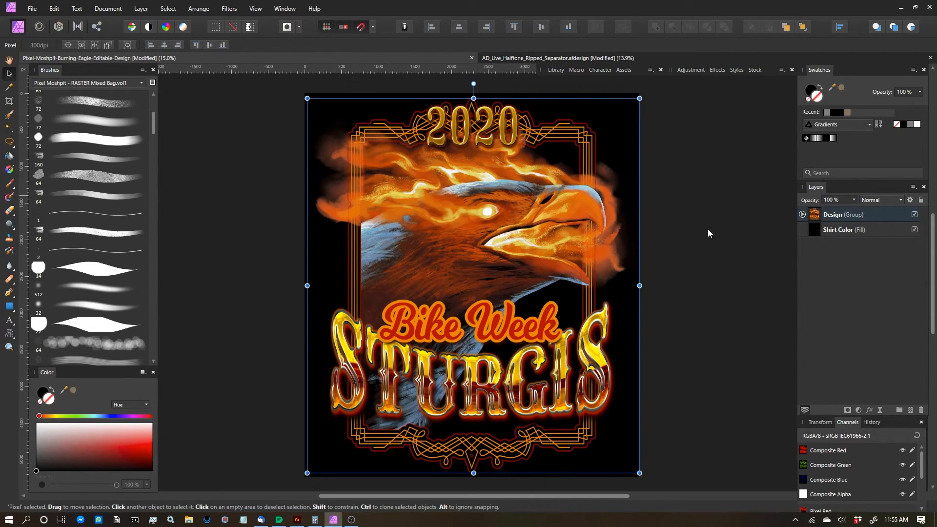
left_click(803, 214)
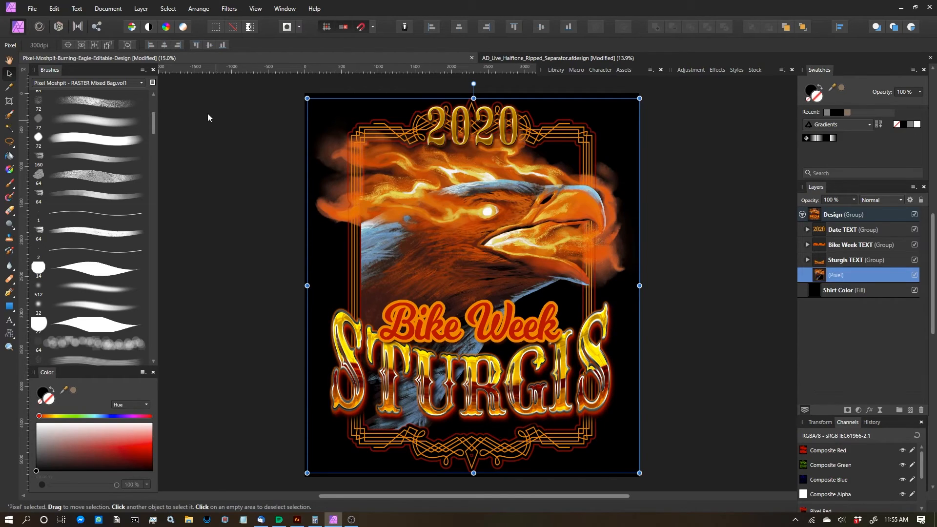
- Resize the document to 1200 DPI in pixels with nearest-neighbour resampling
left_click(108, 8)
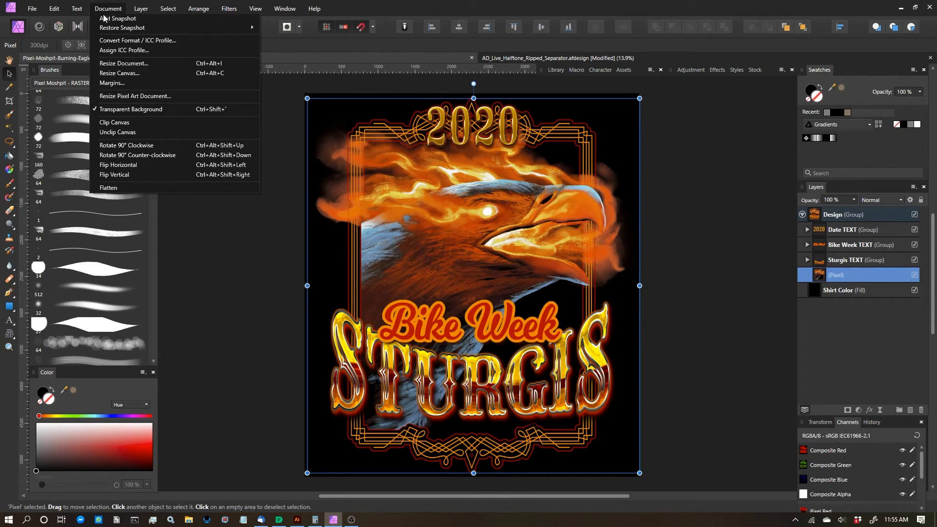
left_click(124, 63)
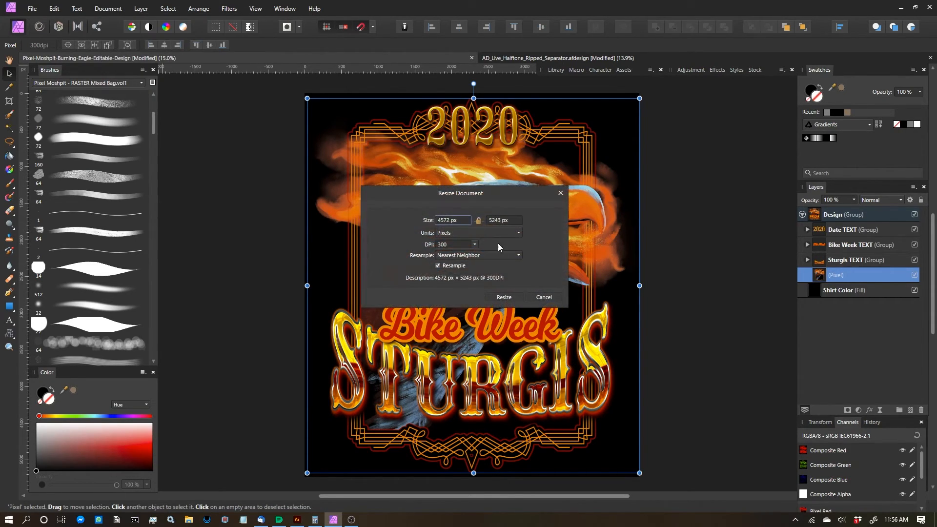
left_click(478, 233)
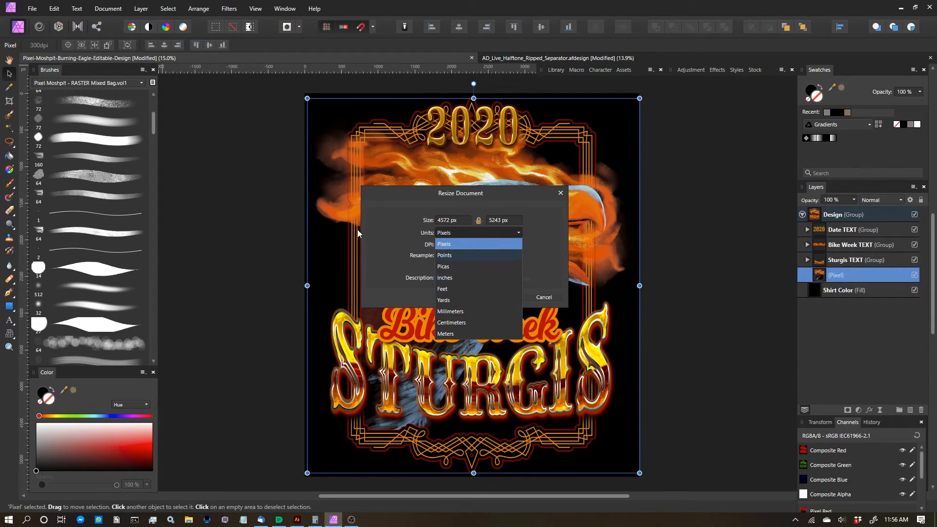
left_click(453, 244)
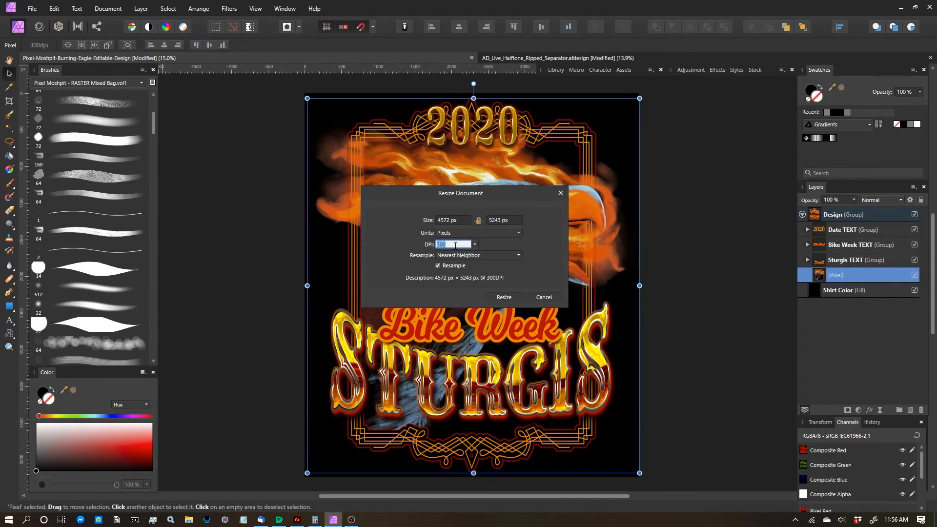
type("1200")
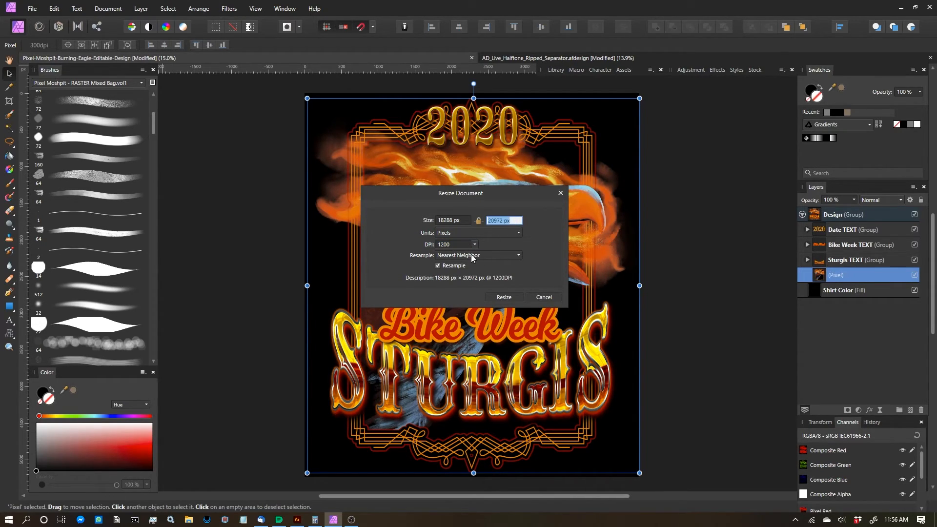
left_click(479, 256)
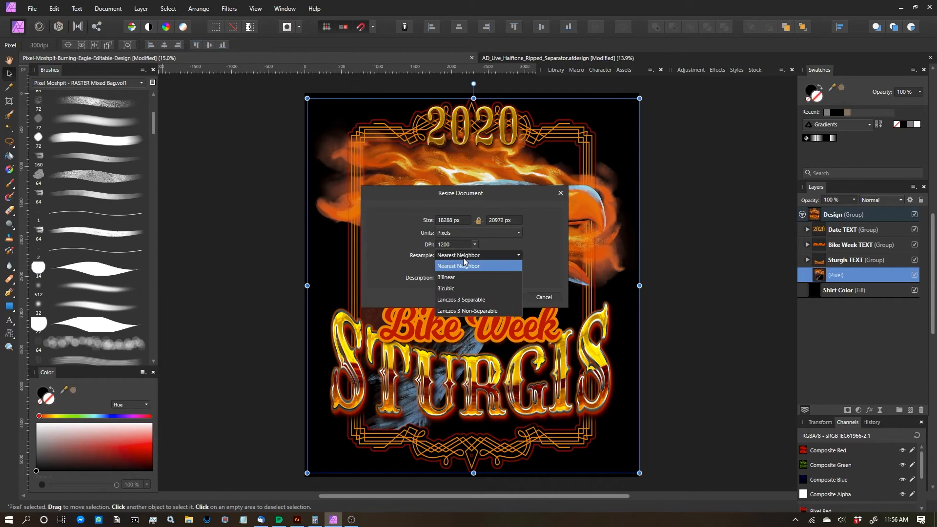
mouse_move(461, 271)
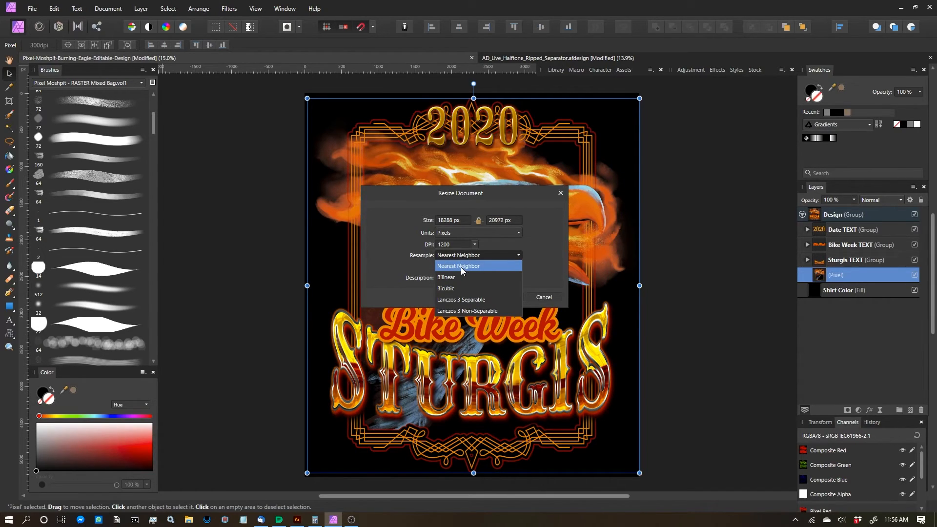
left_click(459, 265)
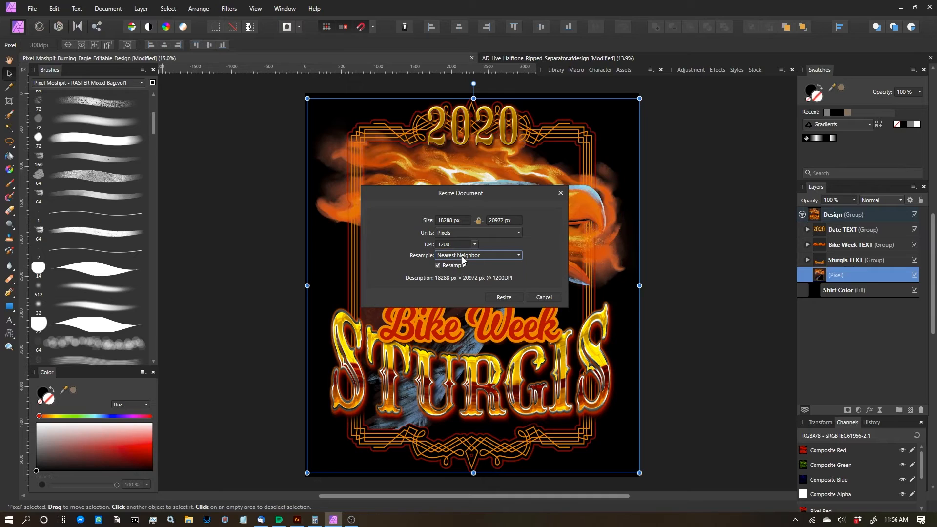
mouse_move(464, 259)
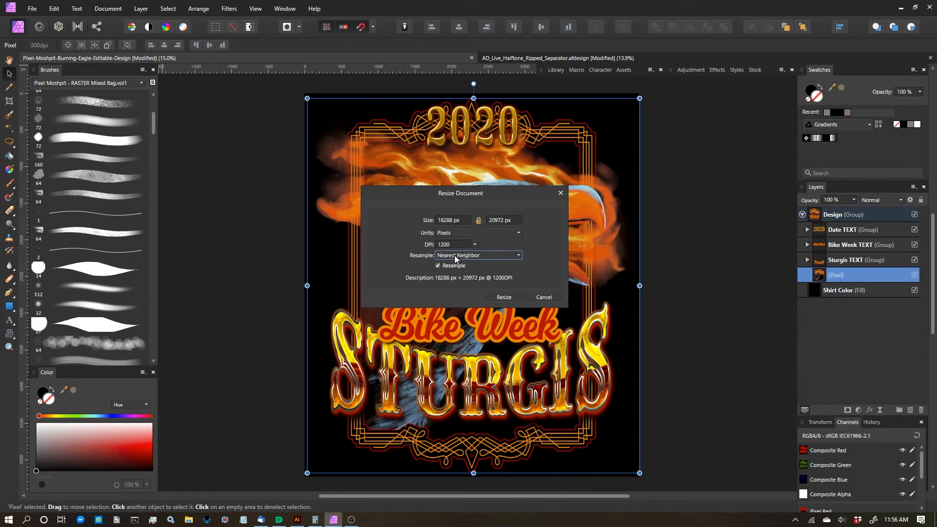
mouse_move(451, 256)
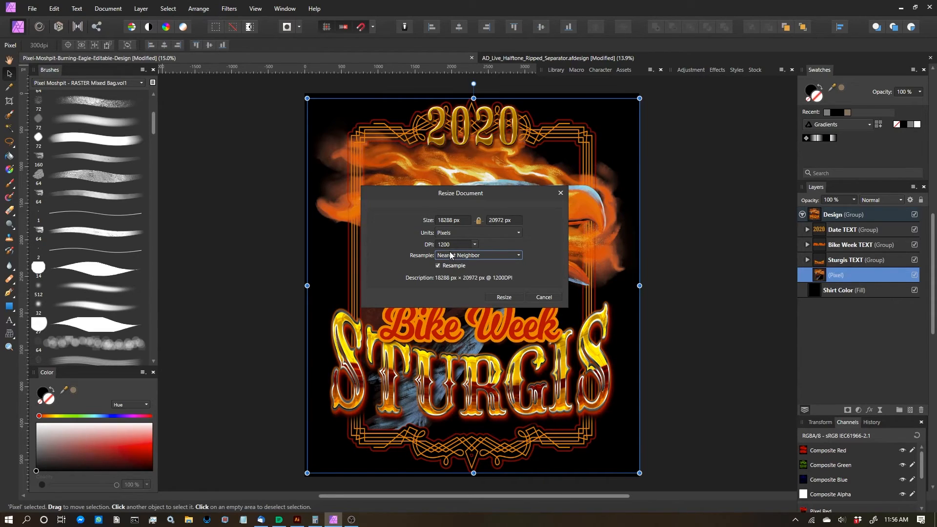
mouse_move(446, 256)
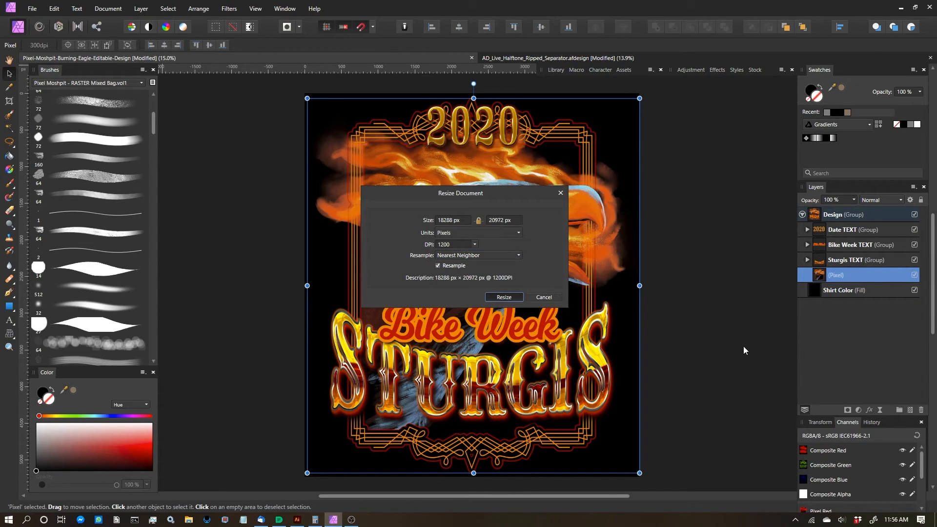
left_click(503, 296)
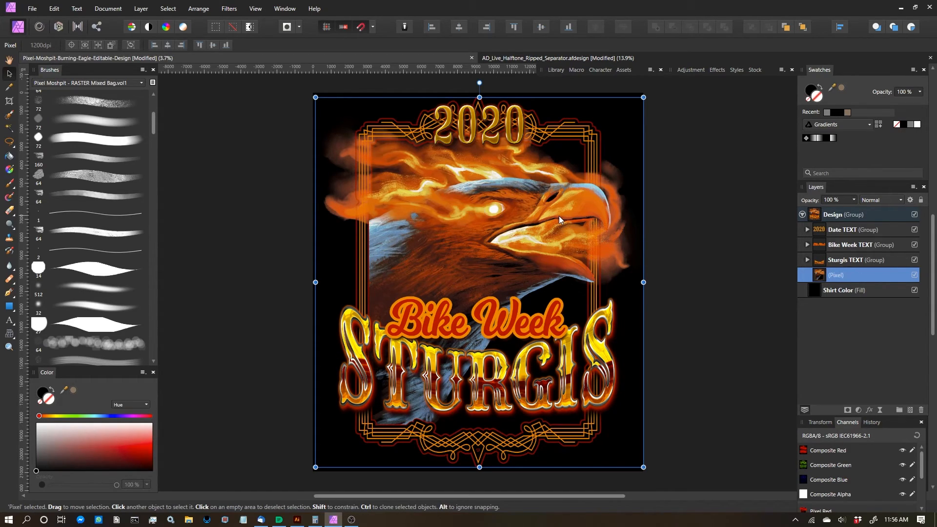
mouse_move(821, 311)
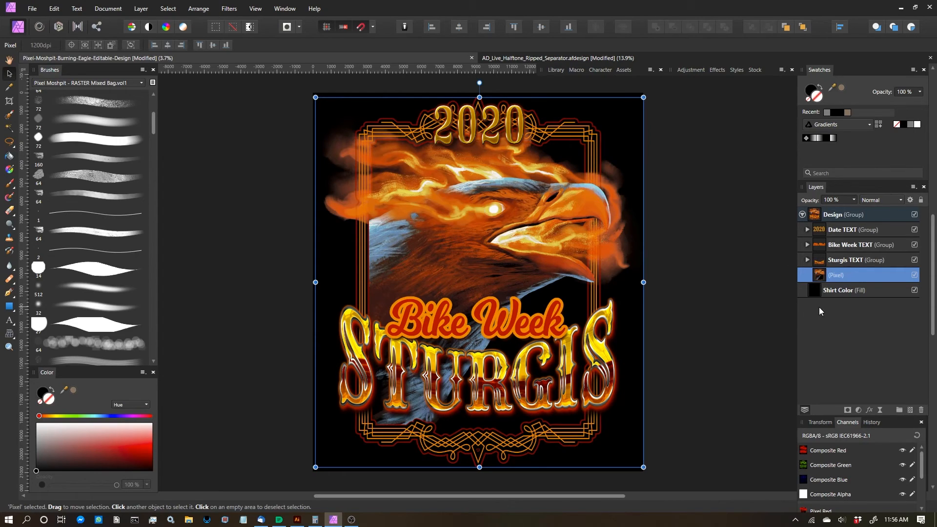
mouse_move(880, 409)
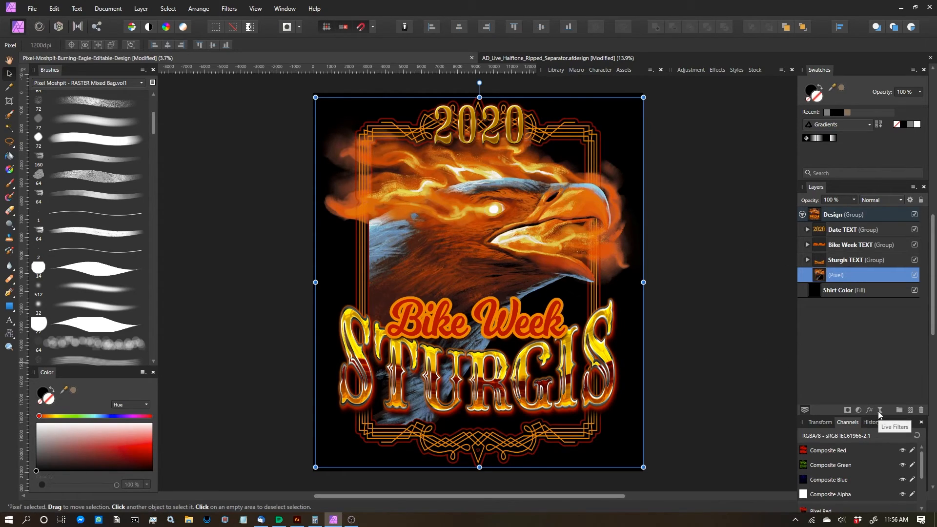
mouse_move(864, 368)
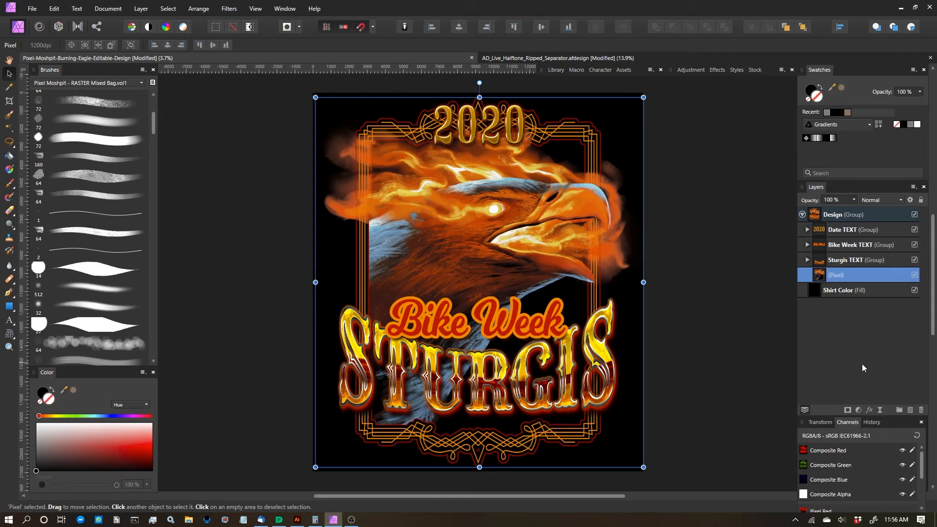
mouse_move(847, 278)
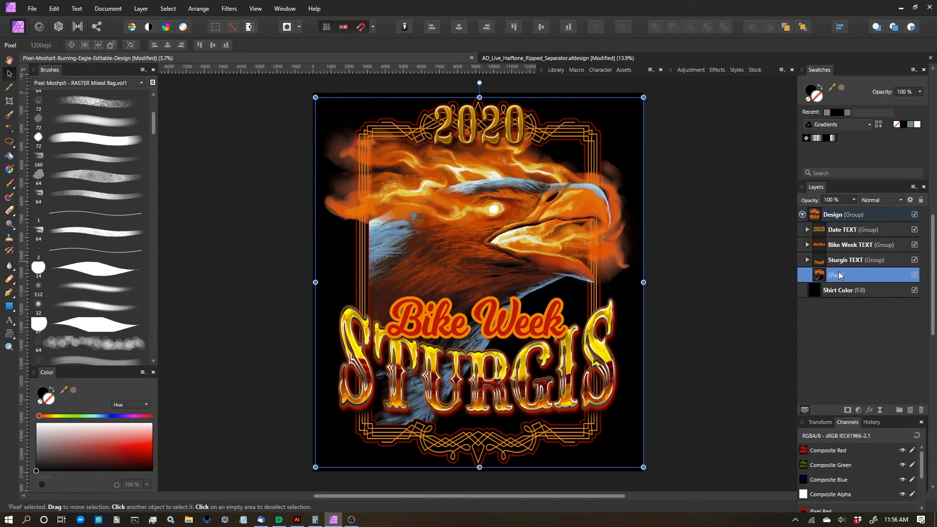
mouse_move(843, 277)
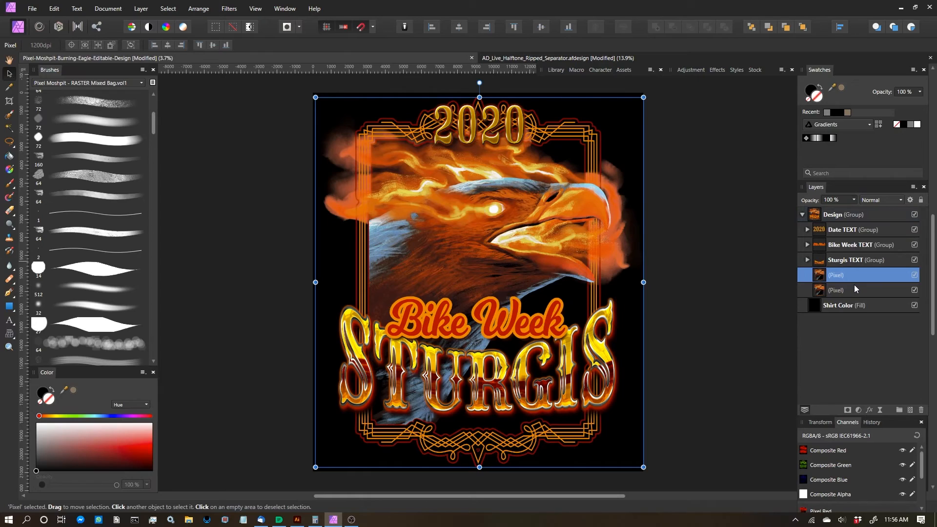
- Add a Black & White adjustment above the eagle pixel layer at default sliders
left_click(858, 409)
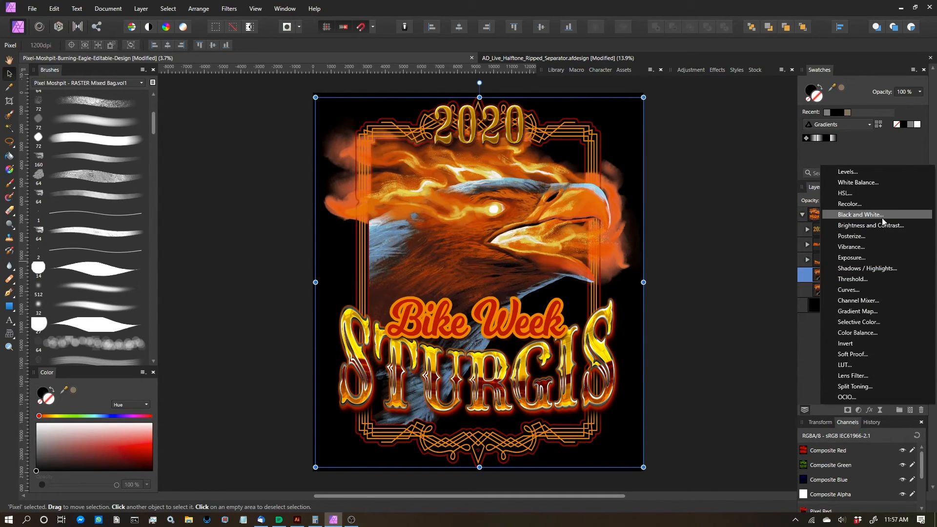
left_click(861, 213)
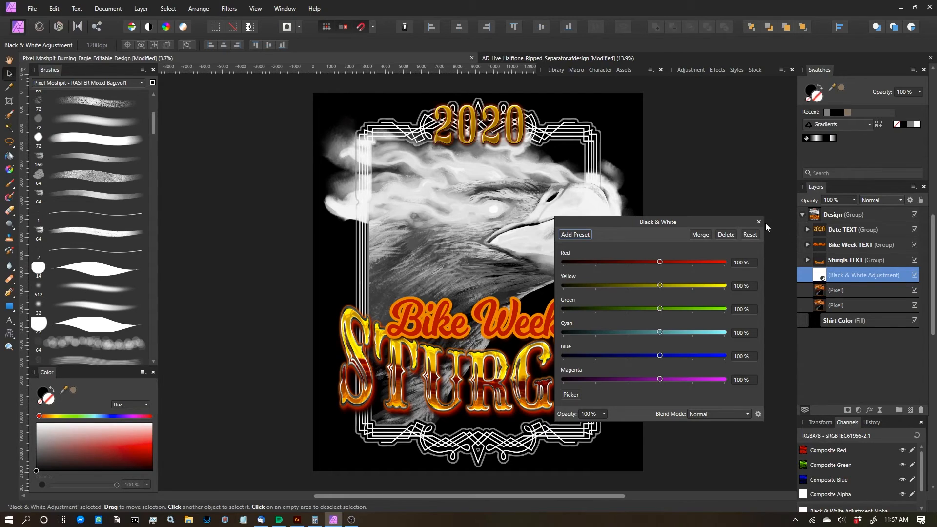
- Close the Black & White settings so the adjustment can be merged into the eagle layer
left_click(759, 221)
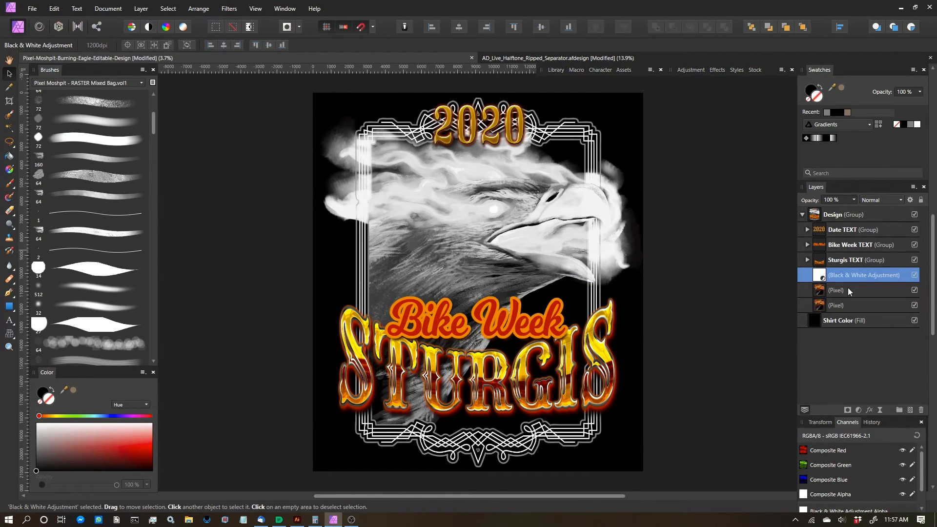
mouse_move(844, 276)
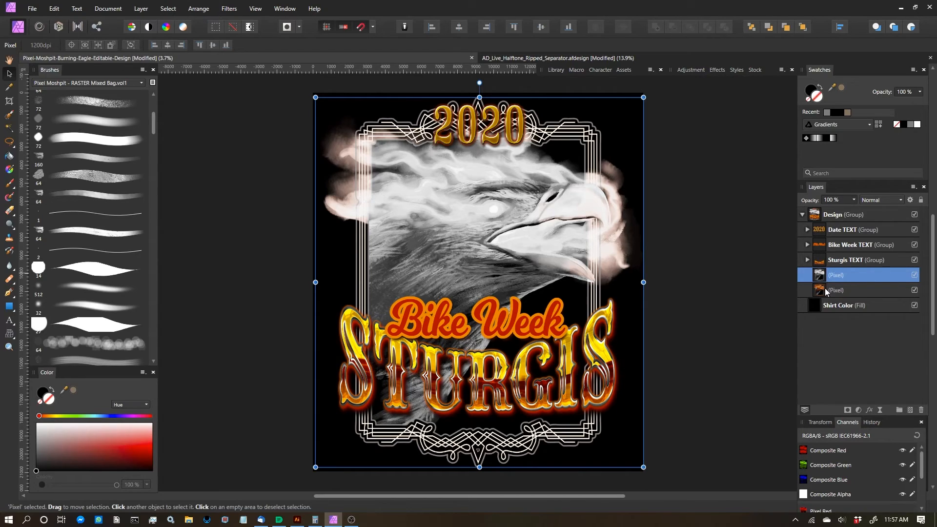
mouse_move(819, 275)
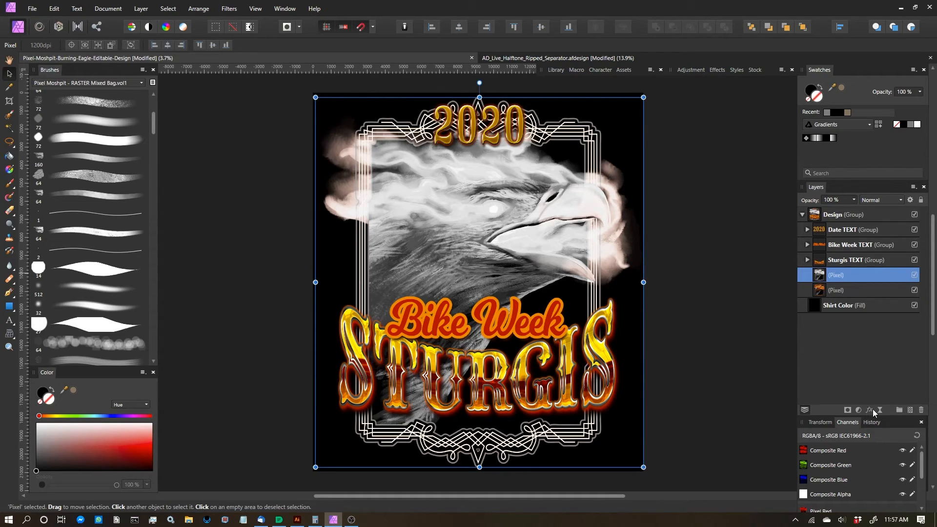
mouse_move(869, 410)
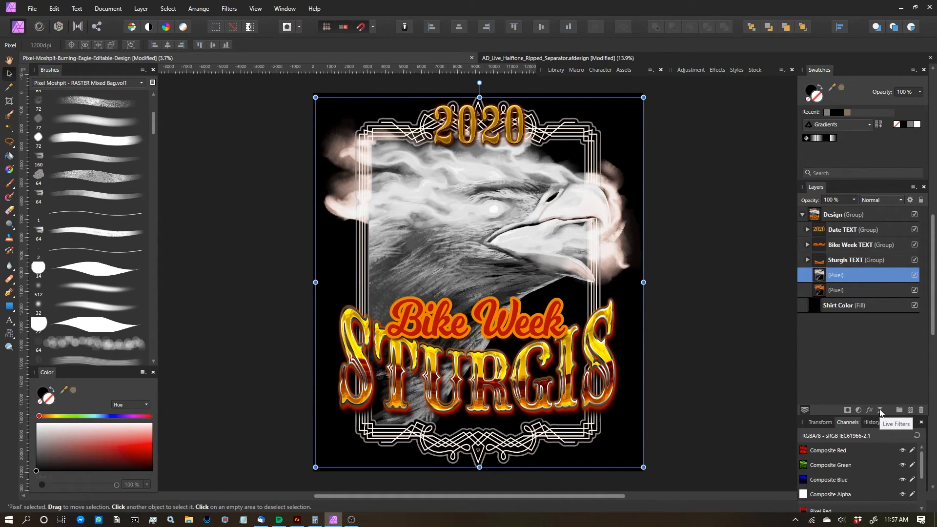
- Add a Live Halftone filter to the eagle with contrast 100, then bring up Calculator
left_click(880, 409)
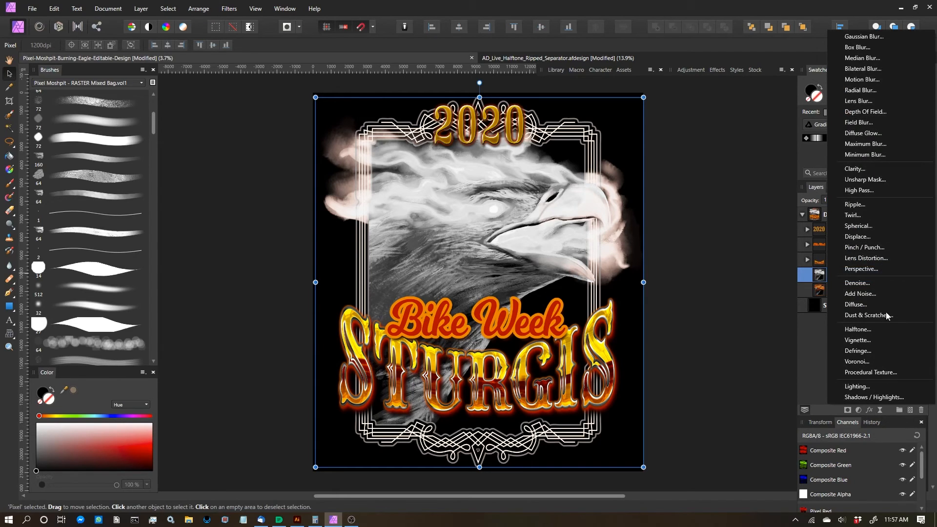
mouse_move(858, 330)
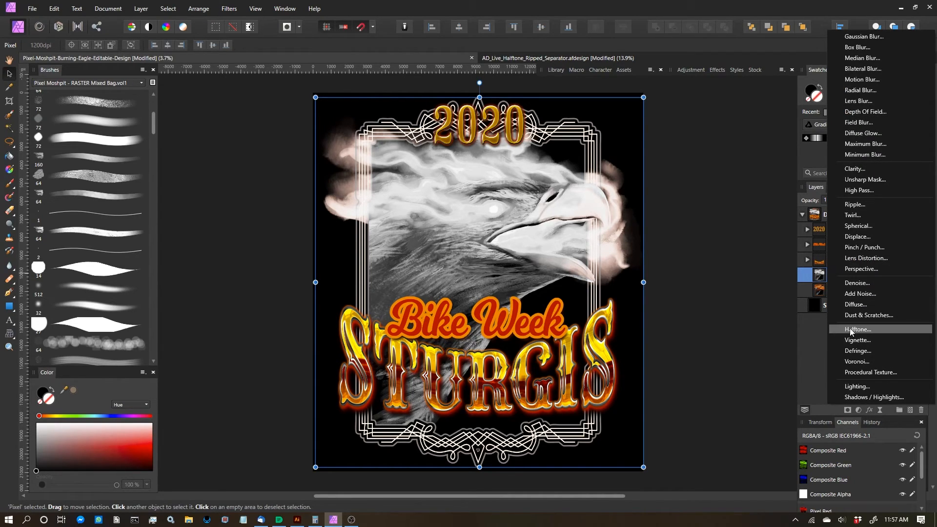
left_click(857, 329)
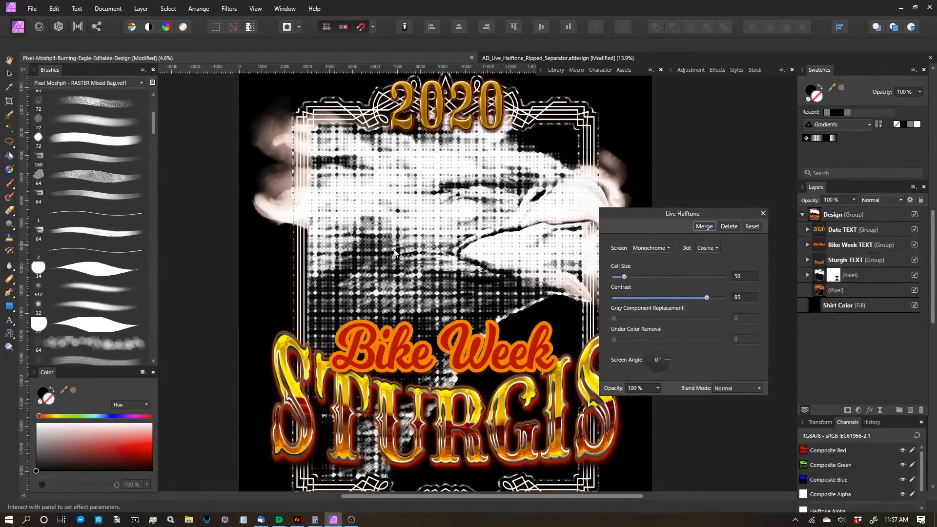
mouse_move(423, 197)
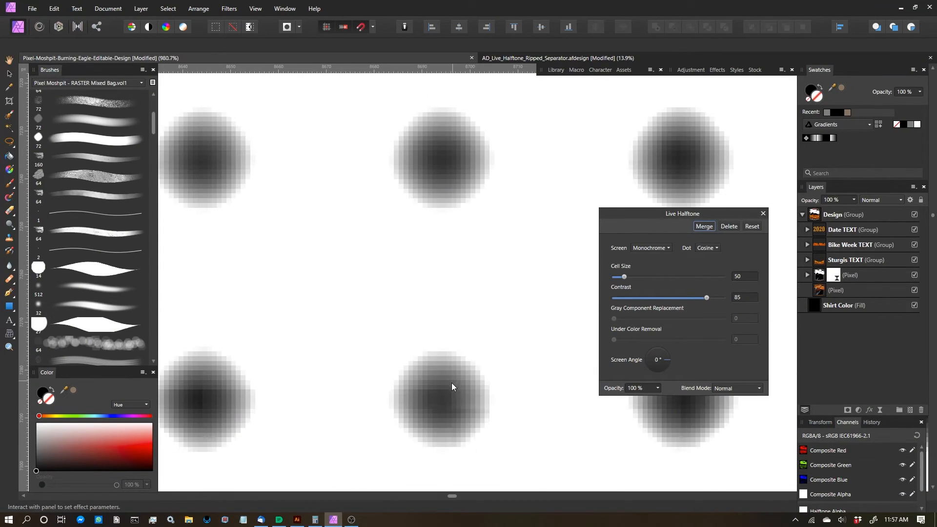
left_click_drag(705, 297, 722, 298)
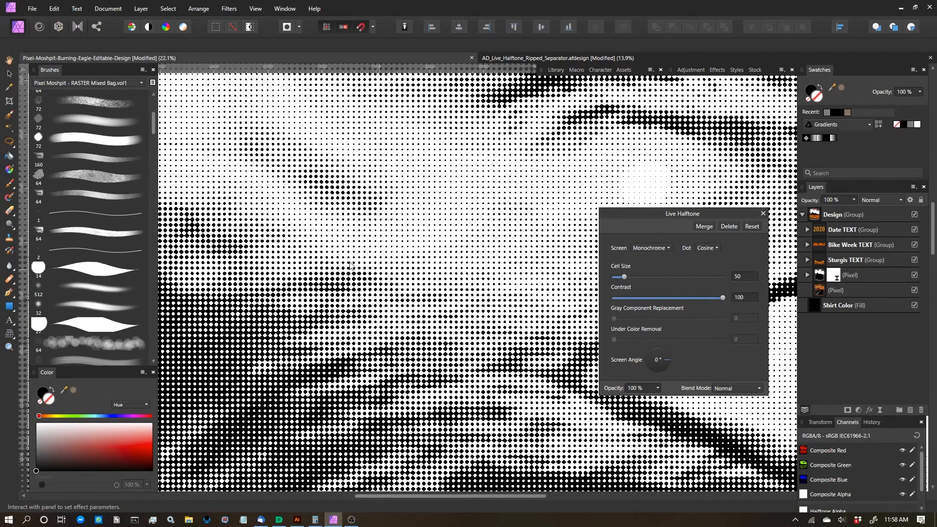
left_click(316, 519)
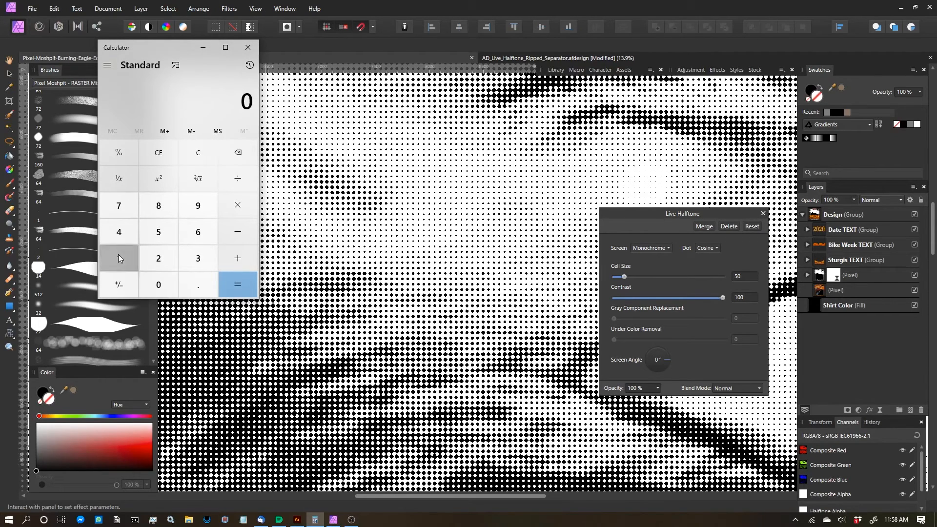
- Compute 1200 ÷ 55 ≈ 21.82 as a halftone cell-size figure
left_click(158, 285)
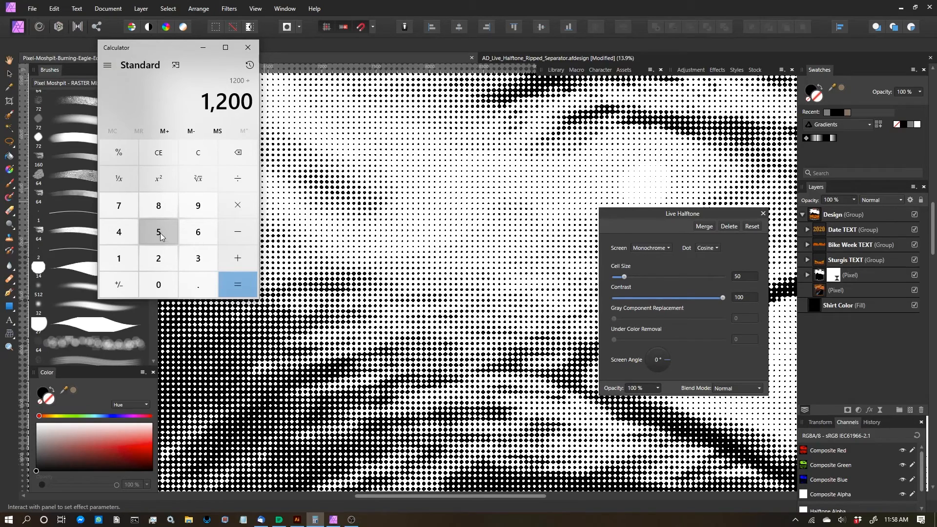
mouse_move(119, 233)
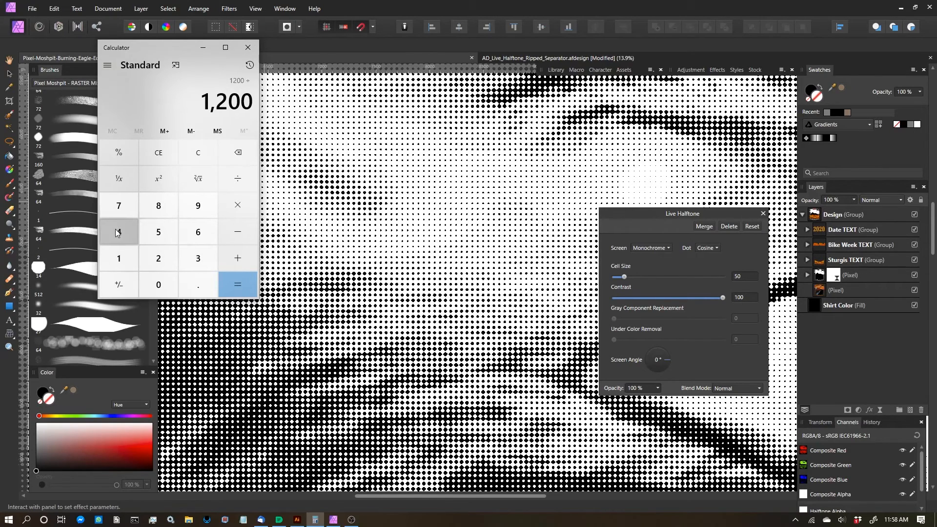
mouse_move(158, 232)
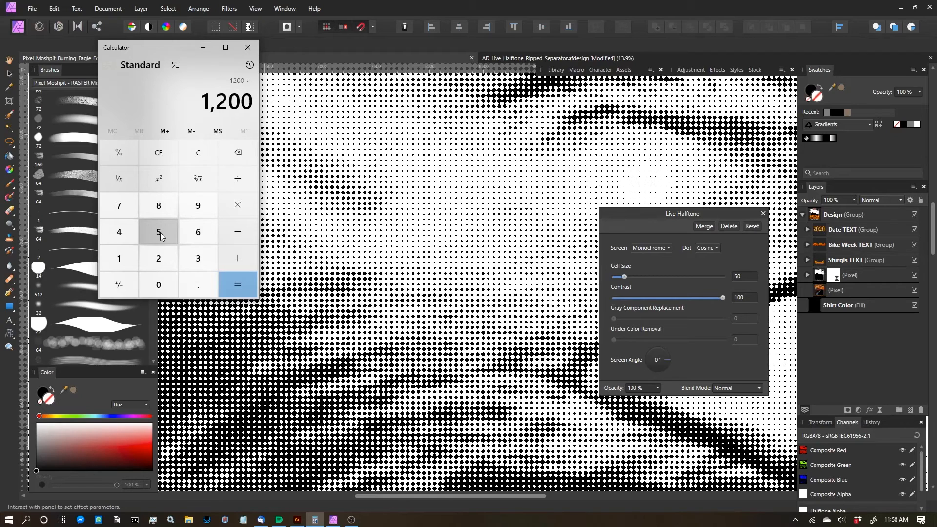
left_click(158, 232)
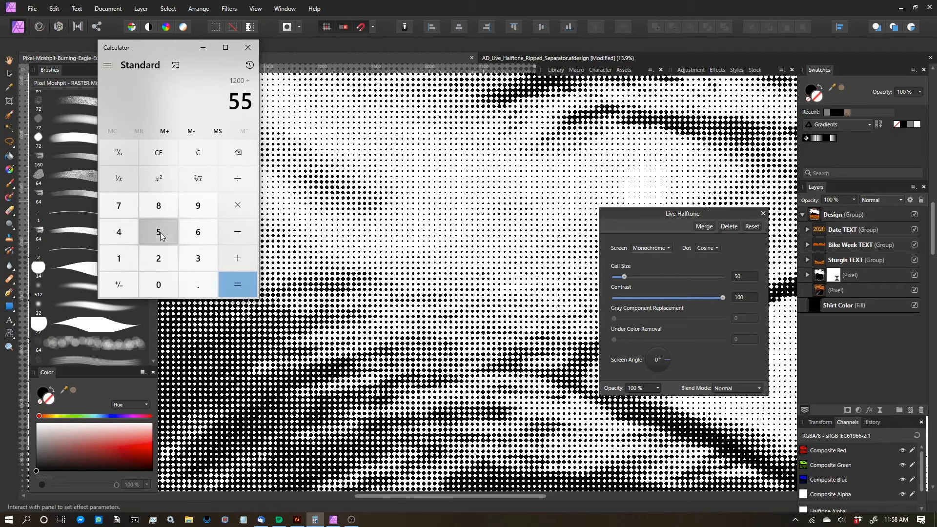
left_click(238, 285)
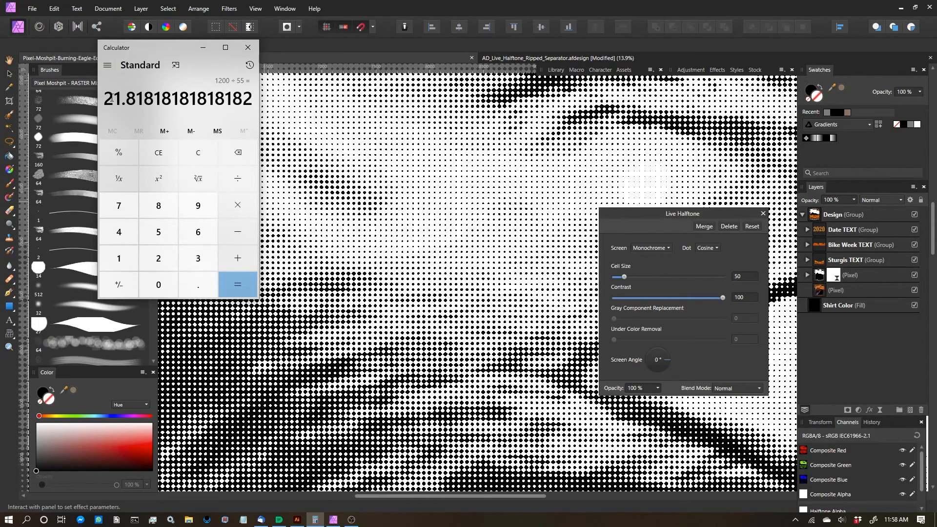
mouse_move(716, 256)
type("42")
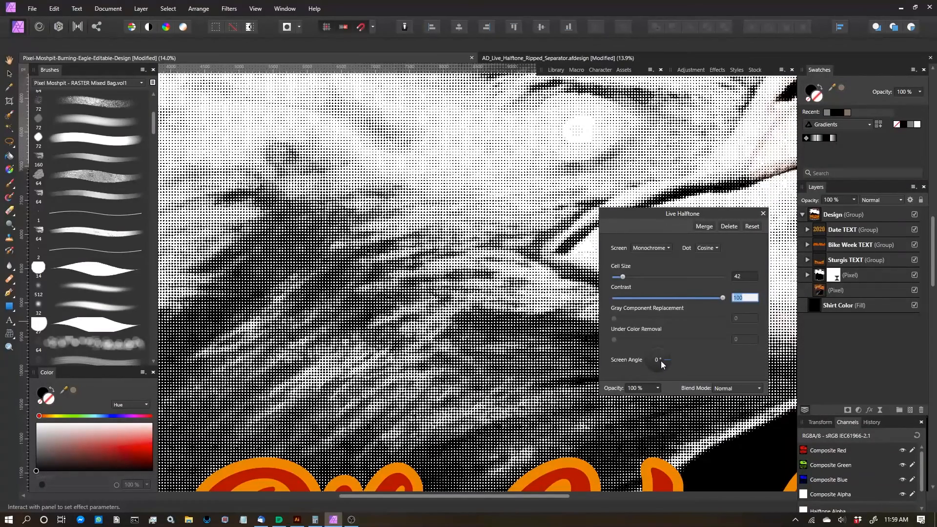
- Set the eagle halftone's screen angle to 22 degrees
left_click(657, 359)
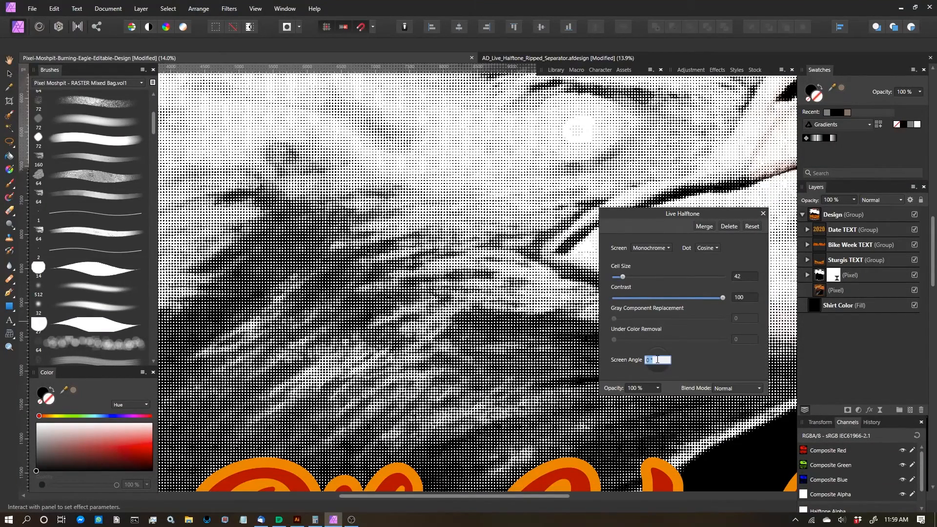
type("22")
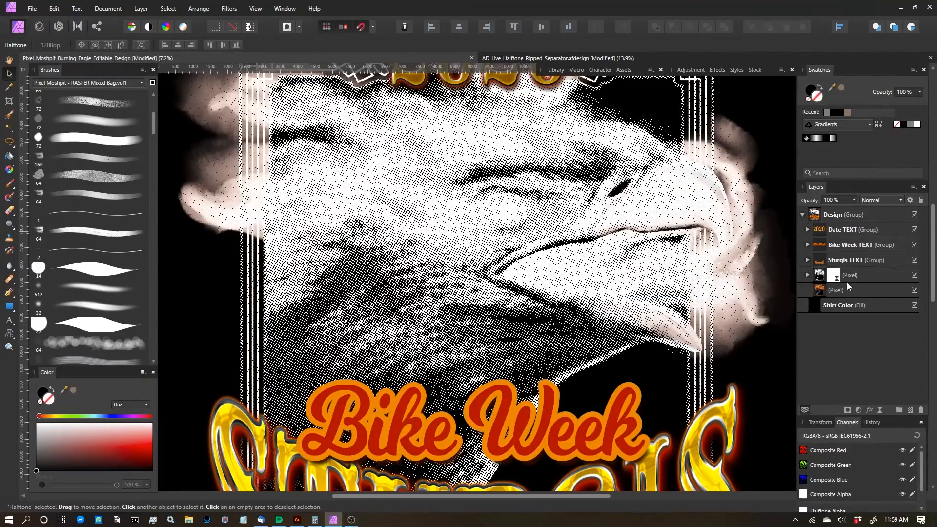
- Select the halftoned eagle layer for merging its Live Halftone filter down
left_click(850, 275)
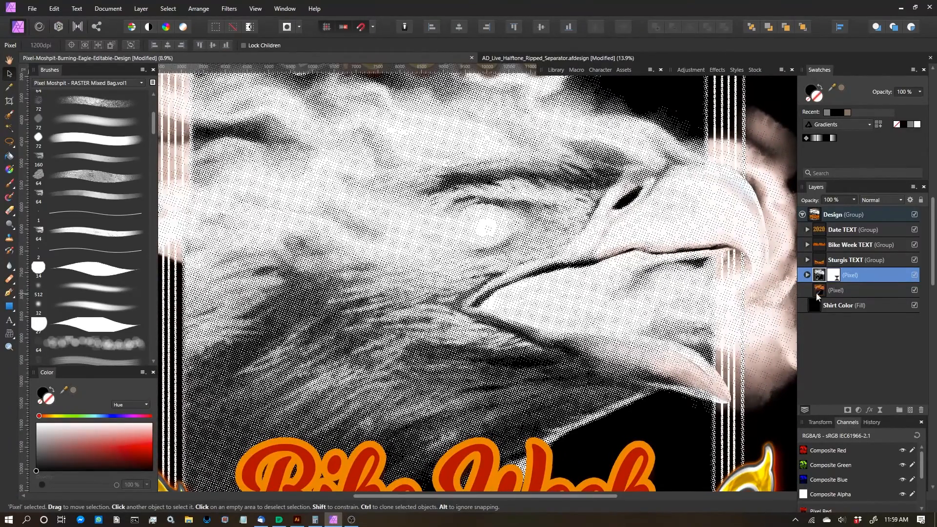
mouse_move(851, 292)
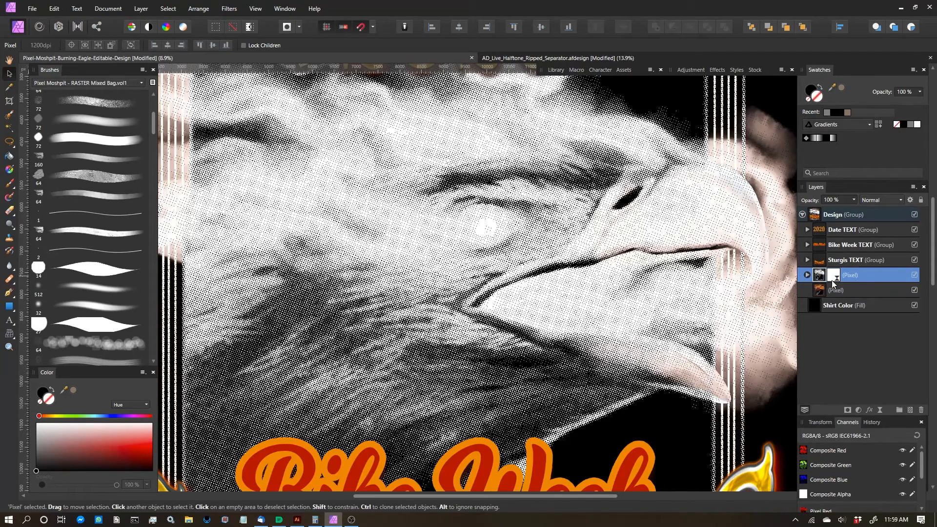
mouse_move(140, 9)
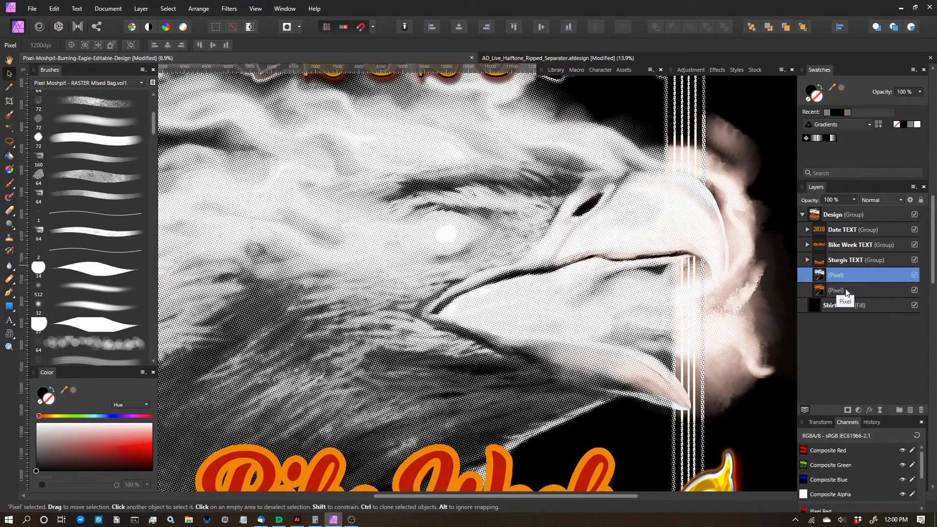
- Group both eagle layers and rasterize the halftoned one to a mask over the colour eagle
left_click(855, 290)
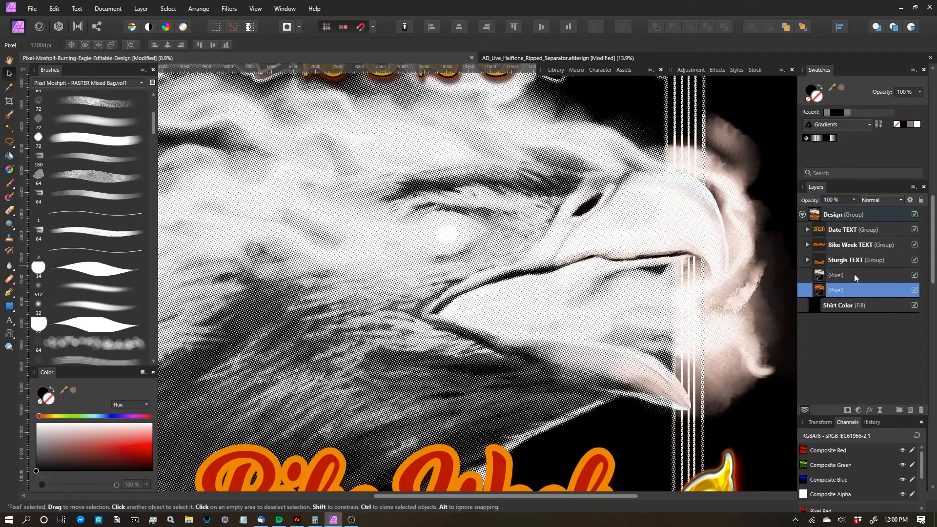
left_click(855, 275)
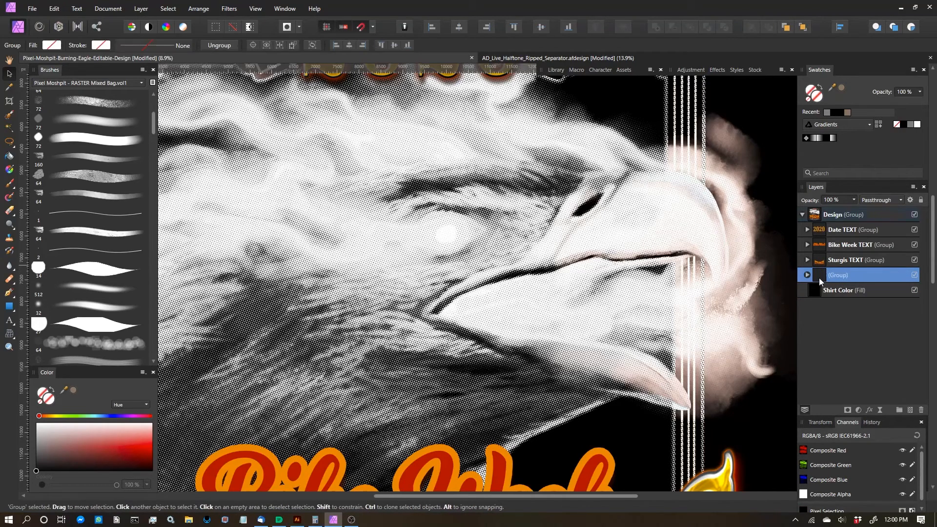
left_click(807, 276)
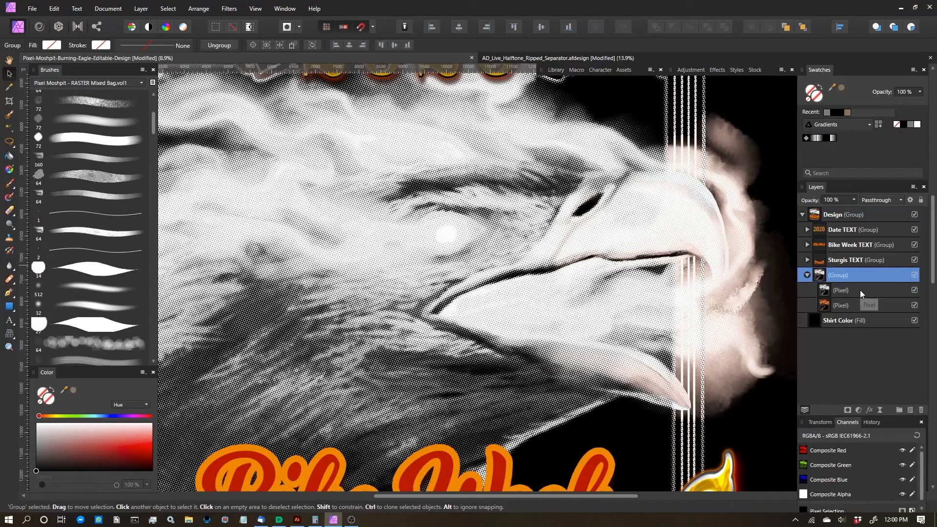
left_click(841, 290)
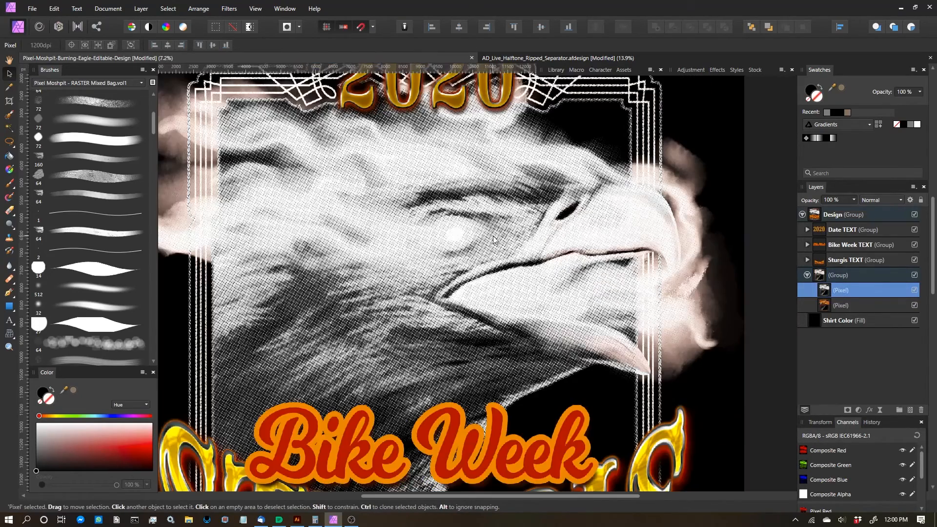
left_click(141, 9)
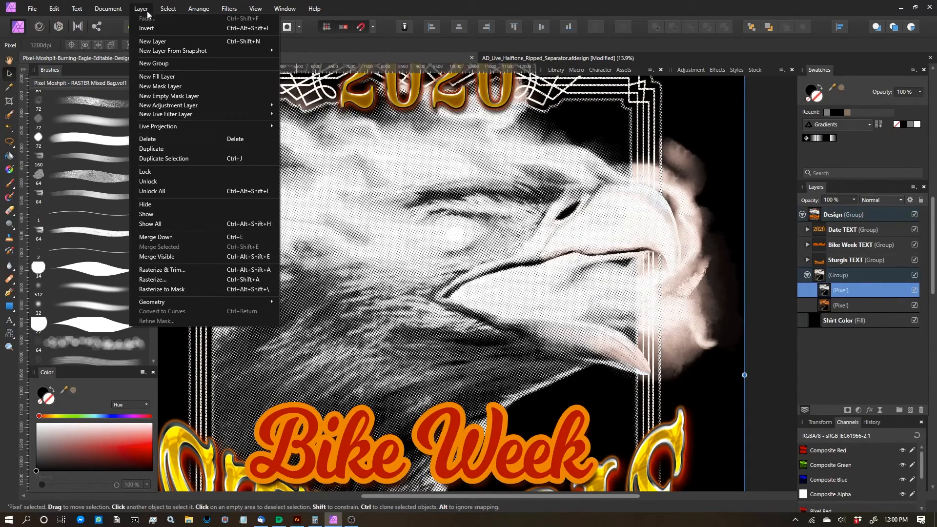
mouse_move(162, 289)
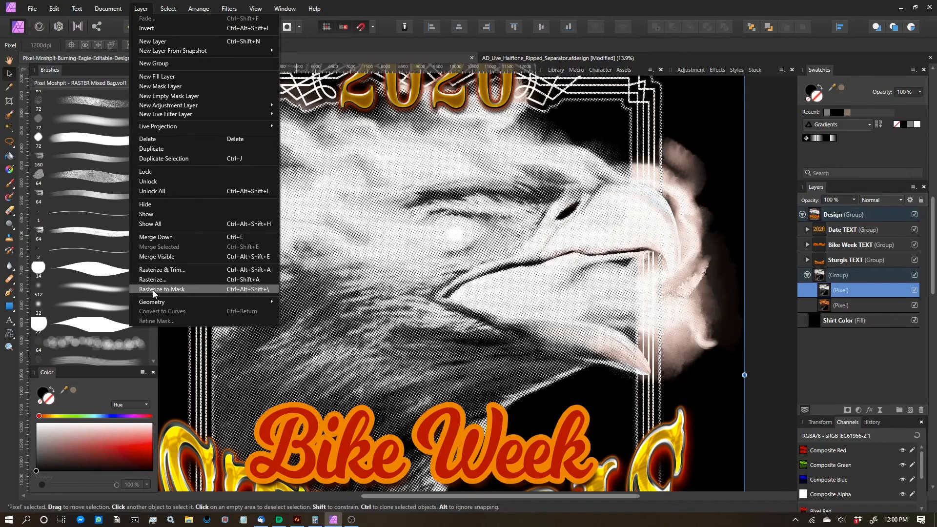
mouse_move(186, 293)
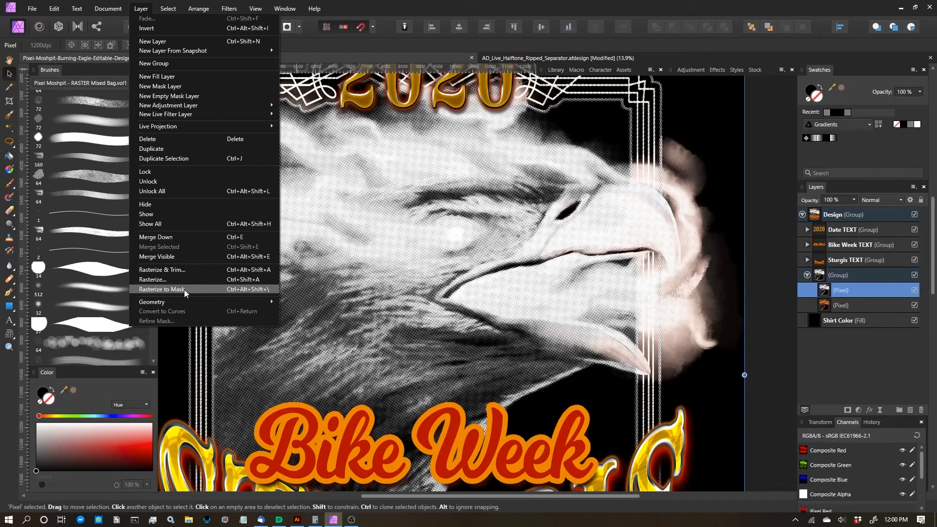
left_click(162, 289)
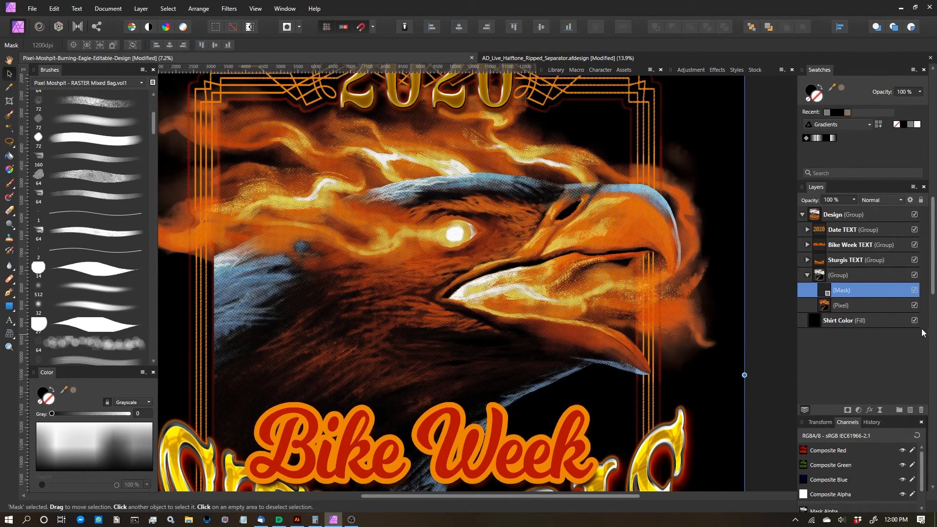
- Work on the eagle group's mask layer and scroll through the grunge brushes
left_click(914, 320)
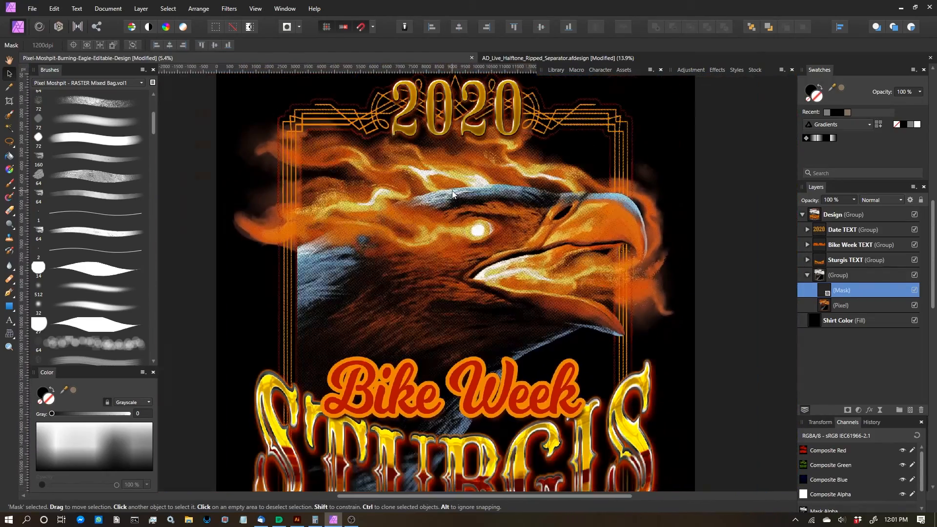
scroll("down", 3)
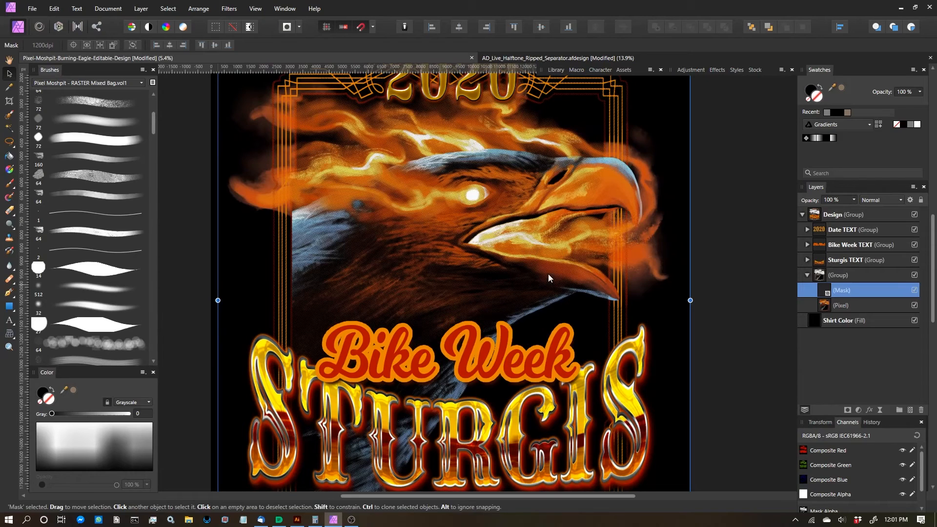
scroll("down", 3)
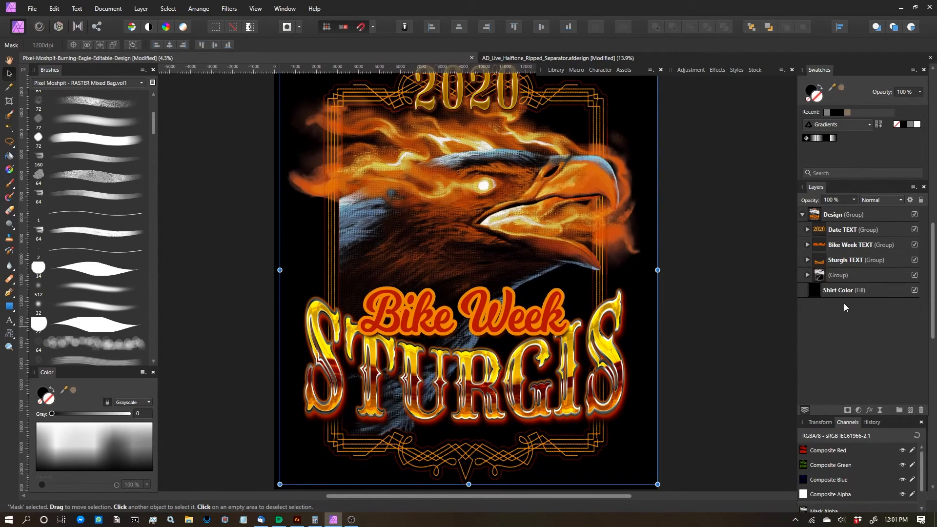
- Select the masked eagle group to flatten it into a pixel copy
left_click(806, 275)
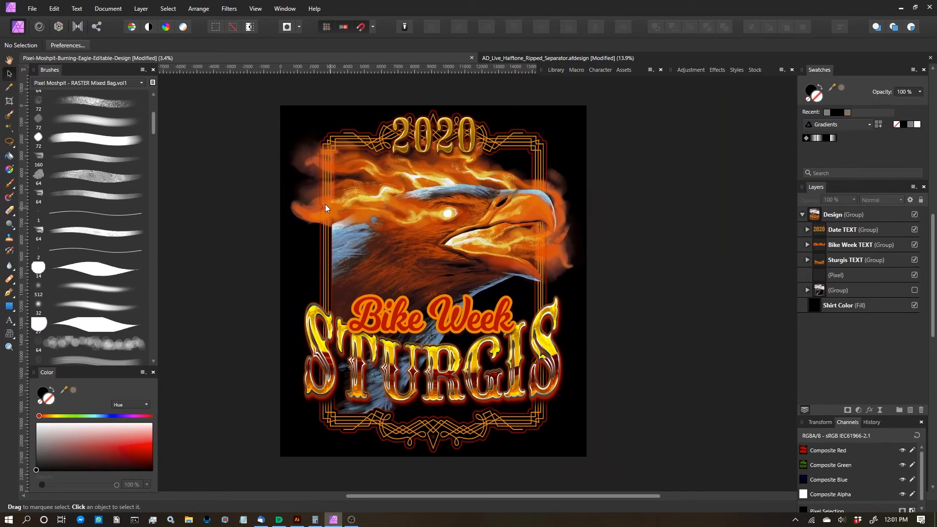
mouse_move(27, 162)
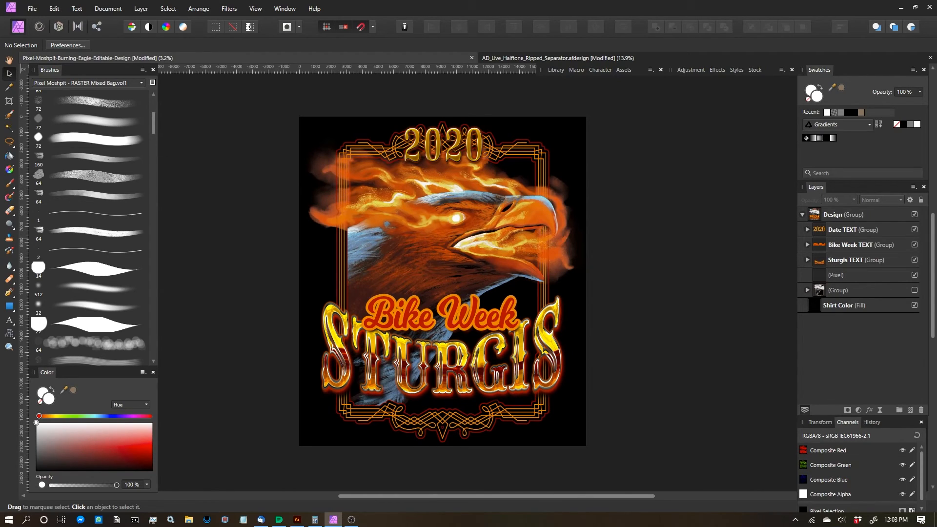
mouse_move(9, 170)
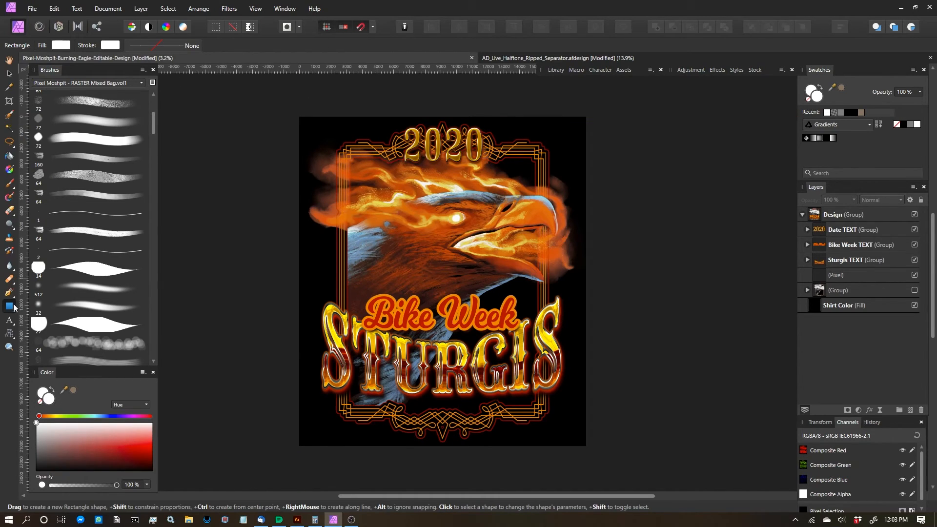
mouse_move(361, 27)
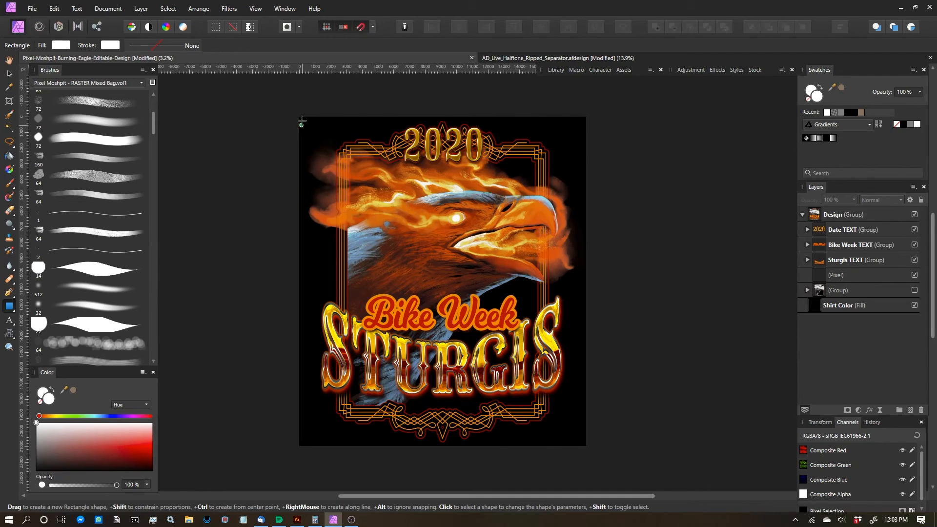
- Draw a white rectangle stretched from the top-left to the page's bottom-right corner
left_click_drag(301, 119, 357, 150)
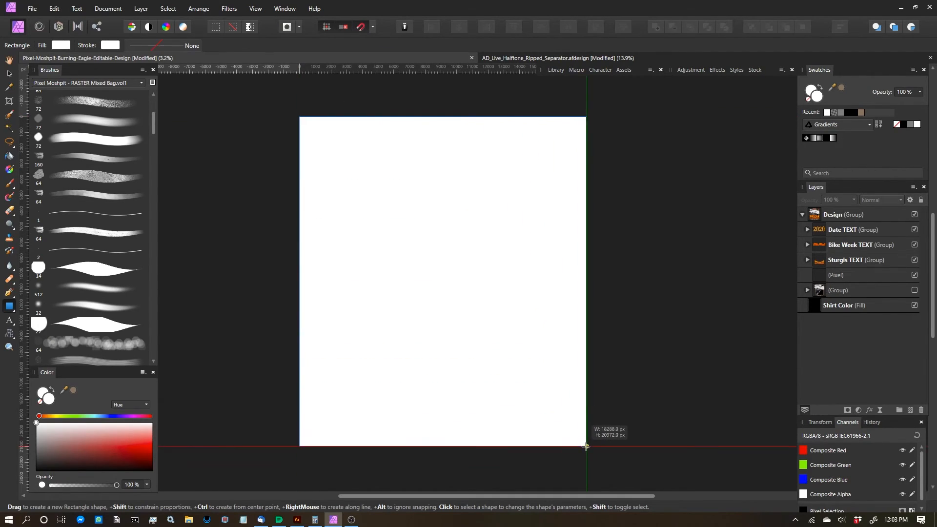
left_click_drag(299, 117, 587, 446)
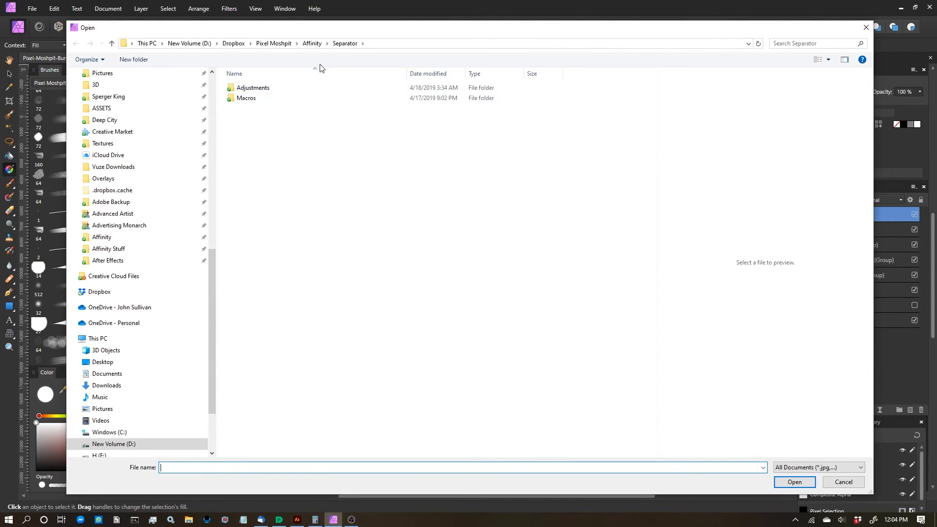
- Load halftone_pattern.55lpi_22.5.png from Pixel Moshpit > Patterns as the rectangle's bitmap fill
left_click(274, 43)
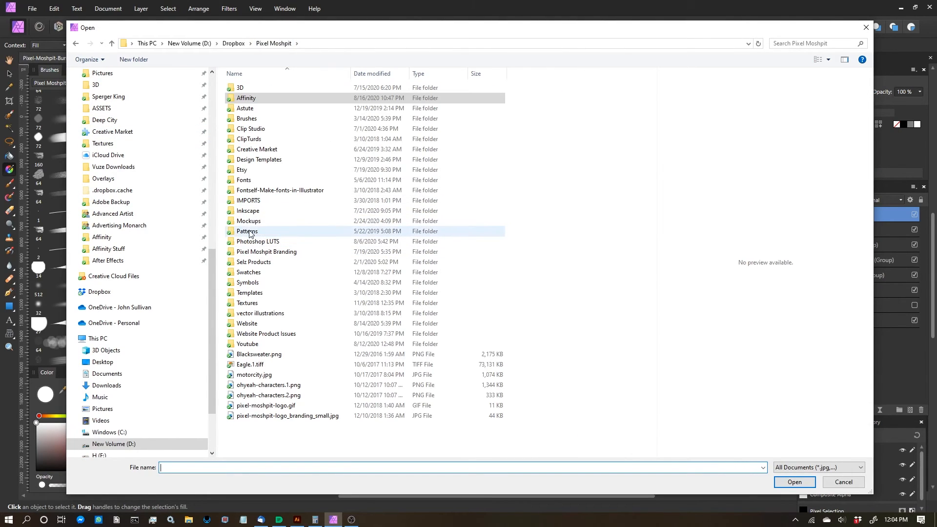
double_click(247, 230)
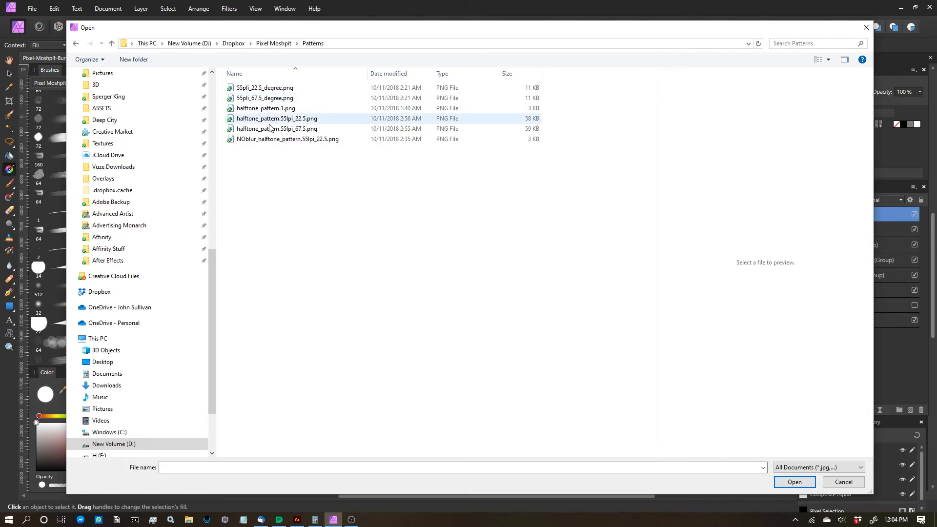
left_click(277, 118)
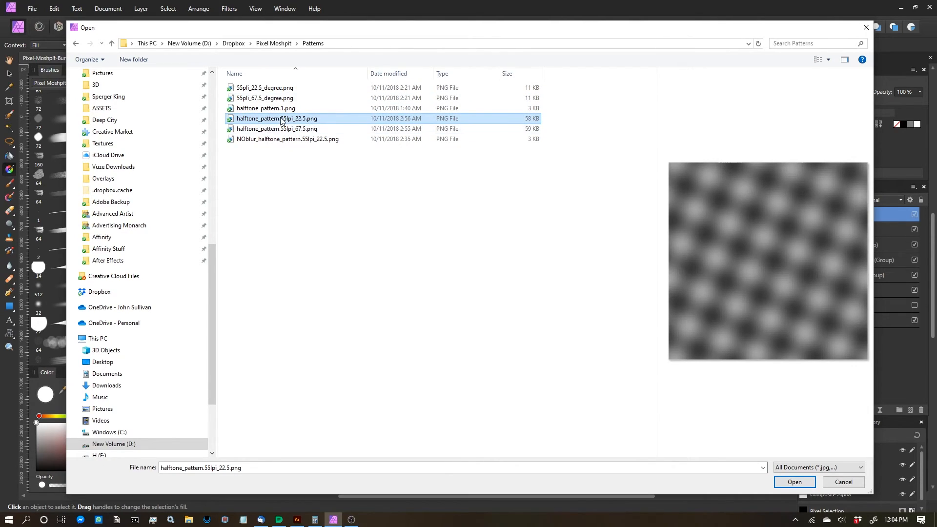
mouse_move(287, 124)
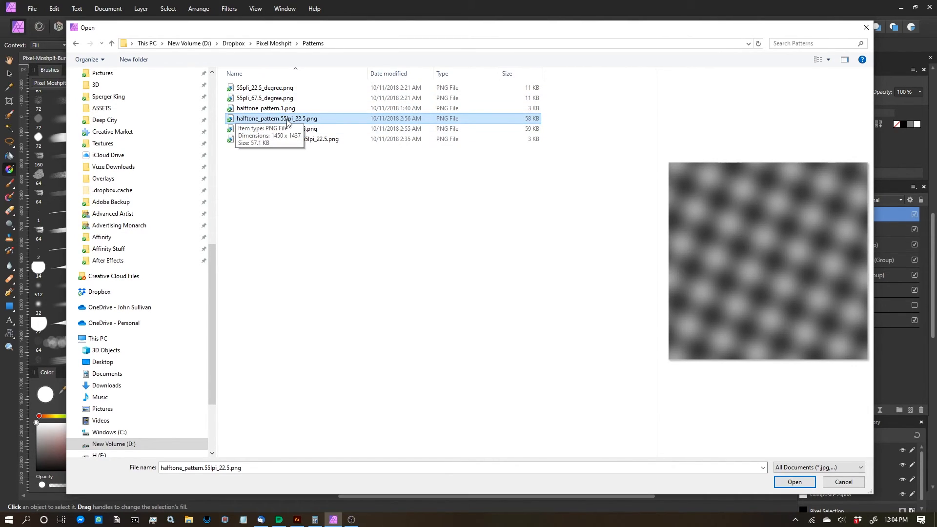
mouse_move(292, 122)
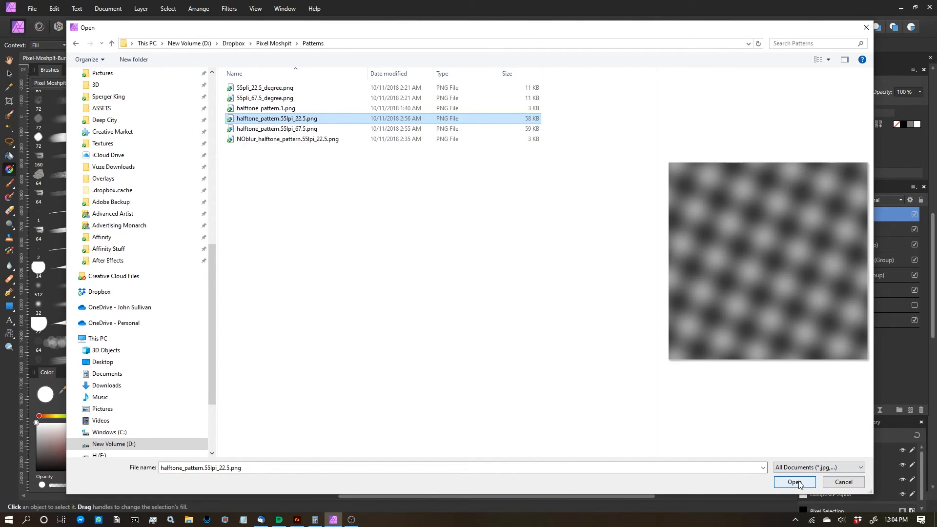
mouse_move(781, 285)
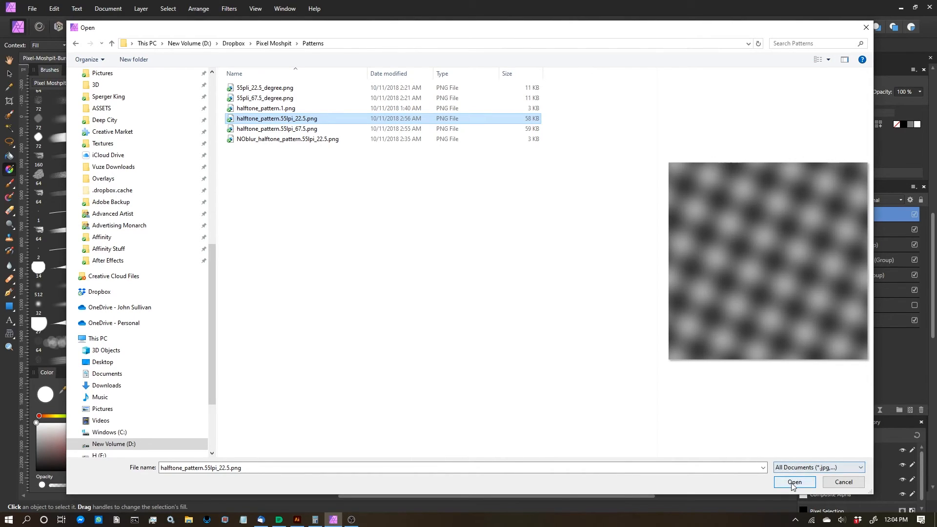
left_click(794, 482)
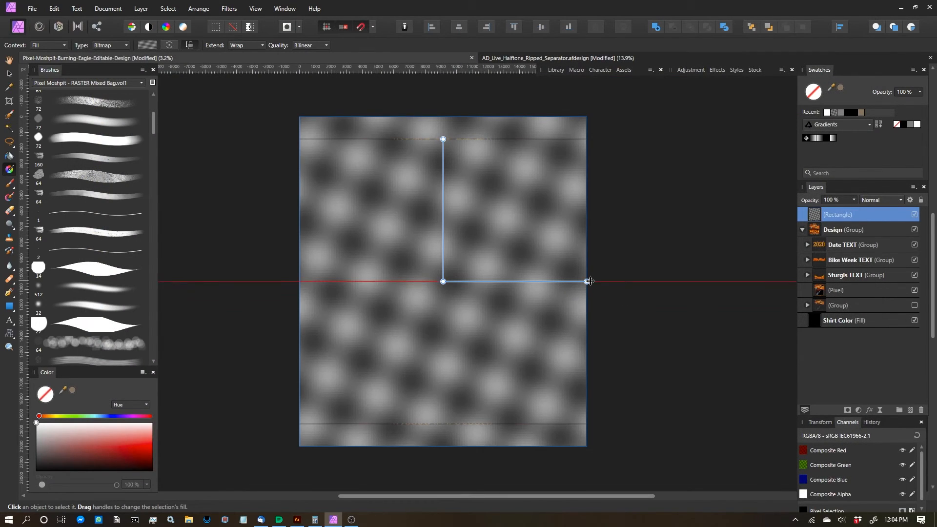
- Shrink the halftone pattern repeat into a fine dot grid
left_click_drag(587, 281, 472, 275)
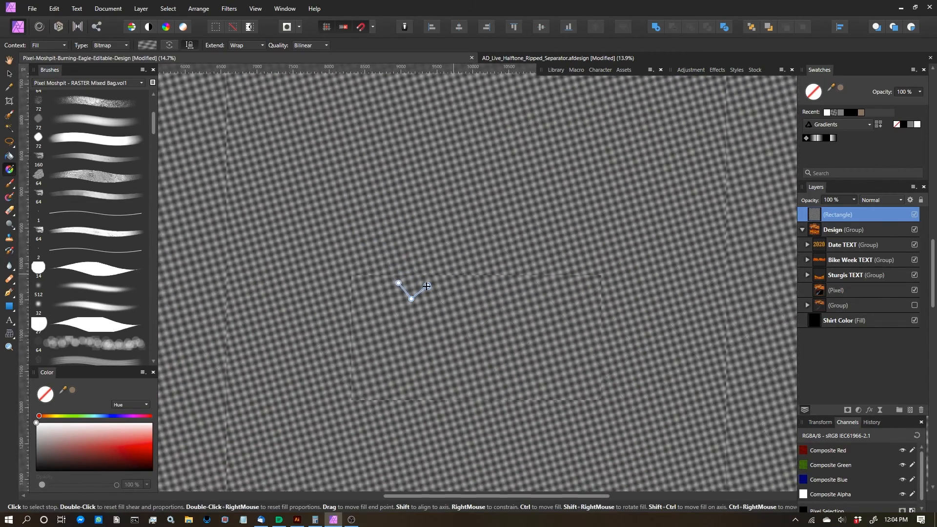
left_click_drag(425, 286, 437, 281)
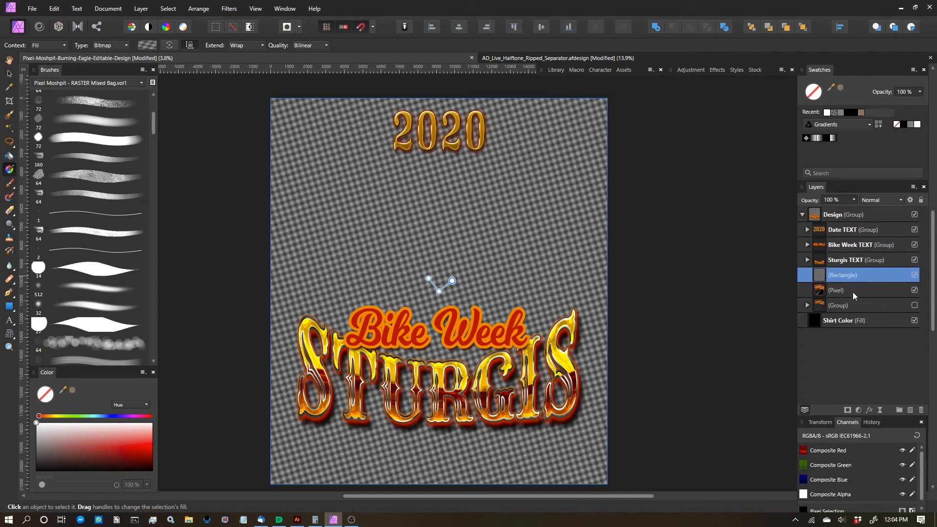
- Group the rectangle with the eagle Pixel layer and set the pattern to Hard Mix
left_click(851, 290)
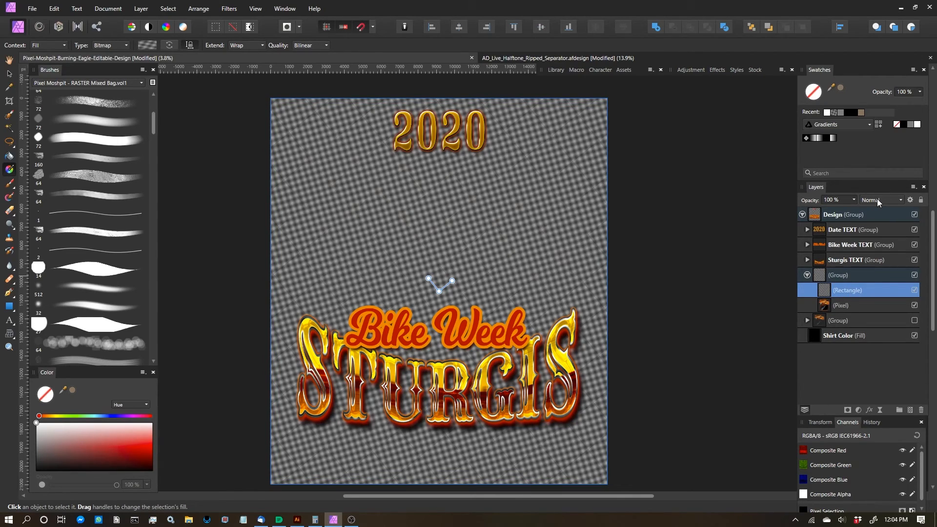
left_click(878, 199)
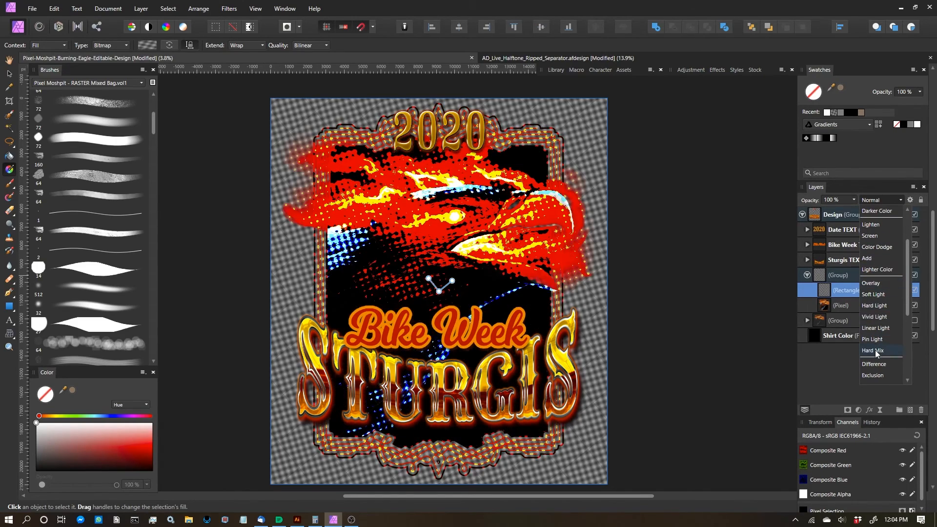
left_click(873, 351)
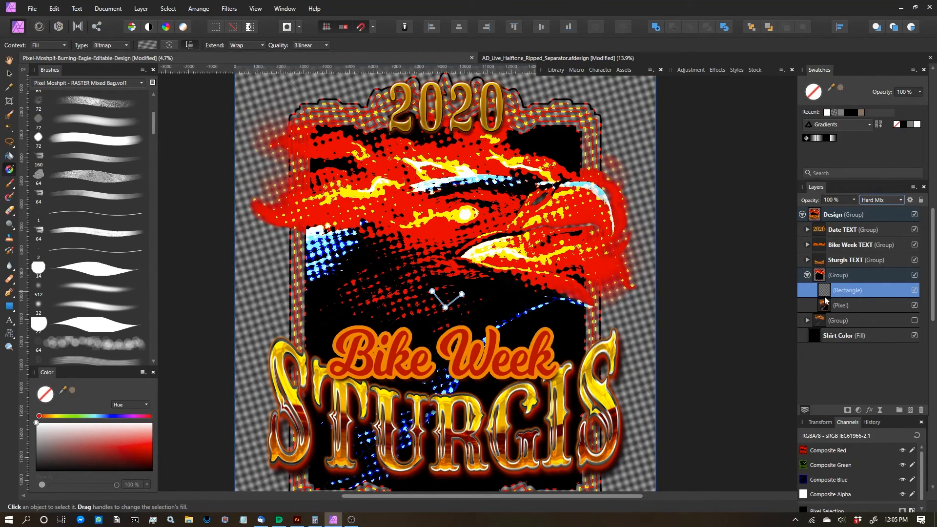
mouse_move(826, 292)
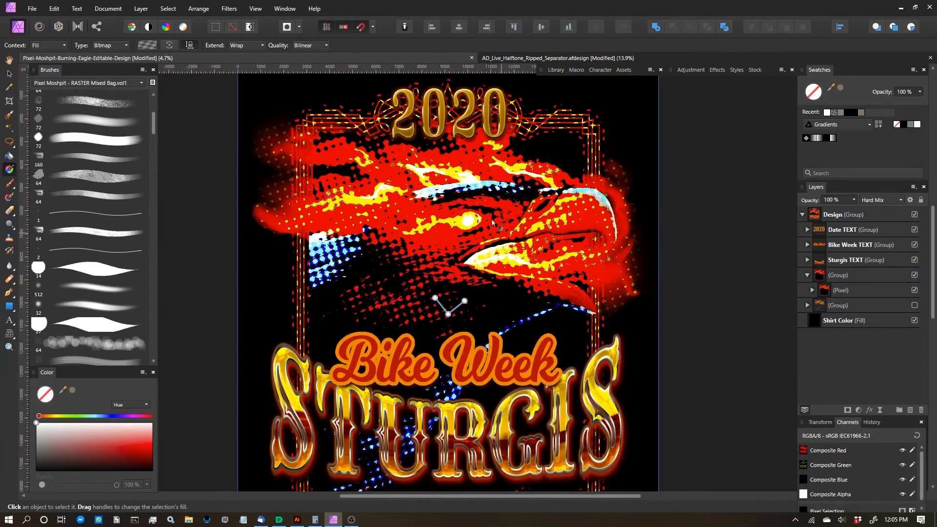
- Select the halftone rectangle and scale its bitmap pattern down for finer dots over the eagle
left_click(852, 290)
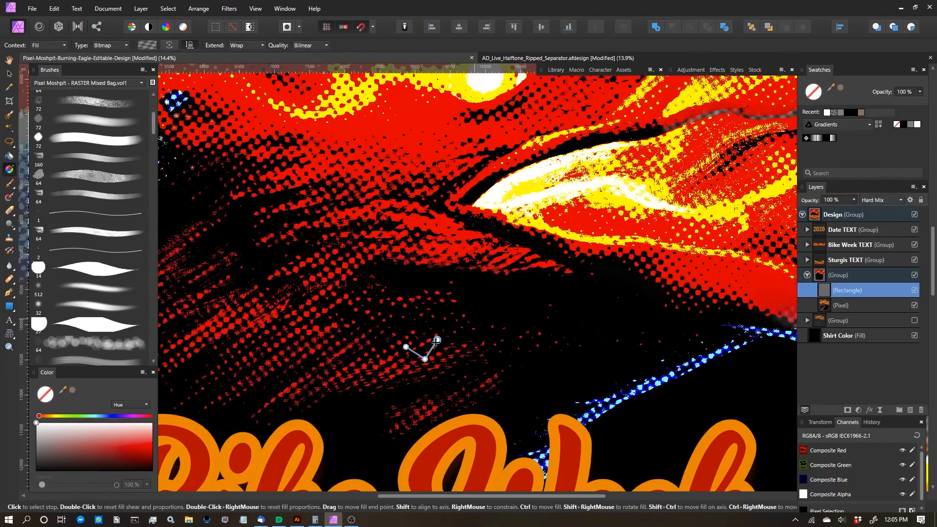
left_click_drag(436, 341, 430, 345)
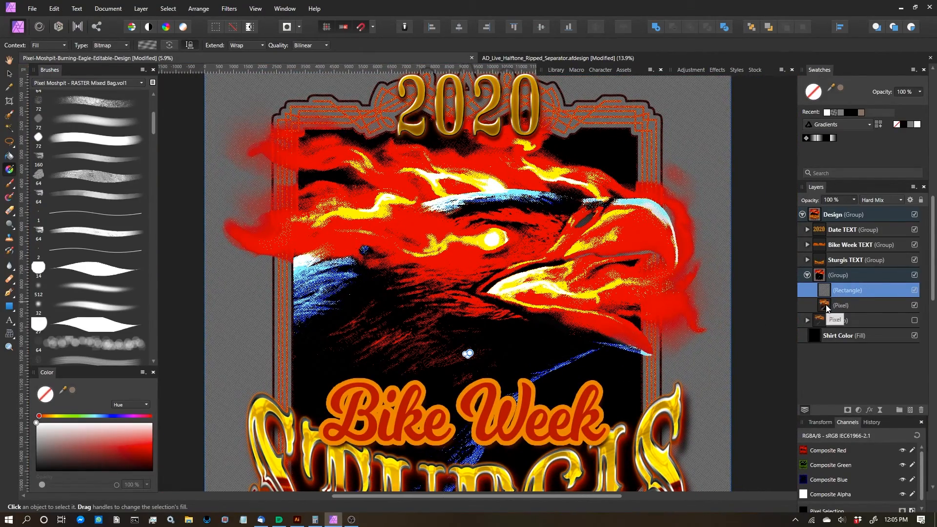
- Load the eagle outline as a selection and merge the halftone group into one pixel layer
left_click(841, 304)
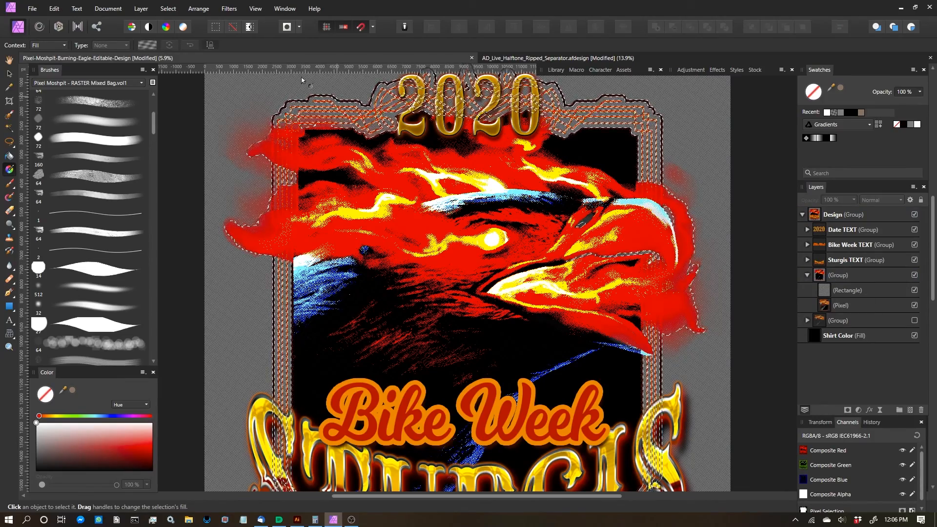
left_click(167, 8)
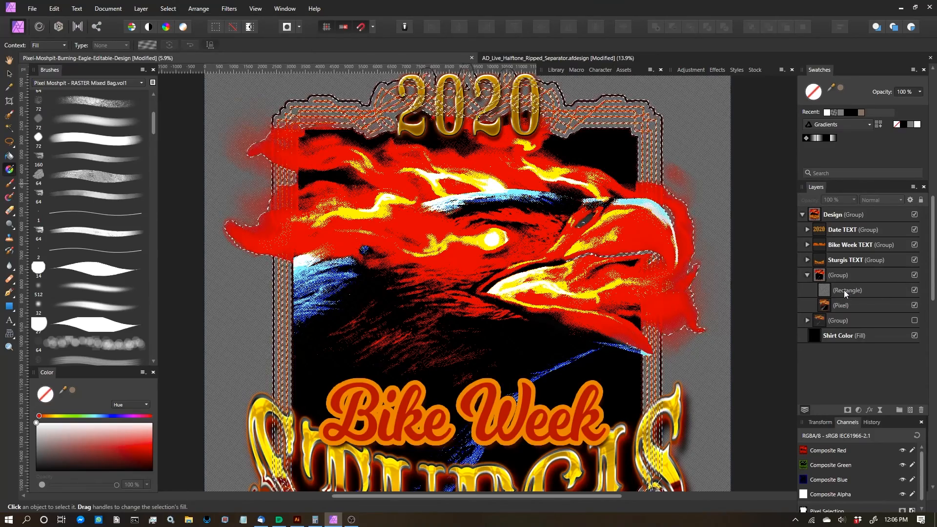
left_click(847, 290)
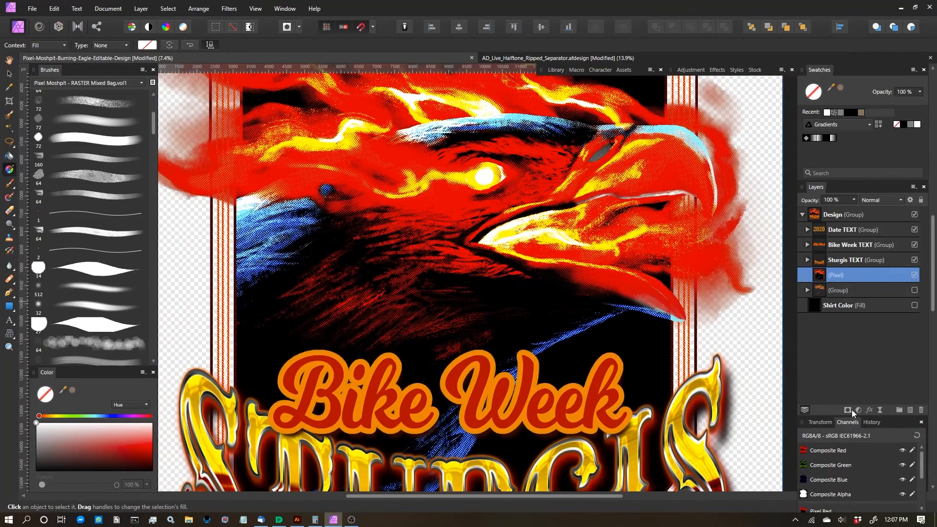
- Invert the eagle layer, then apply Filters > Colors > Erase White Paper to it
left_click(858, 409)
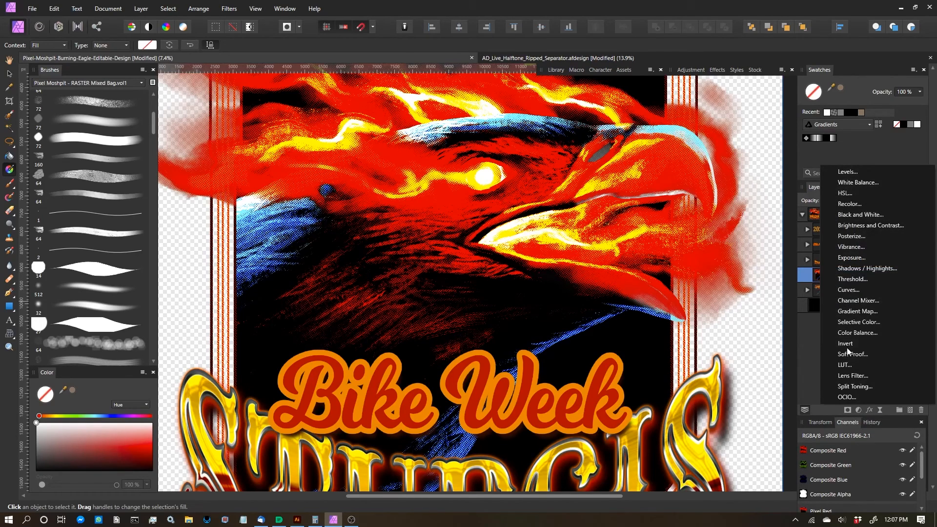
left_click(845, 343)
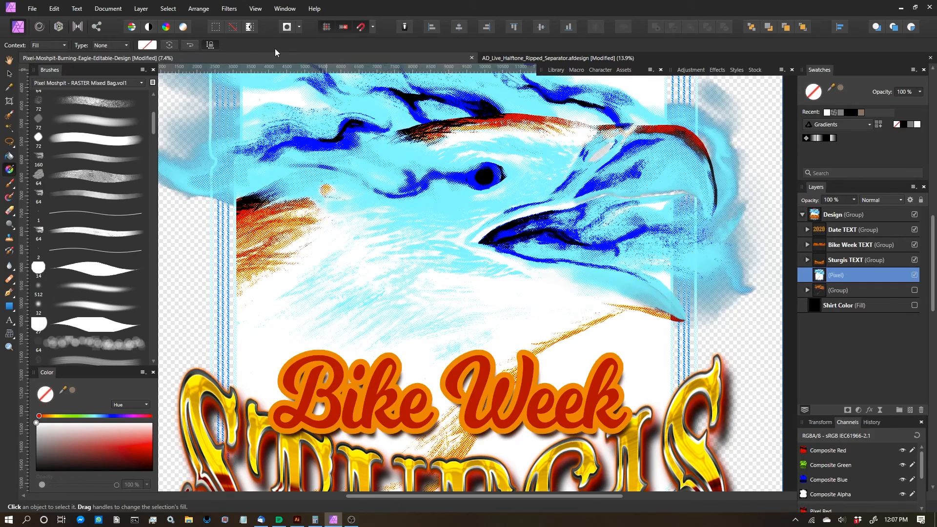
left_click(229, 8)
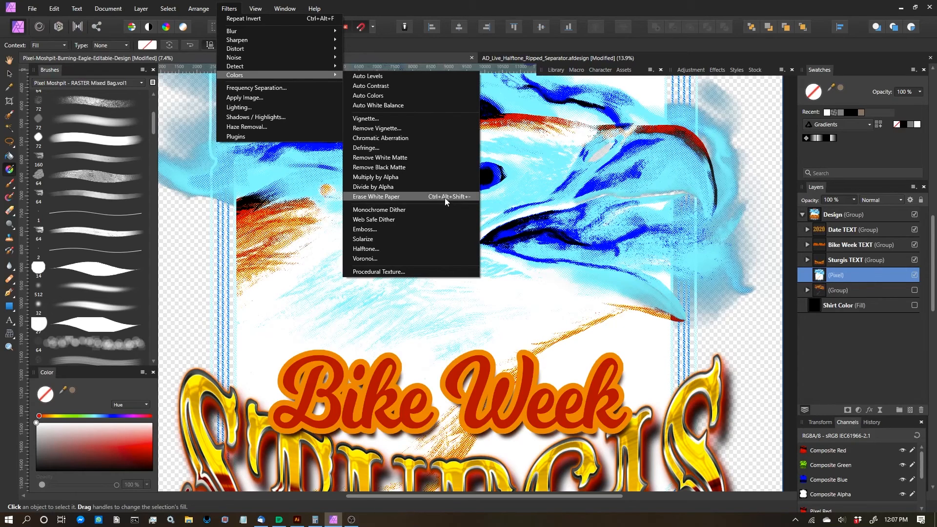
mouse_move(459, 201)
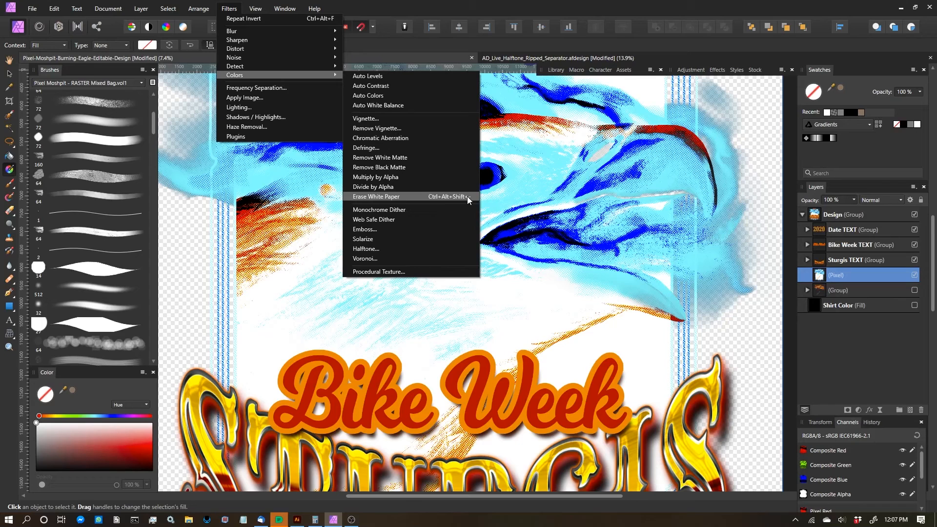
mouse_move(439, 201)
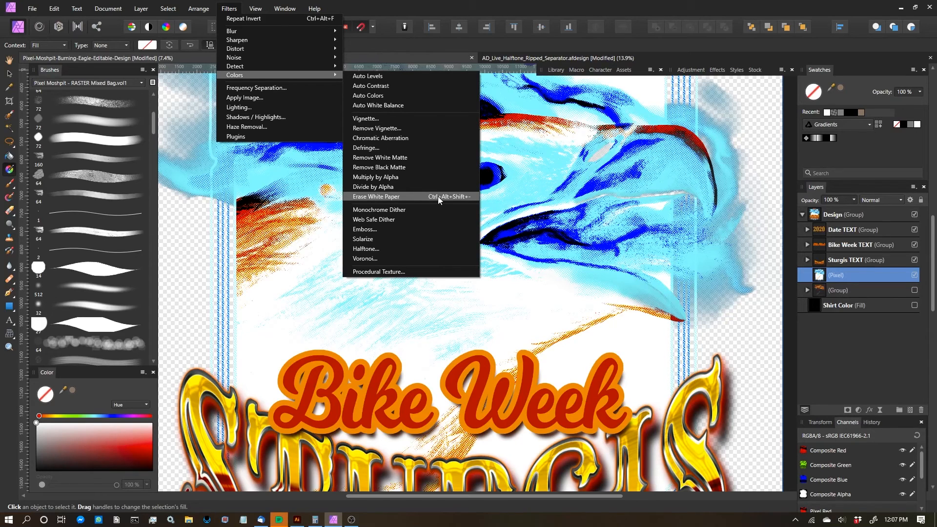
left_click(376, 197)
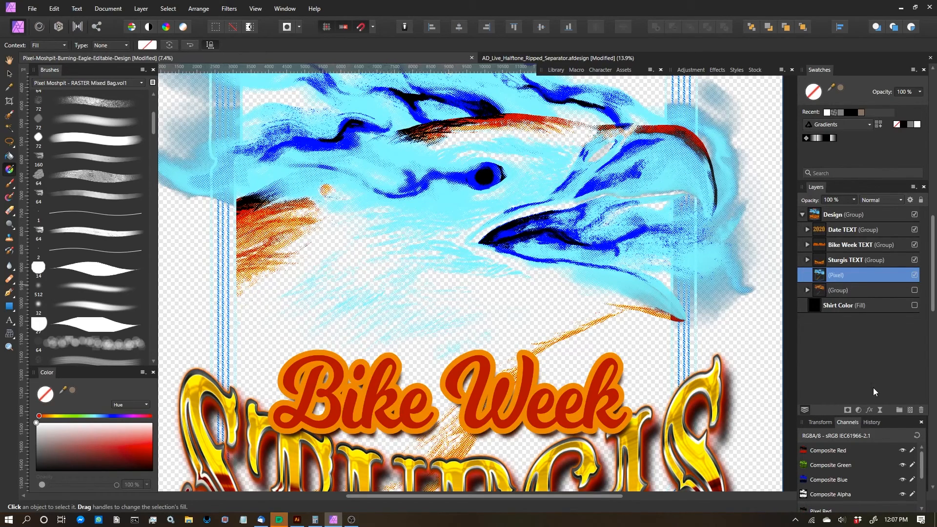
mouse_move(821, 277)
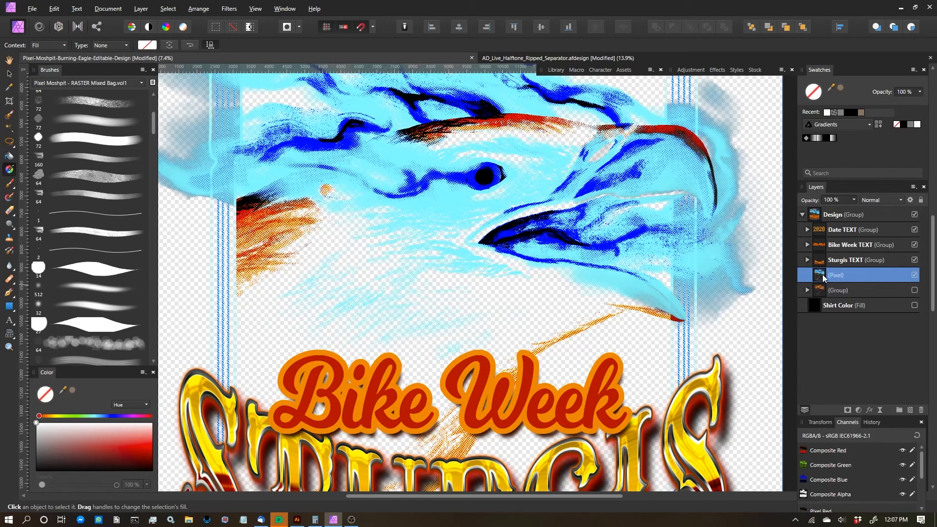
- Restore the eagle's fiery colours and show the black Shirt Color layer behind the design
left_click(914, 305)
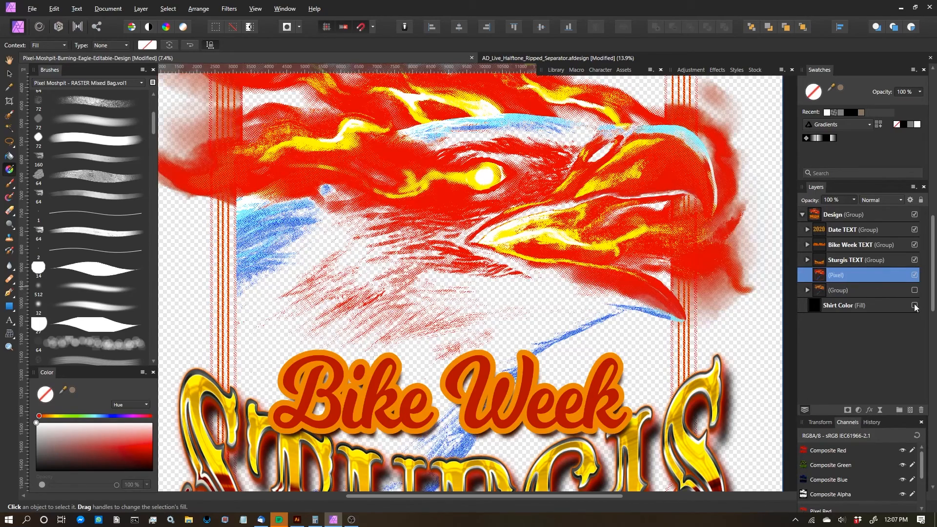
left_click(914, 305)
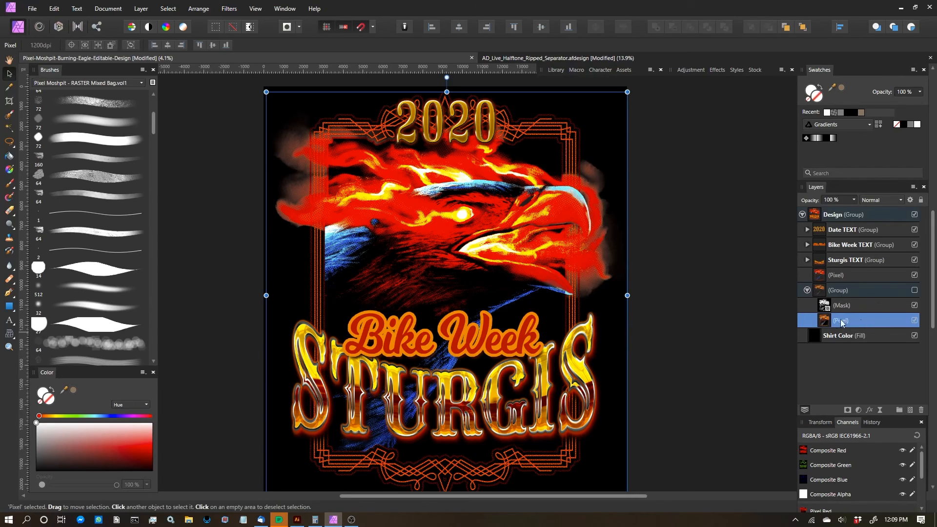
mouse_move(851, 326)
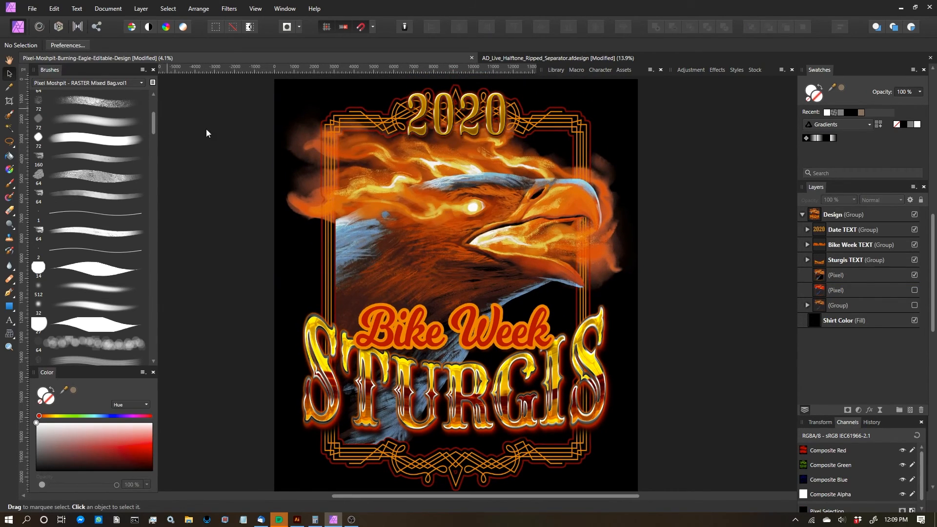
mouse_move(275, 166)
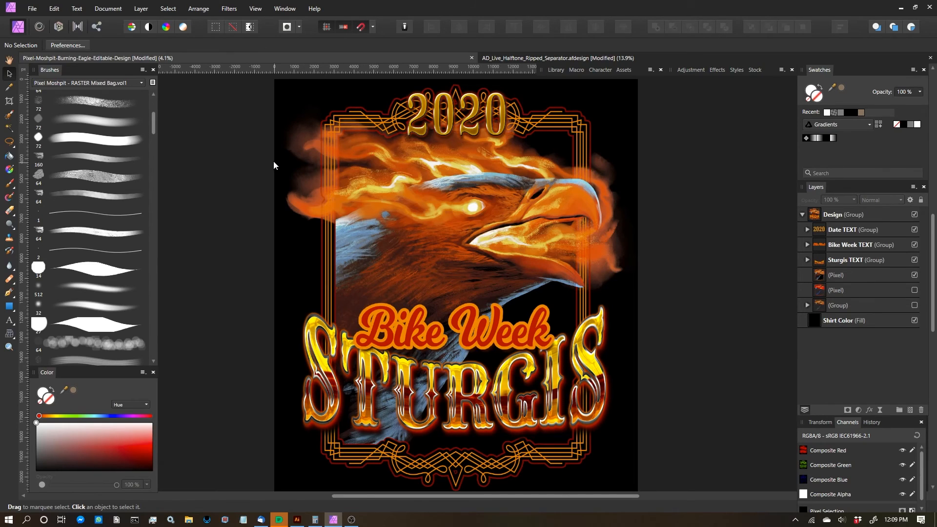
- Load the Pixel Moshpit - Press Effects vol.1 brush set and switch to the Rectangle Tool
left_click(88, 82)
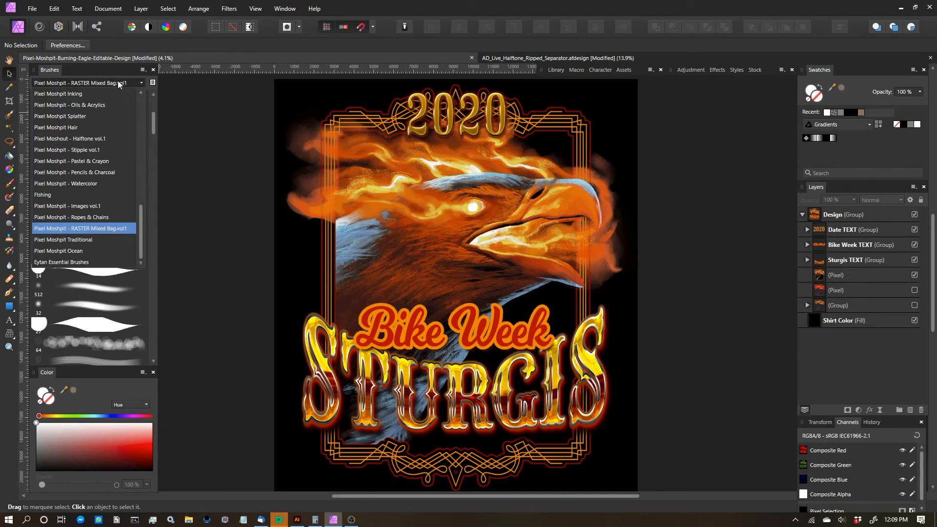
mouse_move(96, 262)
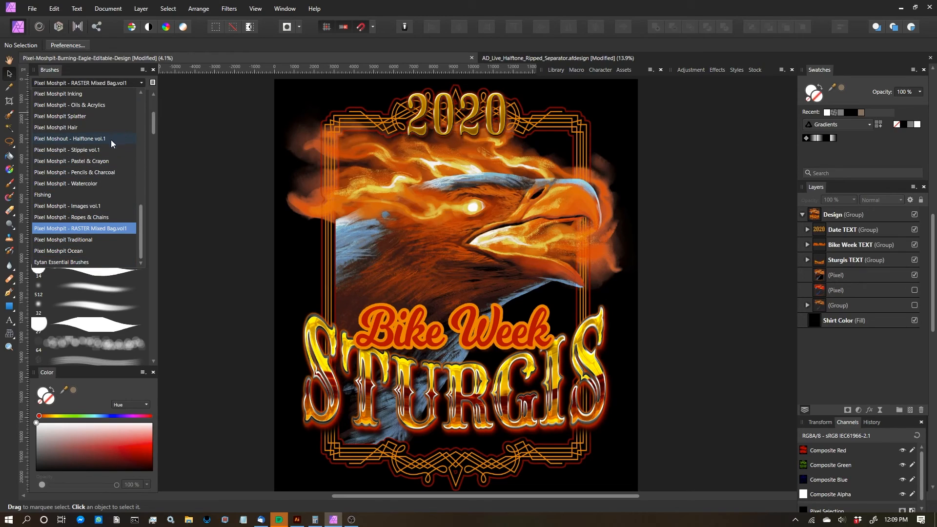
mouse_move(111, 154)
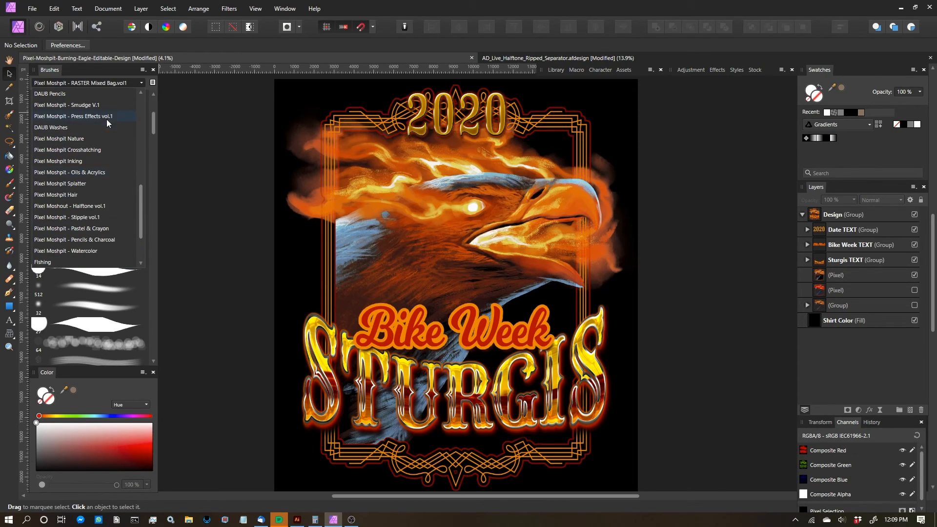
left_click(72, 115)
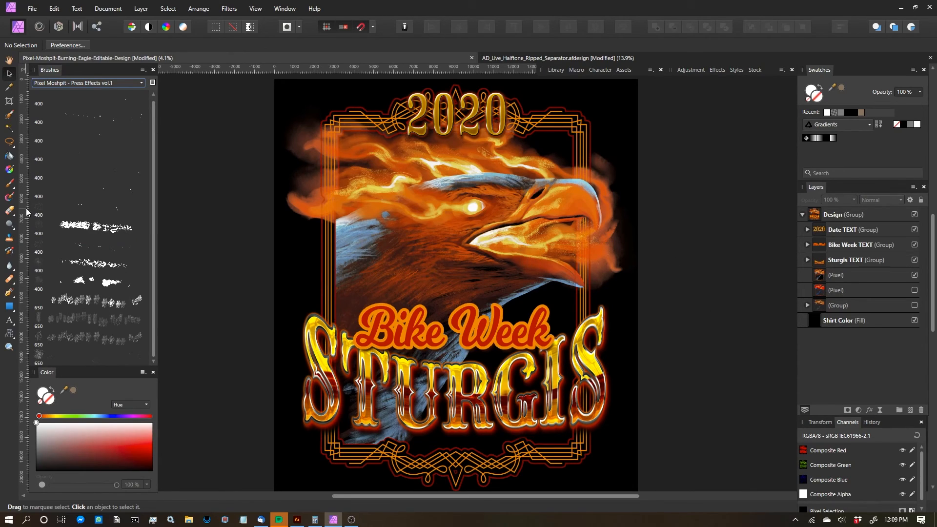
left_click(9, 306)
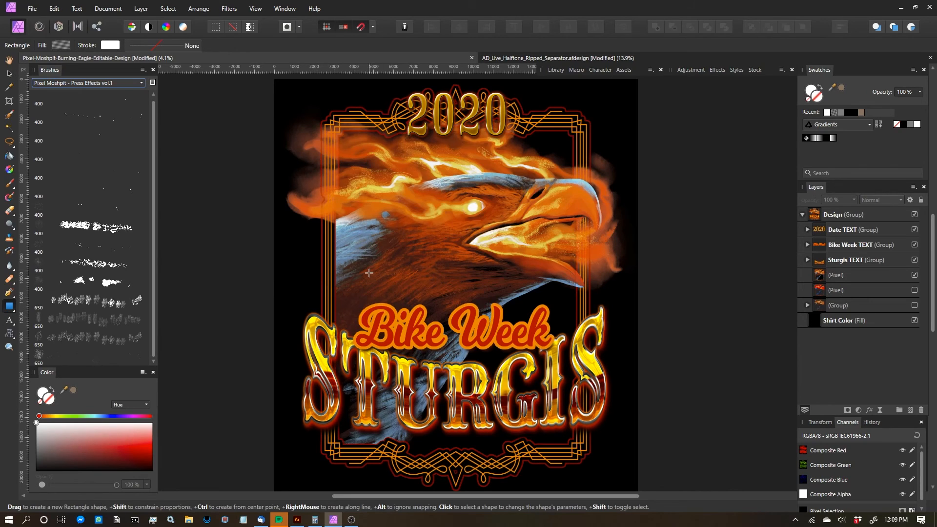
- Fill a new rectangle with cracked plastisol pattern 4 from the Press Effects Patterns folder
left_click(836, 276)
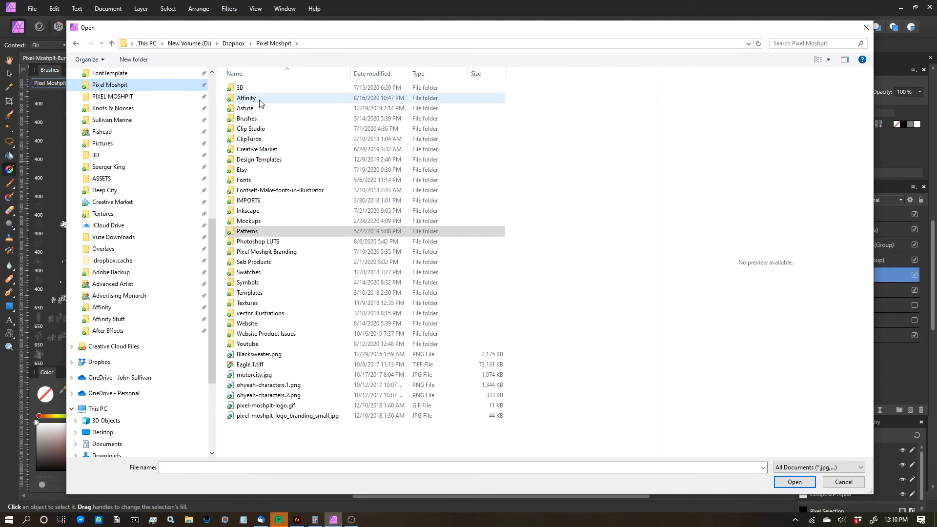
double_click(246, 98)
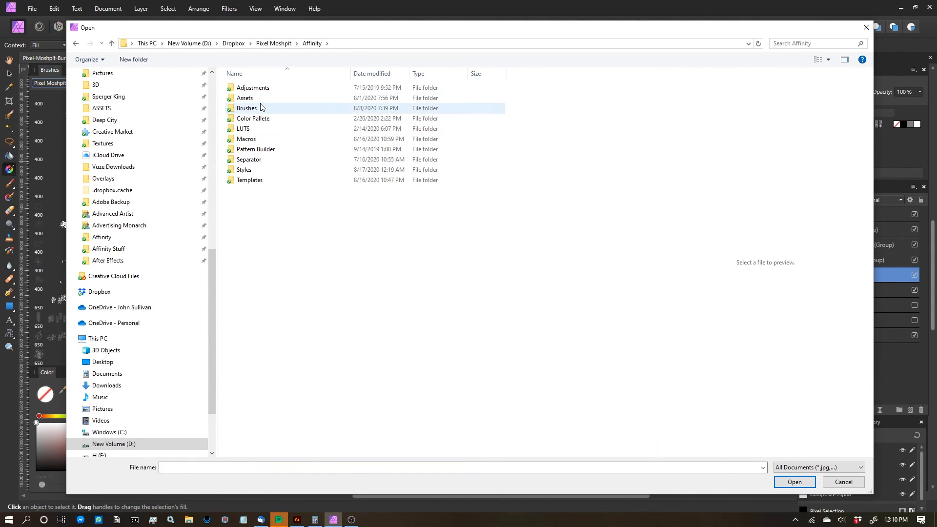
double_click(247, 107)
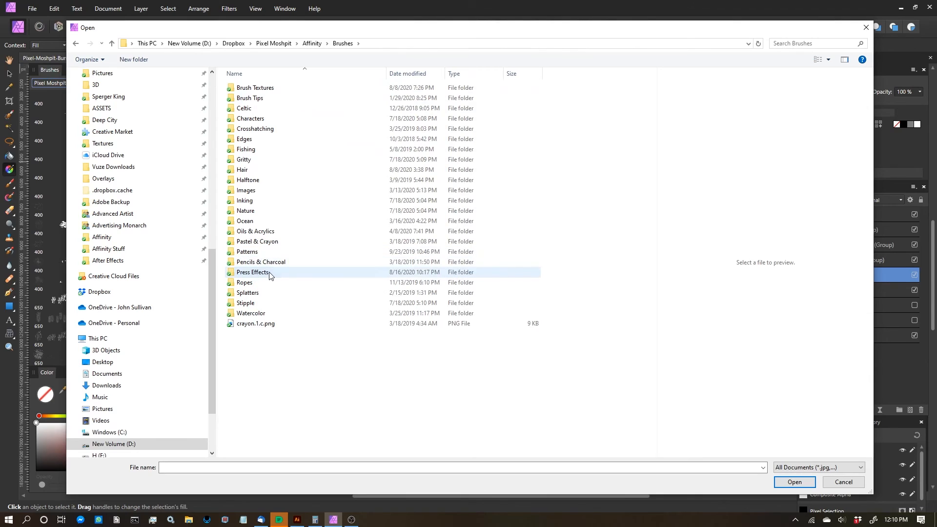
double_click(253, 272)
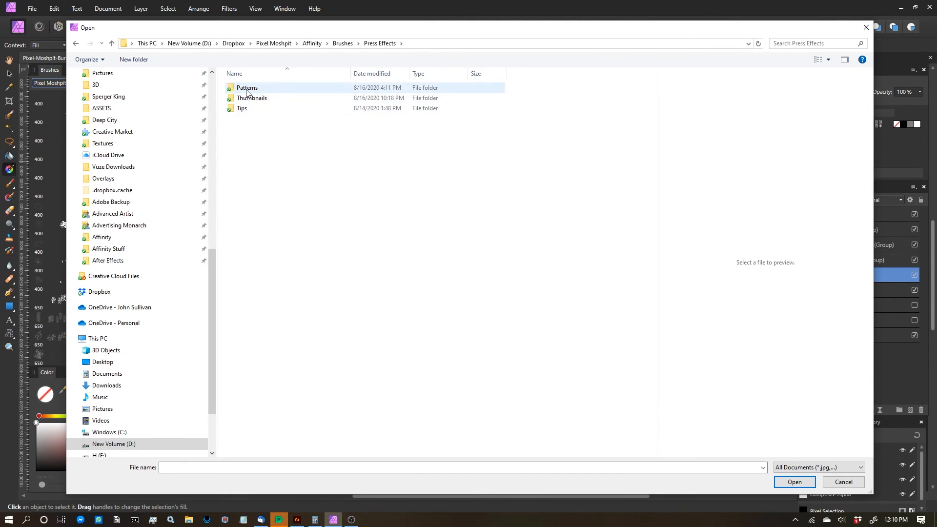
double_click(247, 88)
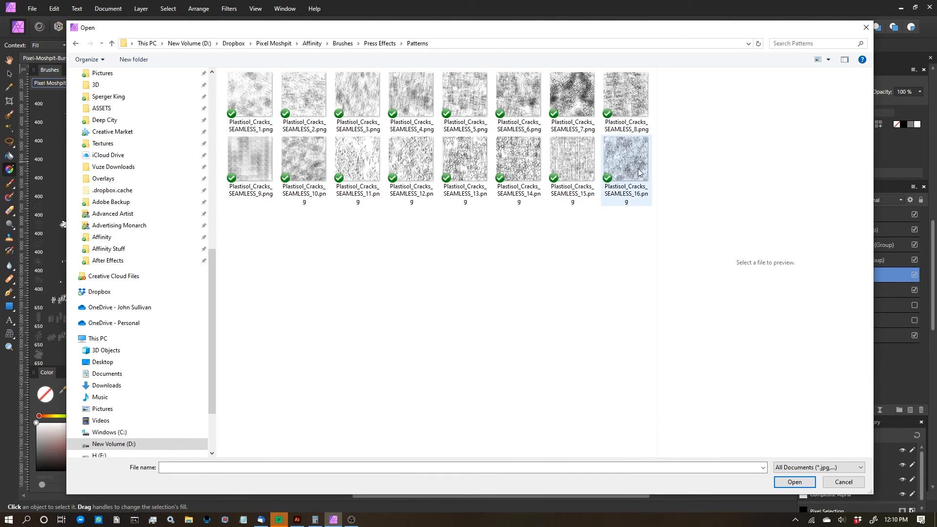
mouse_move(626, 173)
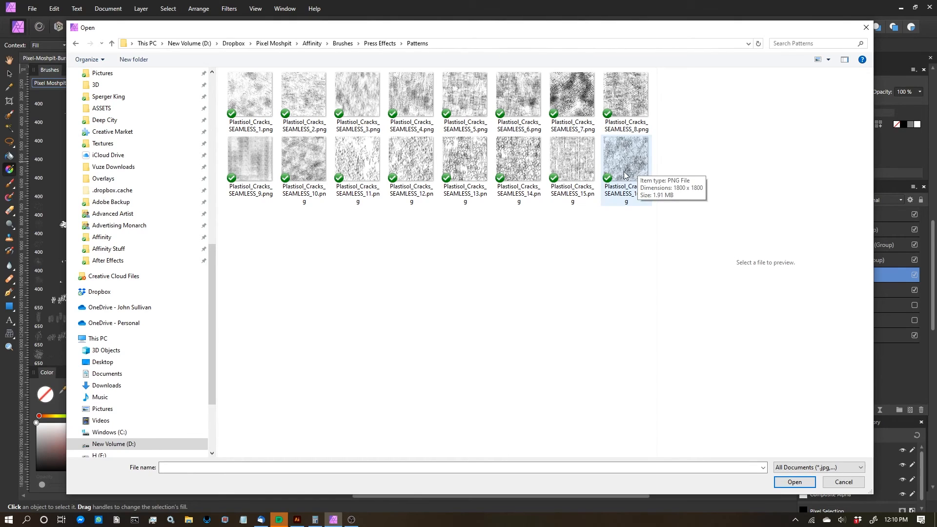
left_click(411, 93)
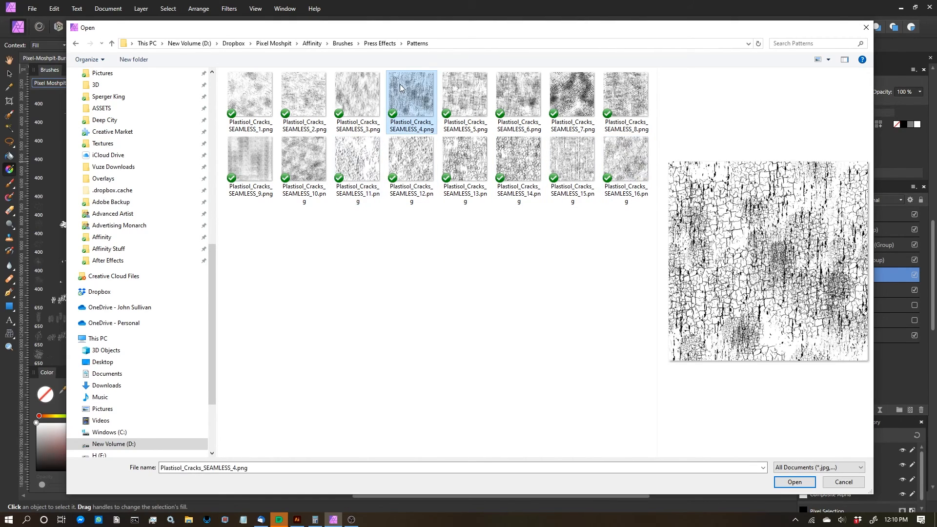
left_click(794, 482)
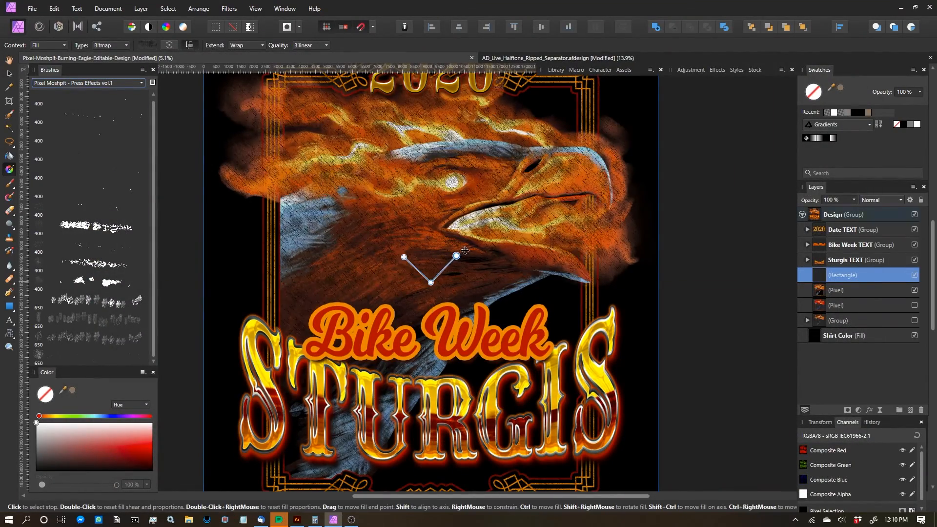
- Swap the fill to Plastisol_Cracks_SEAMLESS_11.png and enlarge the cracks across the artwork
left_click_drag(456, 256, 590, 283)
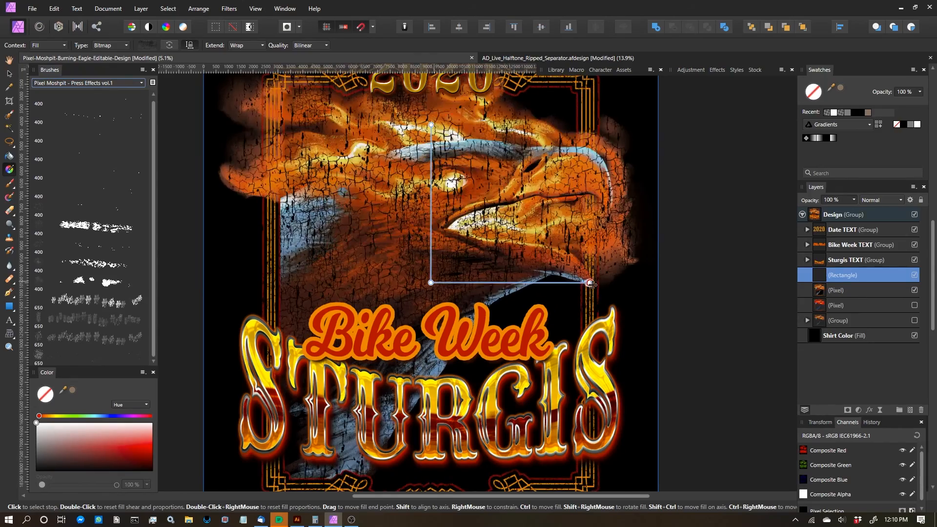
left_click_drag(589, 283, 563, 283)
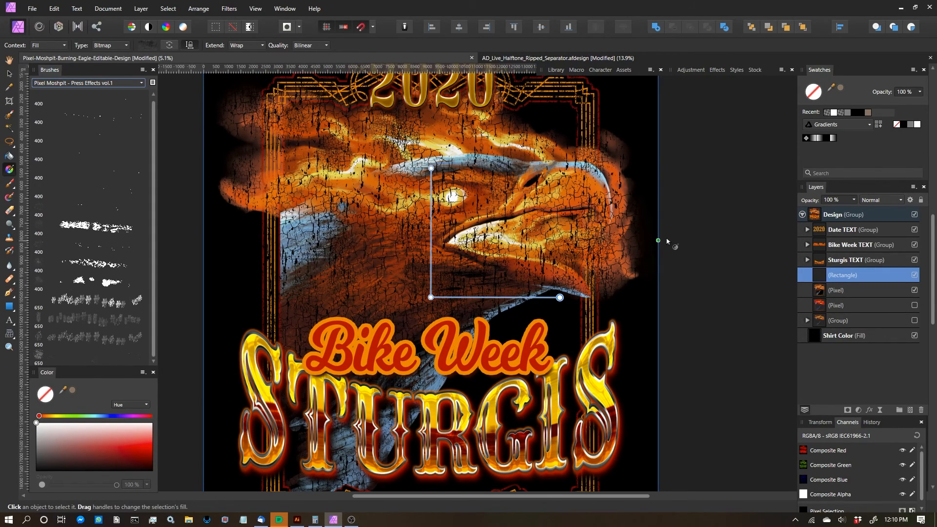
left_click(112, 45)
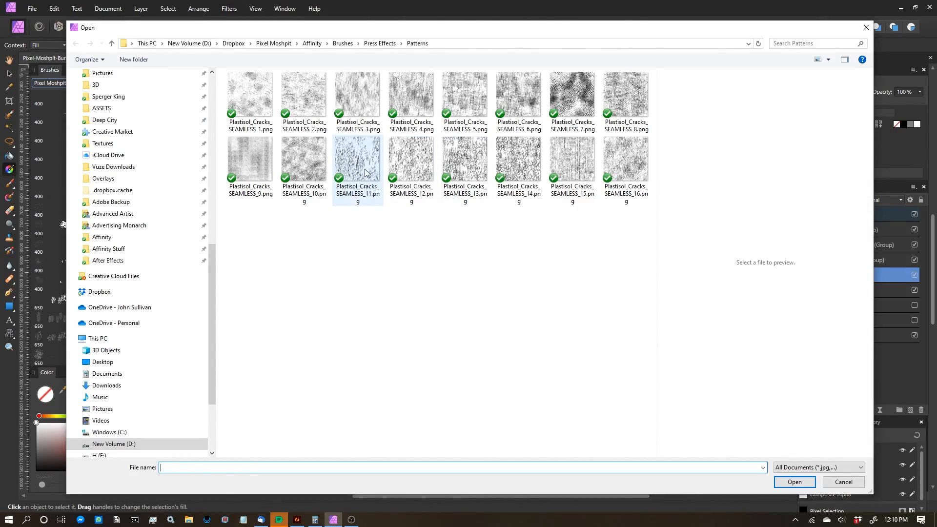
left_click(357, 159)
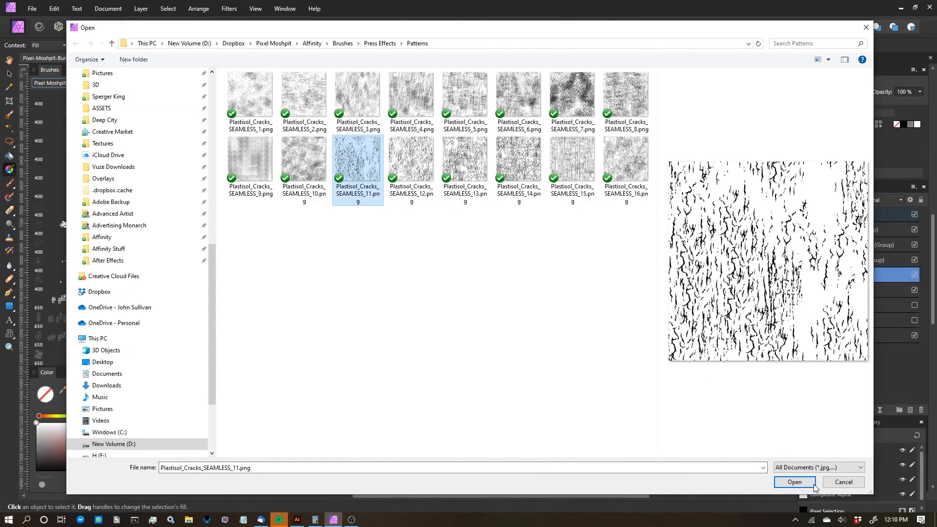
left_click(794, 482)
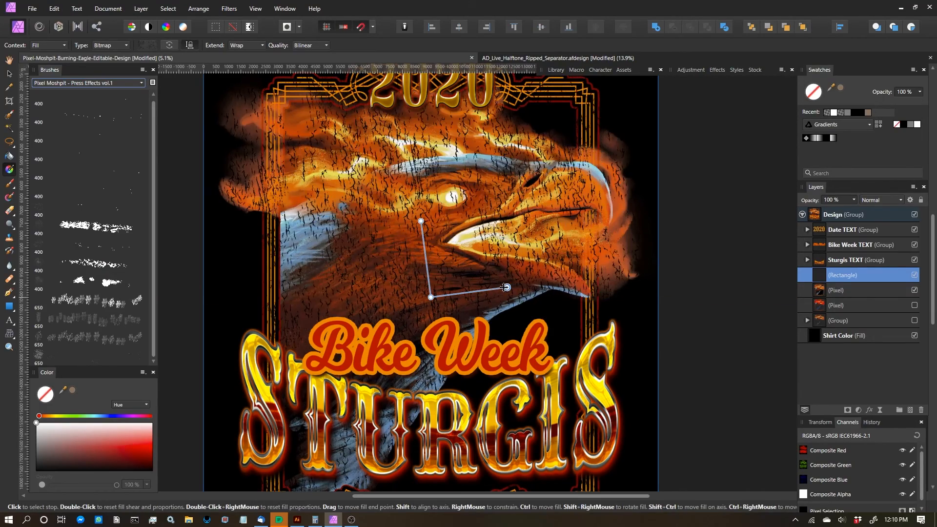
left_click_drag(506, 287, 503, 298)
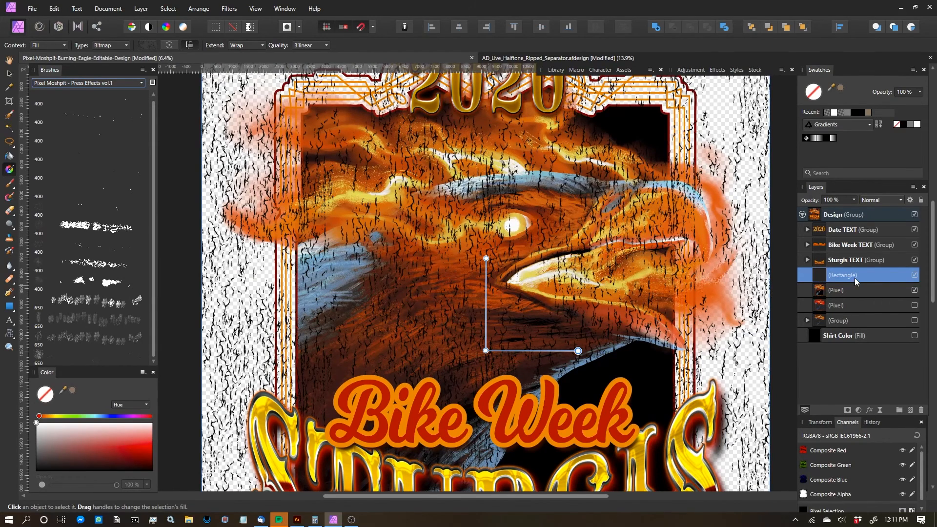
- Set the crack rectangle inside the group to Erase blend mode
left_click(851, 290)
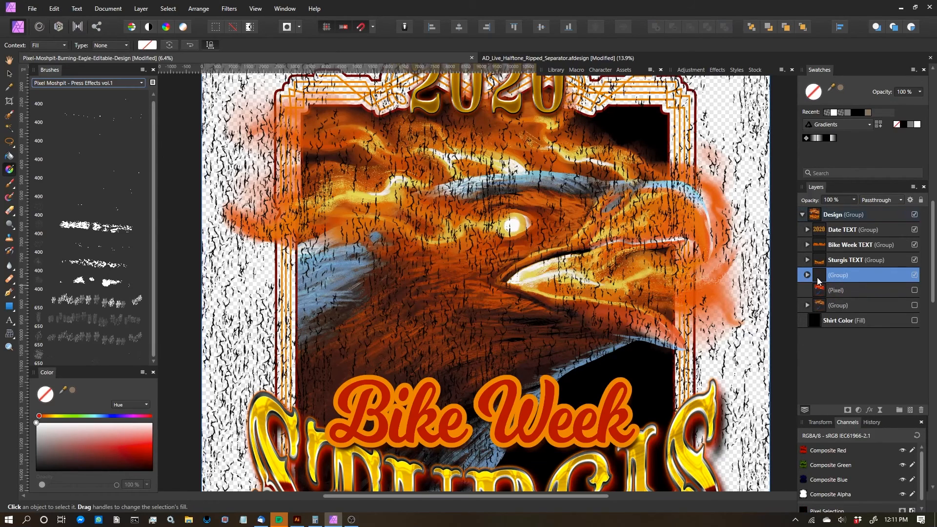
left_click(806, 275)
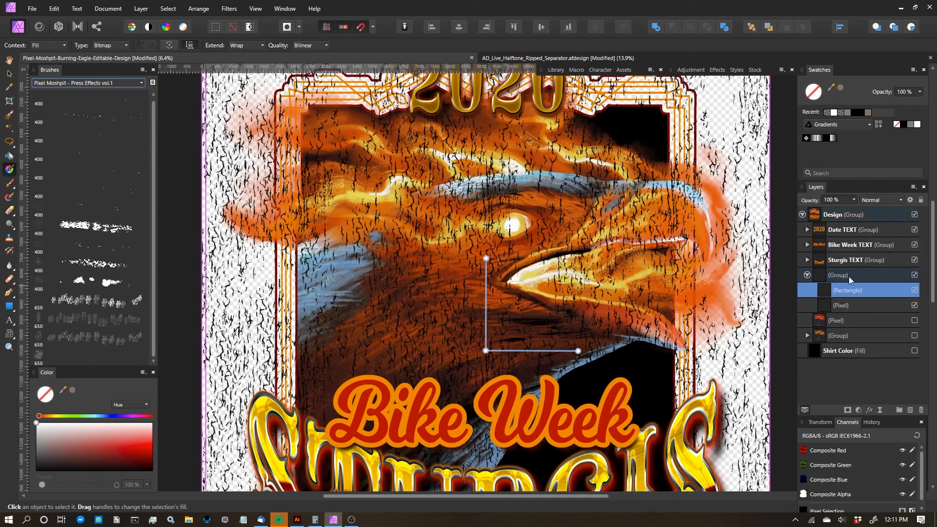
left_click(896, 199)
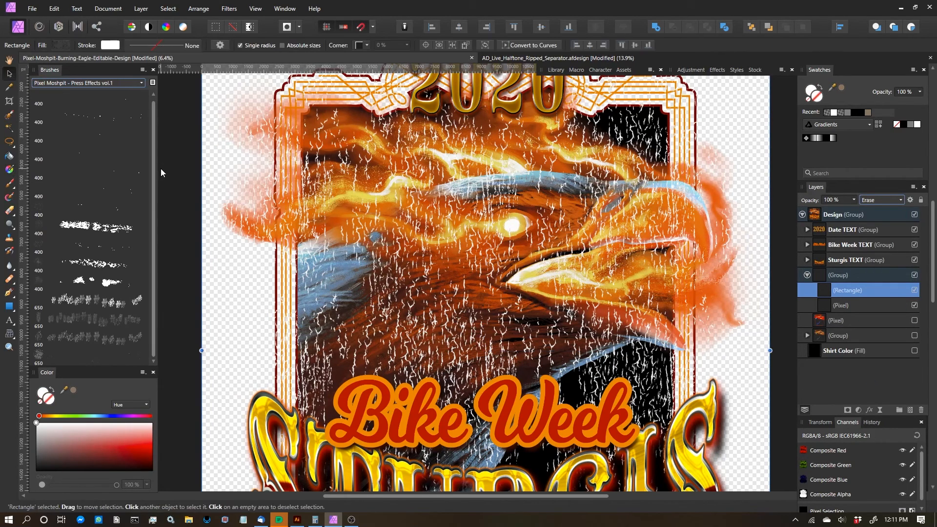
left_click(453, 215)
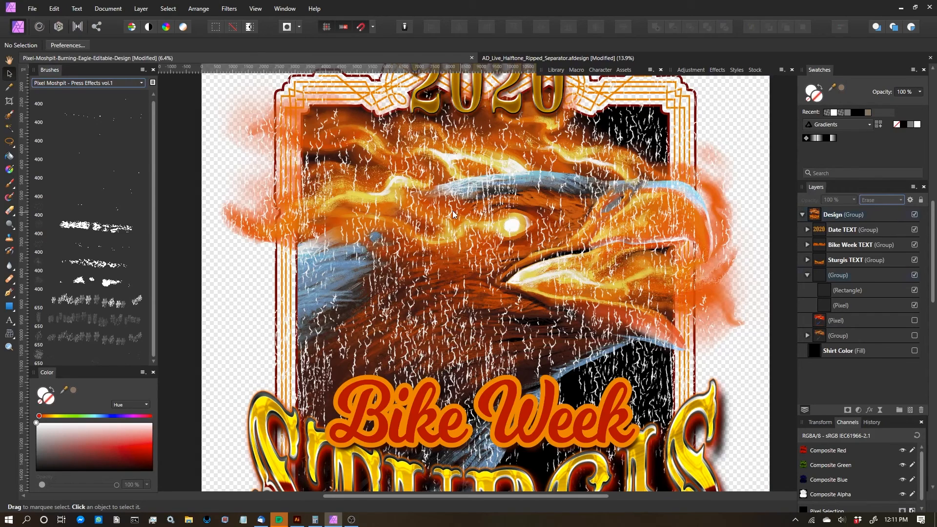
- Select the cracked pattern Pixel layer and show the black Shirt Color fill behind the design
left_click(847, 289)
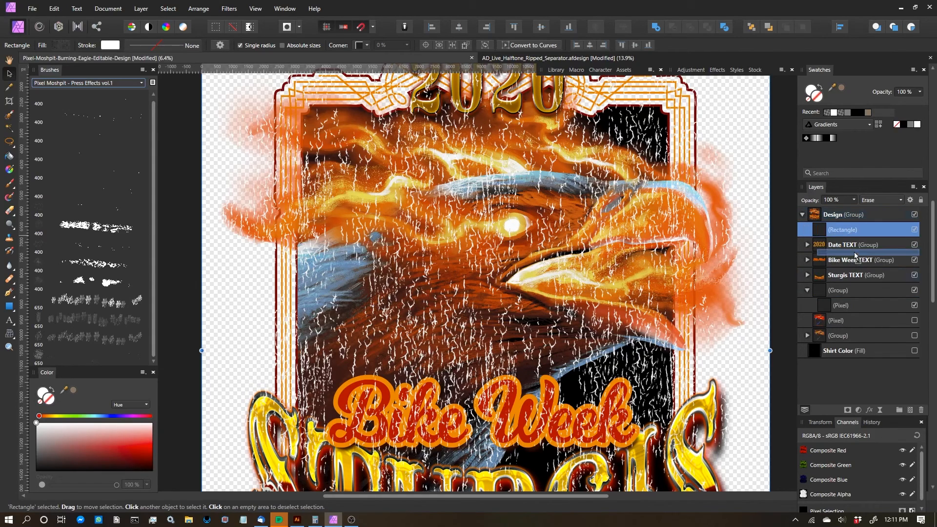
left_click(850, 305)
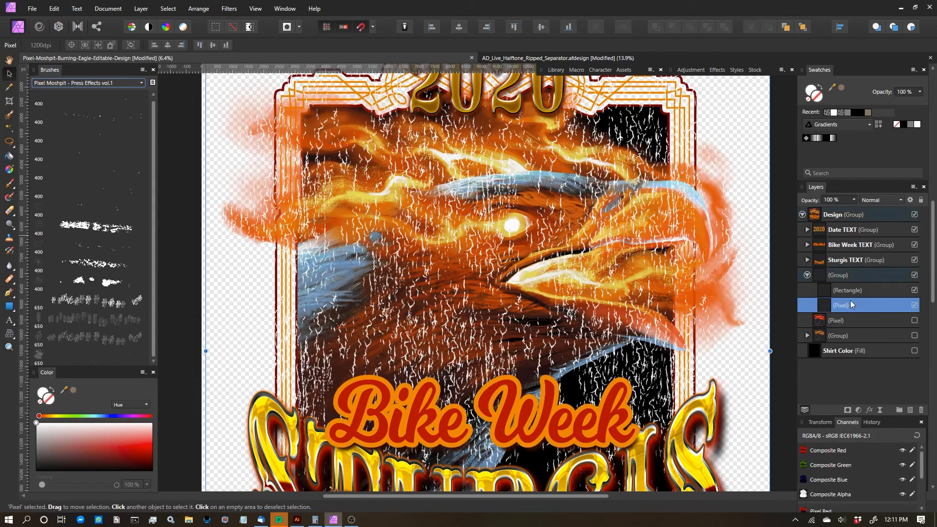
double_click(862, 290)
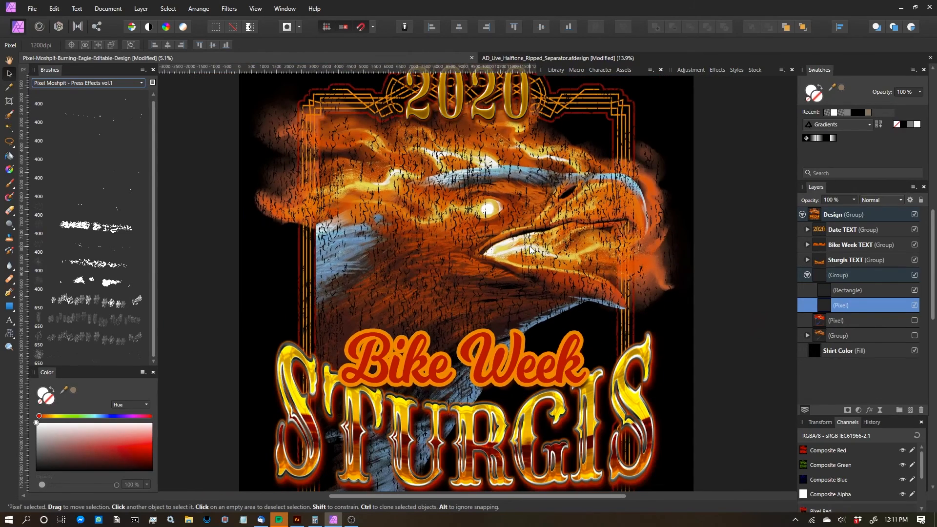
- Add a mask to the cracked pattern layer and paint cracks out around the lettering with a Press Effects brush
left_click(858, 305)
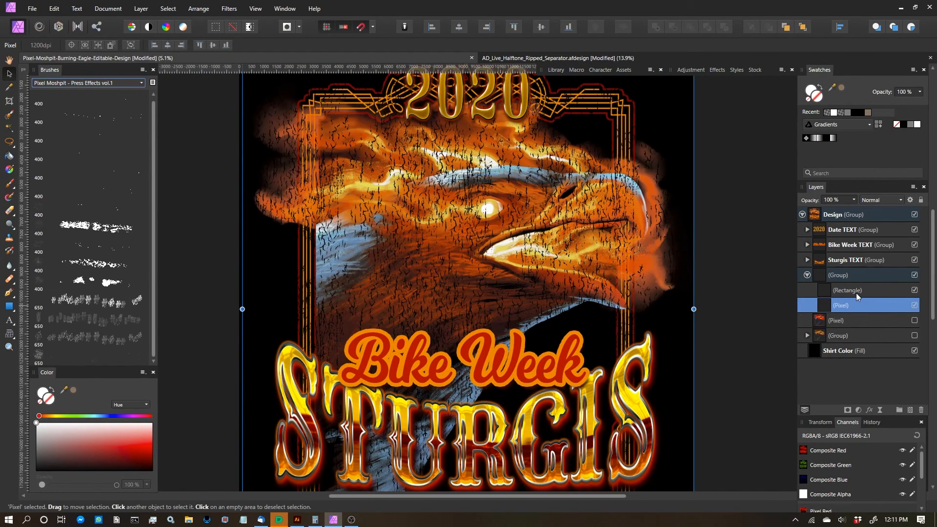
mouse_move(662, 266)
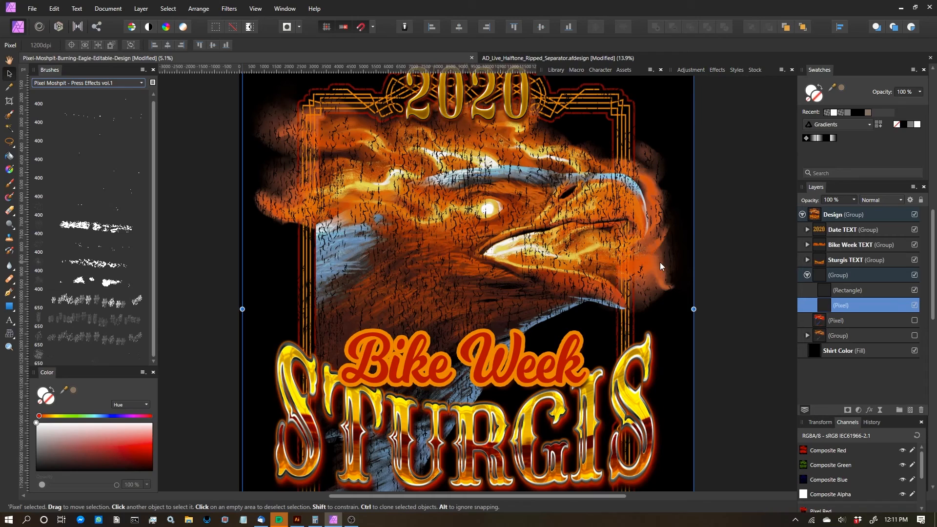
double_click(841, 304)
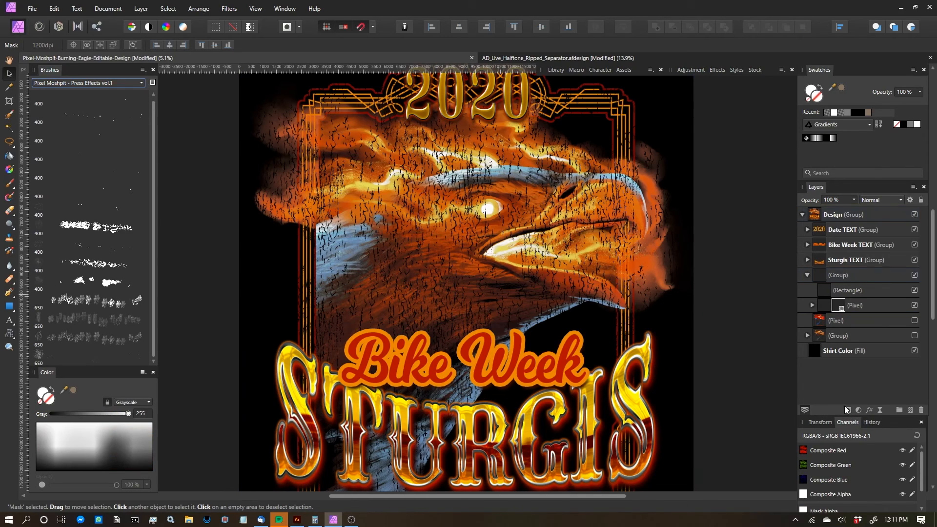
left_click(93, 227)
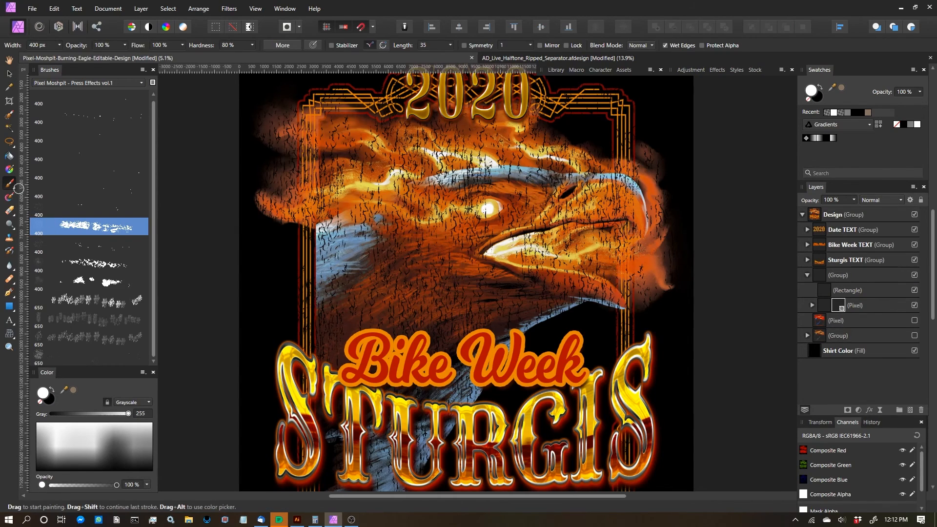
mouse_move(48, 220)
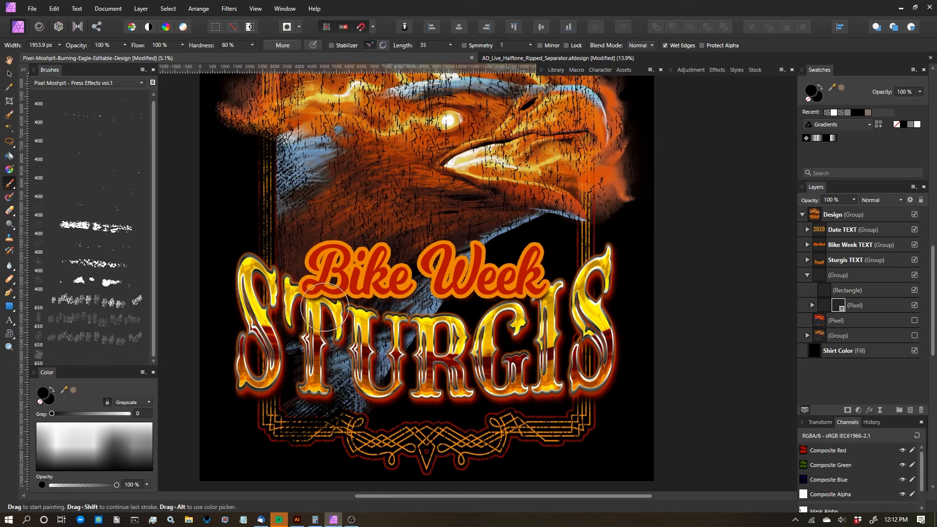
left_click_drag(326, 304, 254, 368)
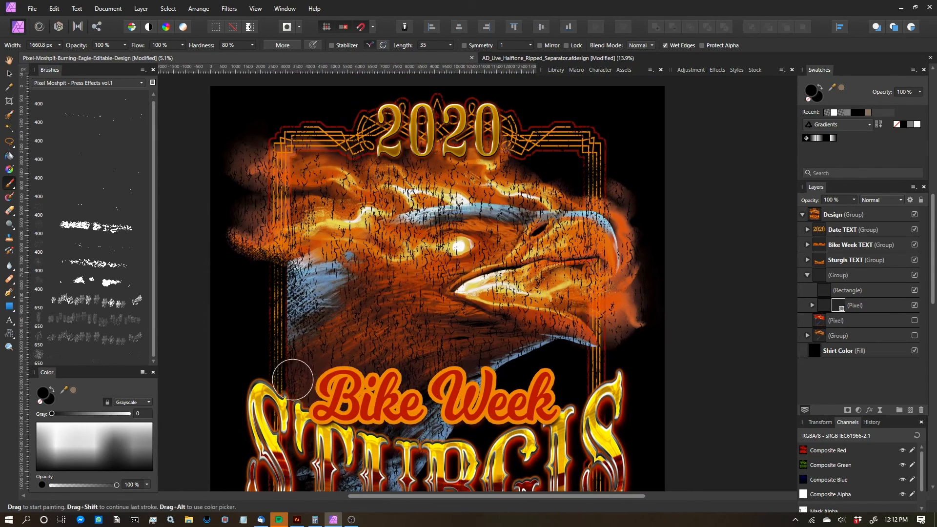
- Add a second masked copy of the crack pixel layer and hide the Rectangle layer
left_click(847, 290)
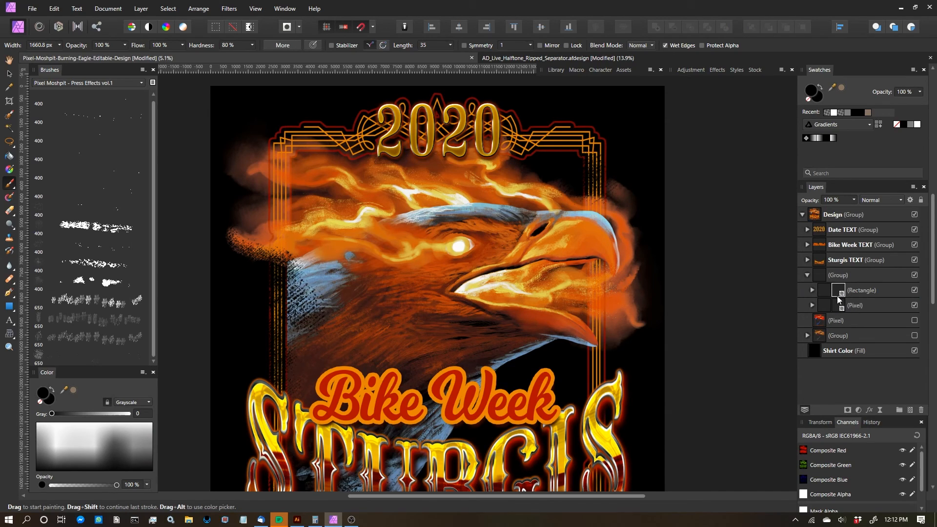
mouse_move(838, 289)
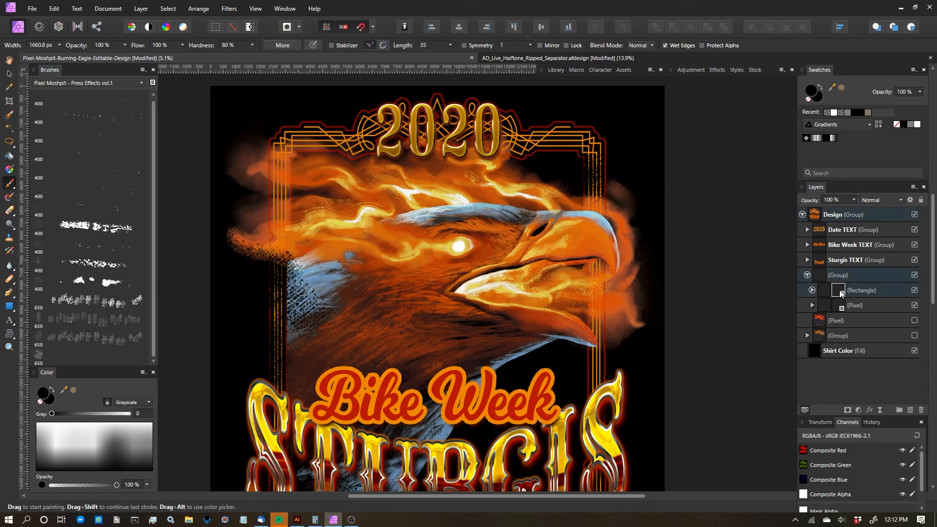
left_click(861, 290)
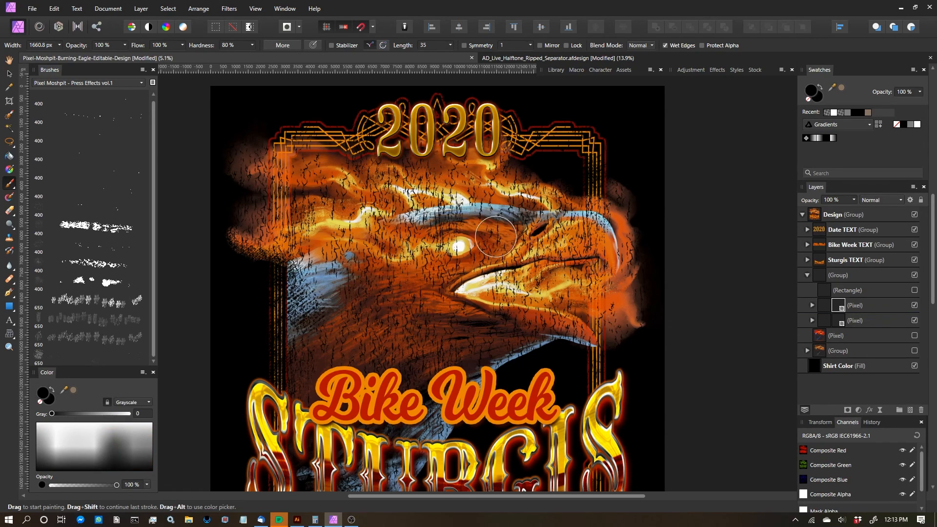
- Paint black on the mask around the eagle's glowing eye to remove the cracks there
left_click(913, 365)
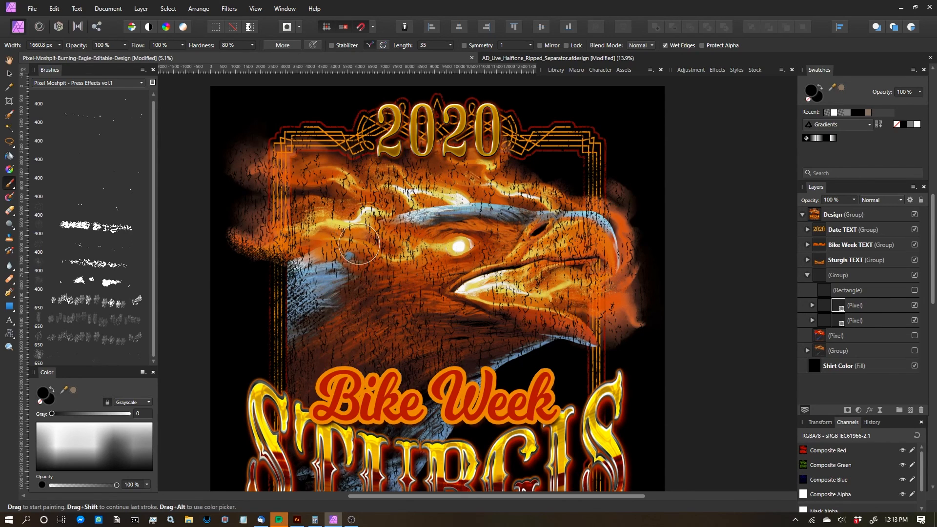
left_click_drag(359, 244, 529, 250)
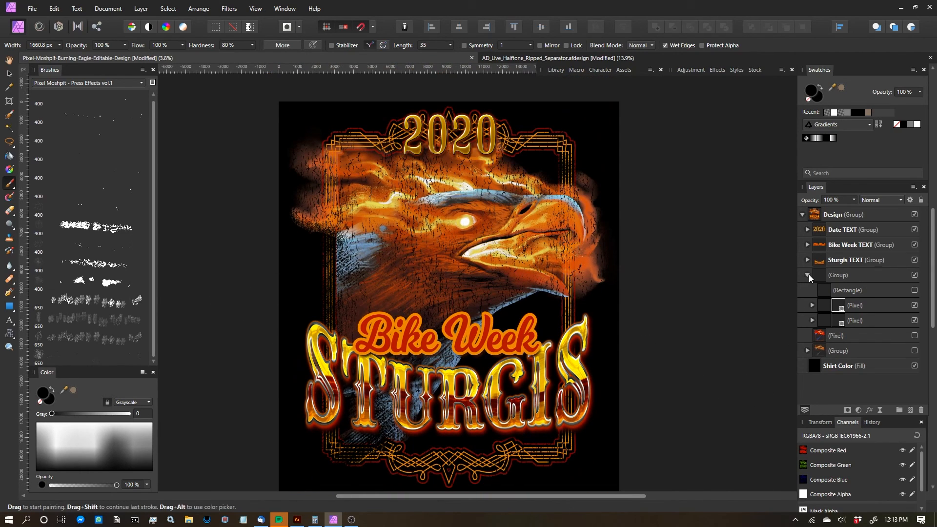
- Group the Date, Bike Week and Sturgis text groups and distress them with a larger Press Effects brush
left_click(806, 275)
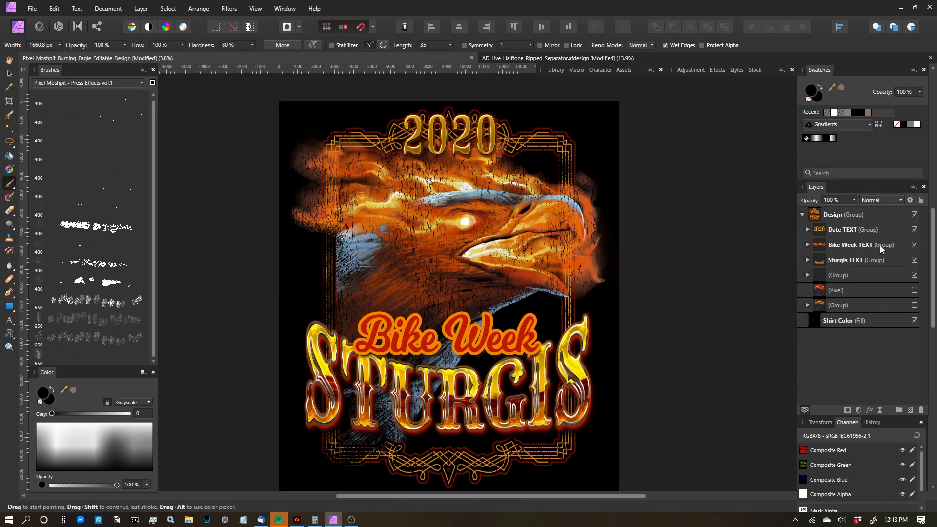
left_click(853, 229)
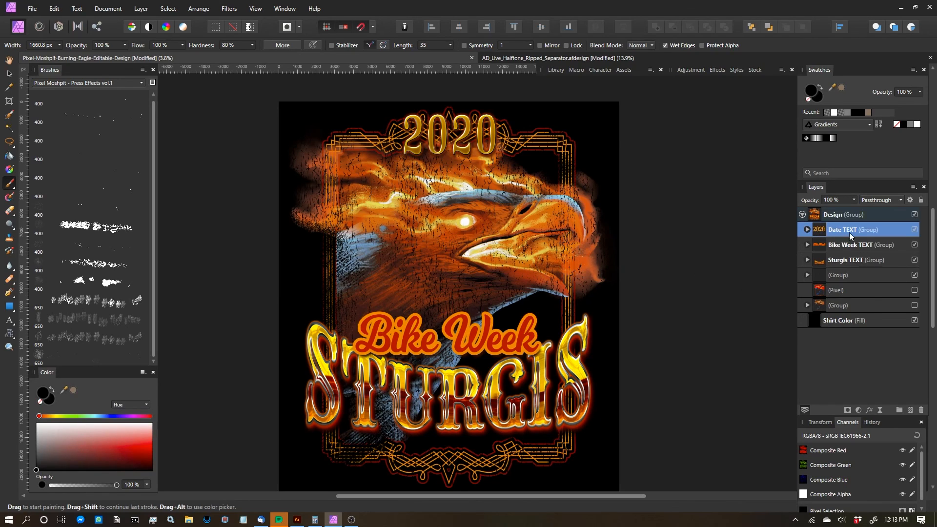
left_click(856, 260)
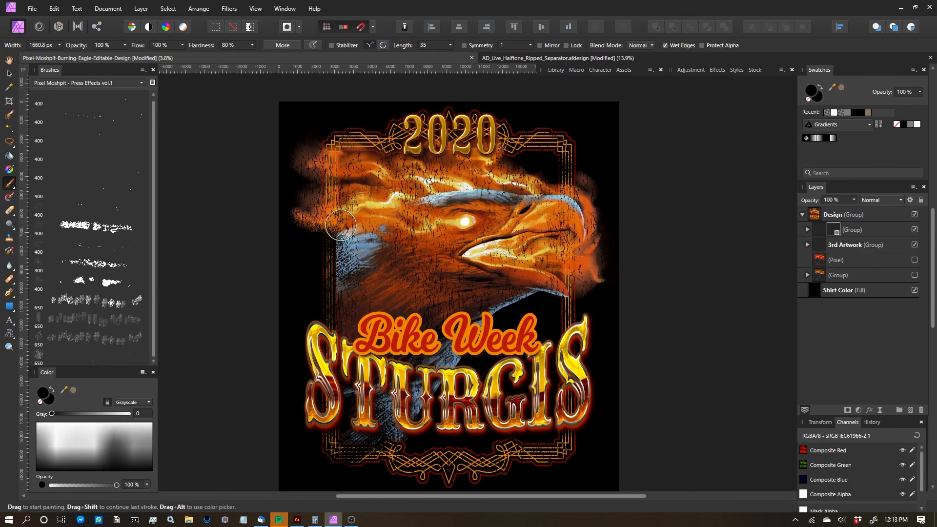
left_click(87, 355)
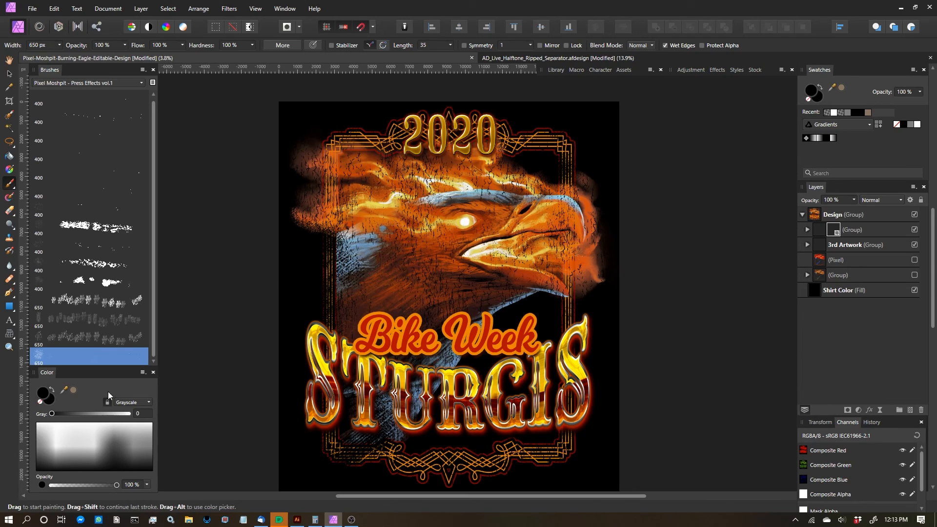
left_click(806, 229)
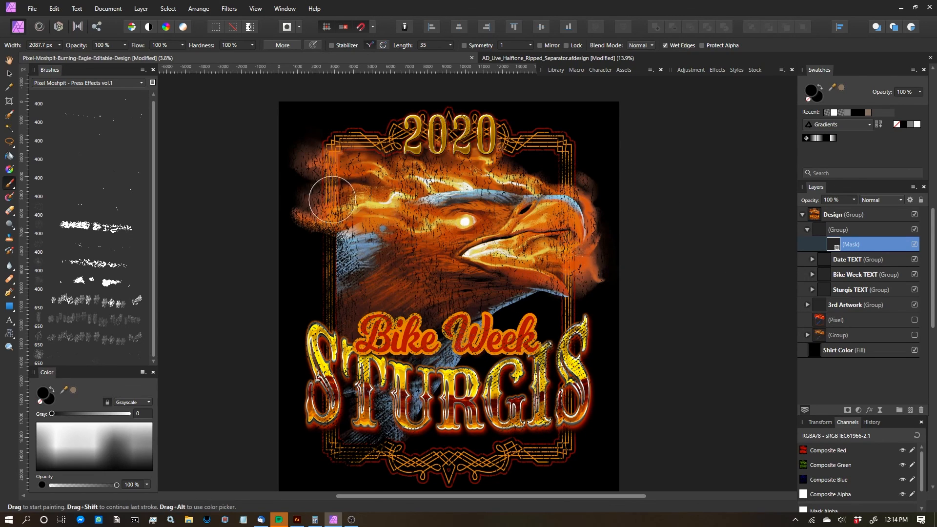
- Roughen the Bike Week and Sturgis lettering with a different Press Effects brush
left_click(90, 227)
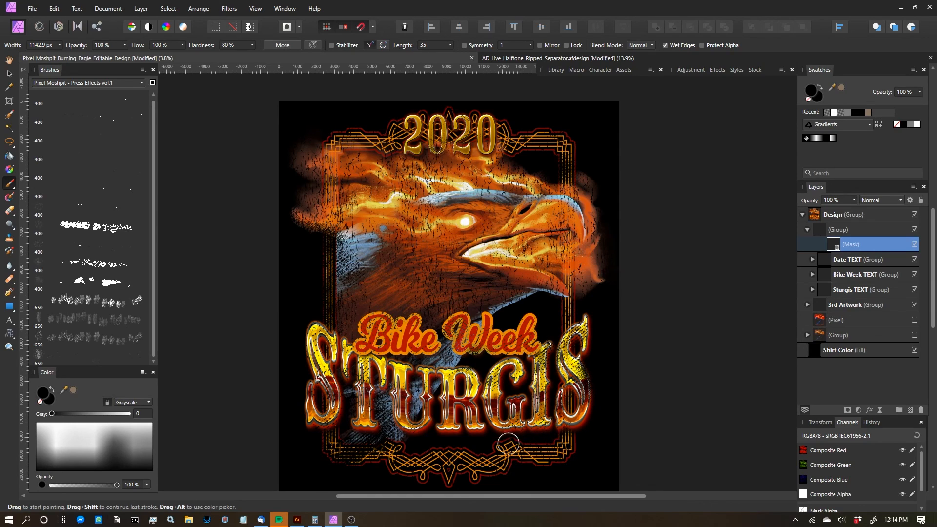
mouse_move(506, 269)
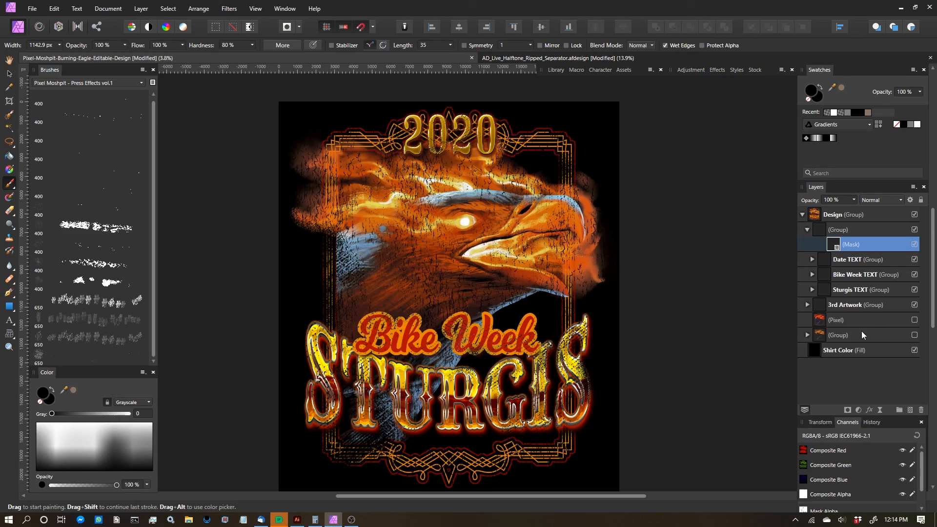
- Select the 3rd Artwork group to rework the distressing on the eagle's head
left_click(845, 304)
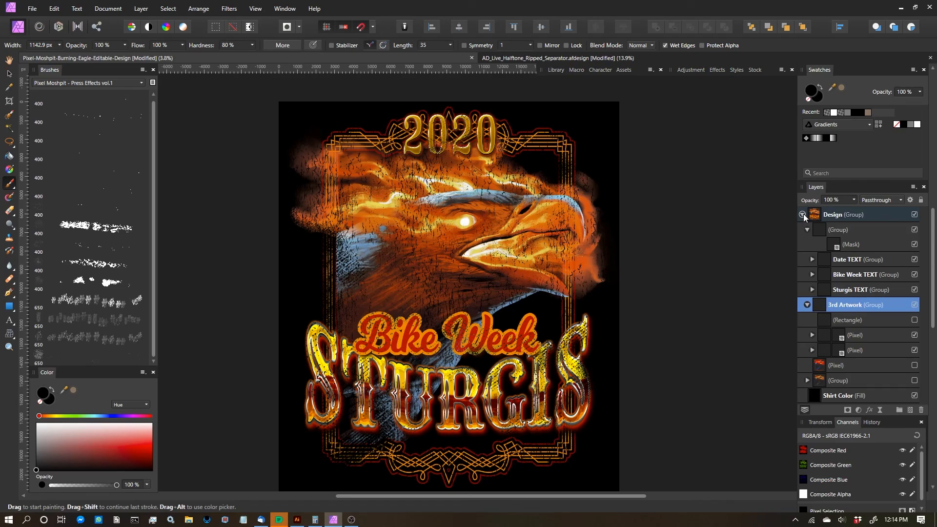
mouse_move(428, 246)
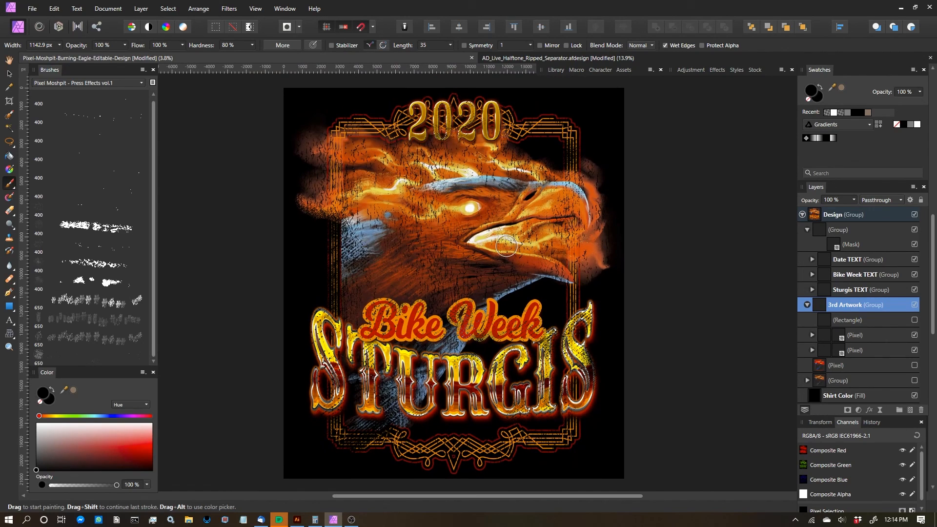
mouse_move(445, 207)
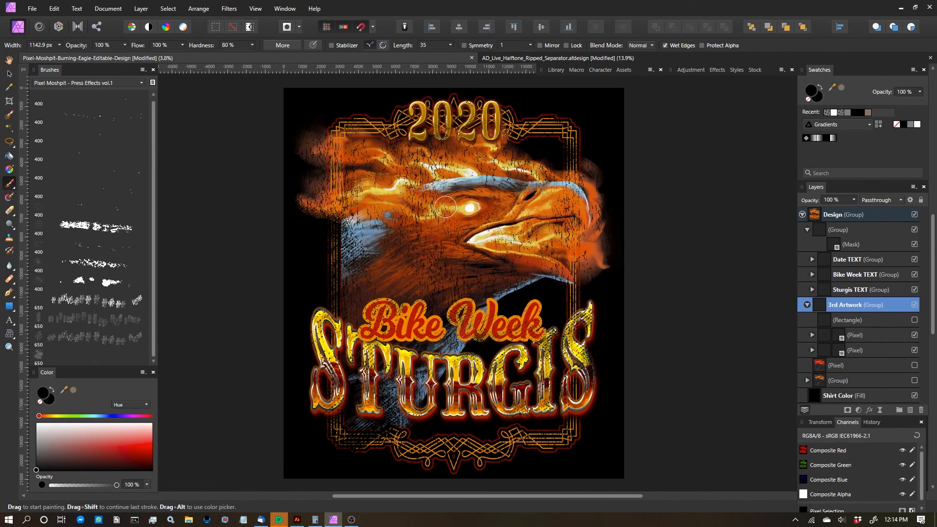
mouse_move(466, 205)
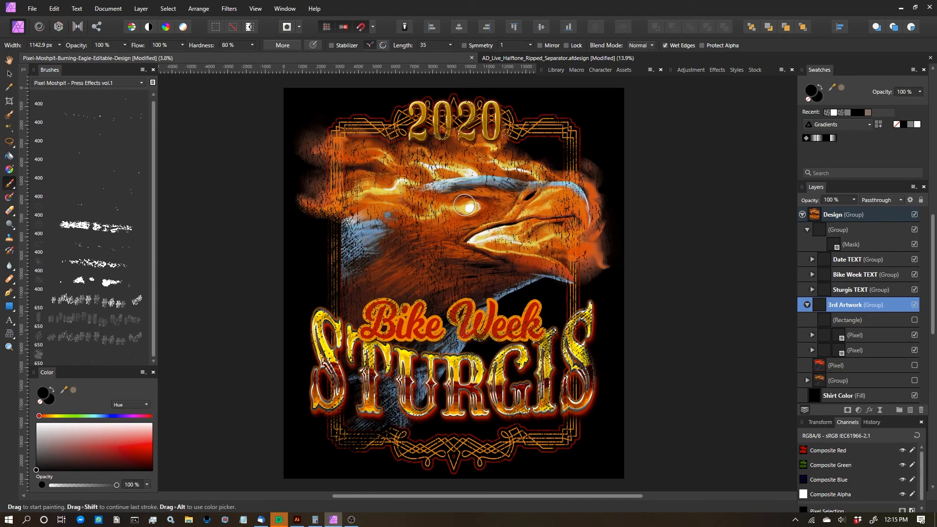
mouse_move(466, 148)
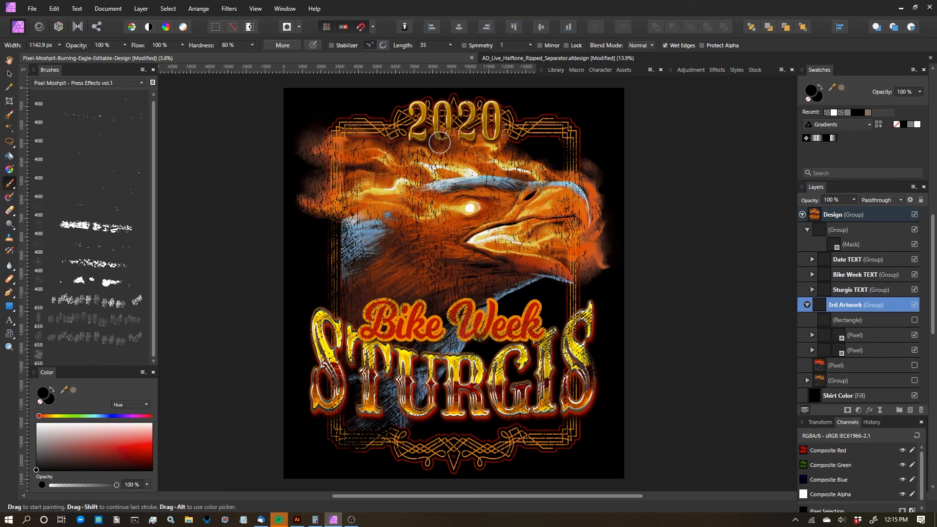
mouse_move(448, 181)
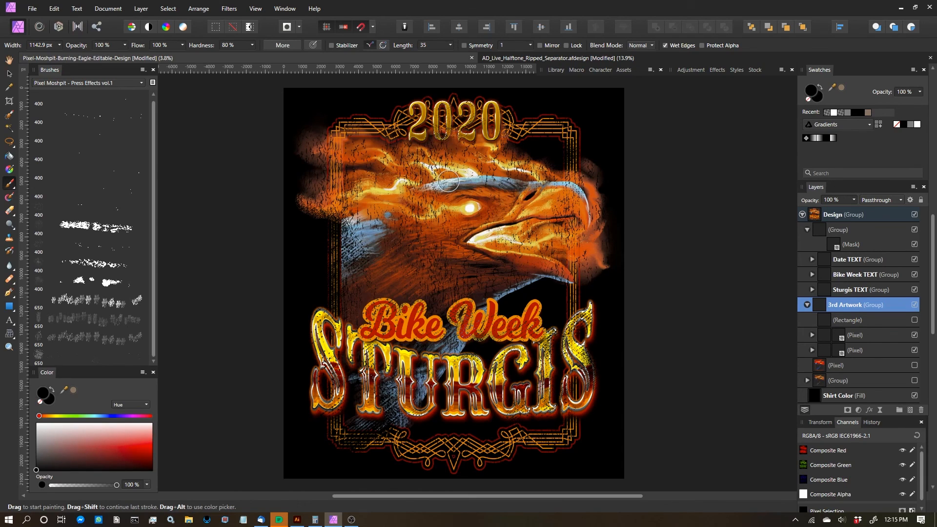